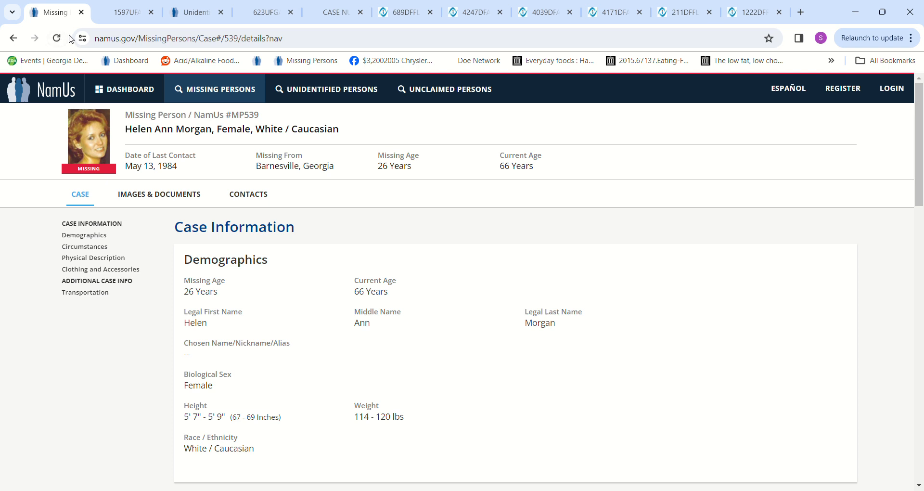
pyautogui.moveTo(240, 104)
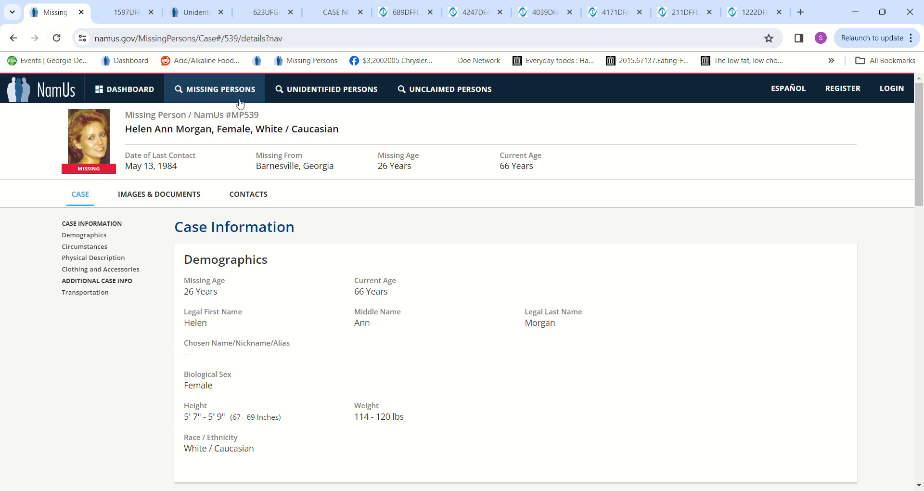
pyautogui.moveTo(350, 127)
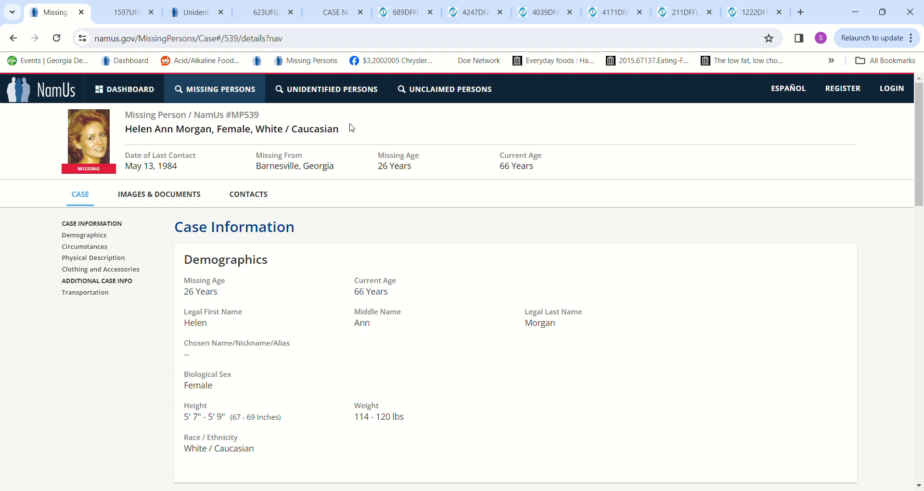
pyautogui.moveTo(462, 311)
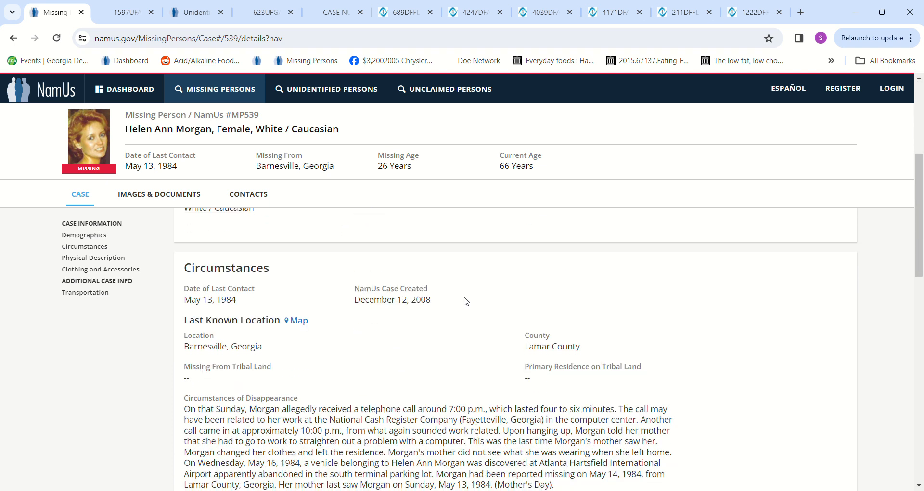
# - Read Helen Ann Morgan's Barnesville disappearance narrative down to the note on no account activity
pyautogui.scroll(-3)
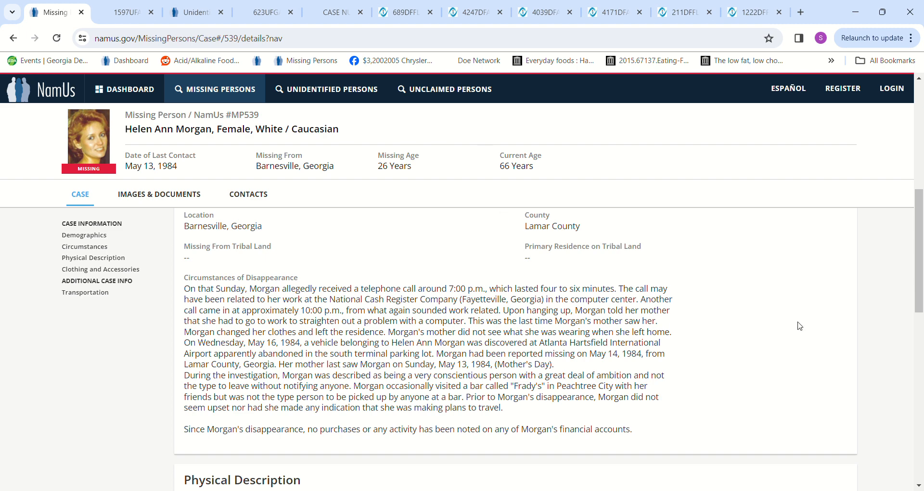
pyautogui.scroll(-3)
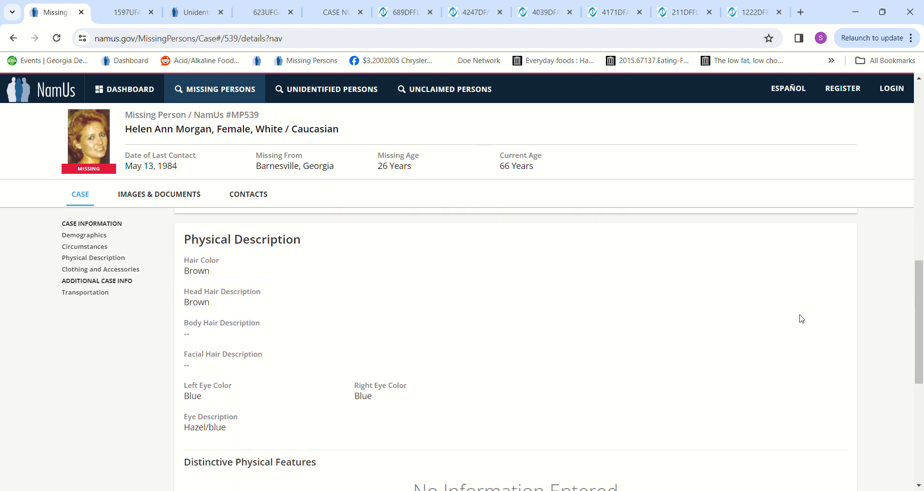
pyautogui.scroll(-3)
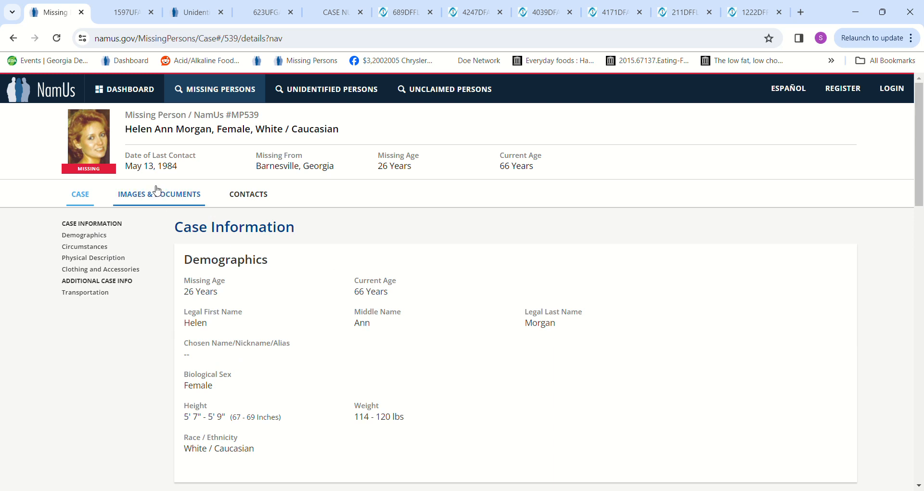
pyautogui.click(158, 194)
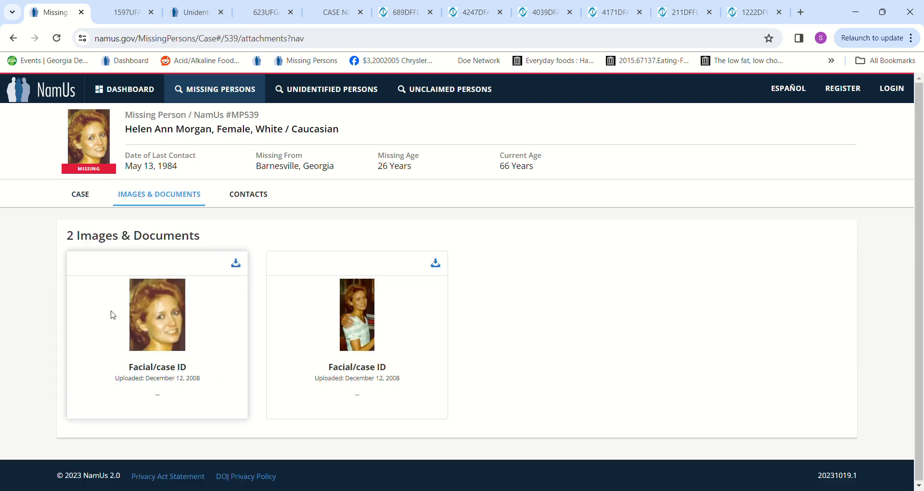
pyautogui.click(157, 315)
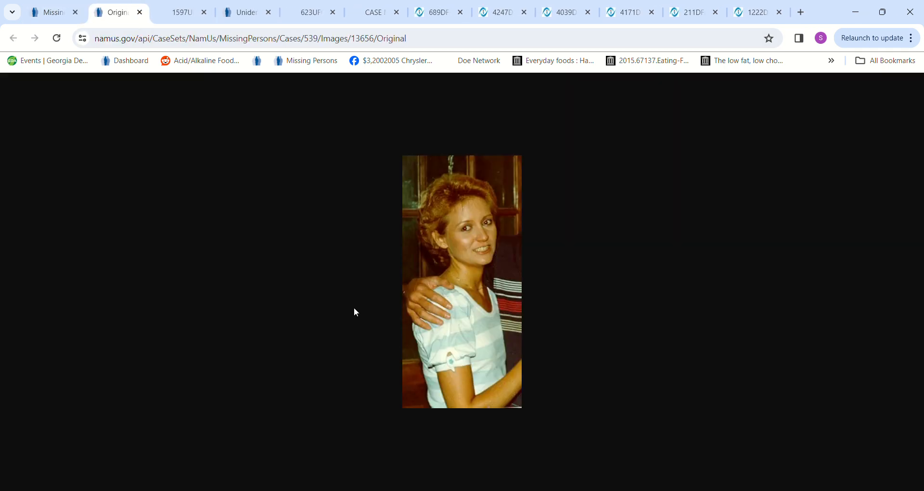
pyautogui.moveTo(345, 304)
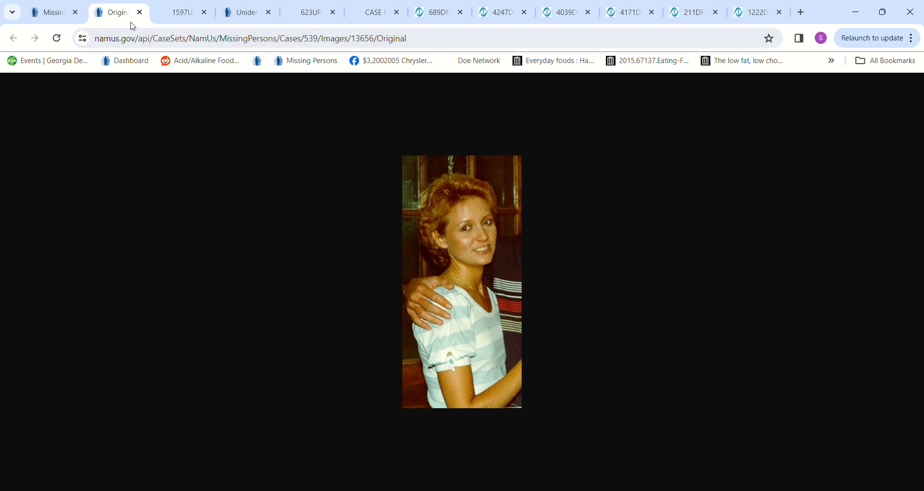
pyautogui.click(13, 37)
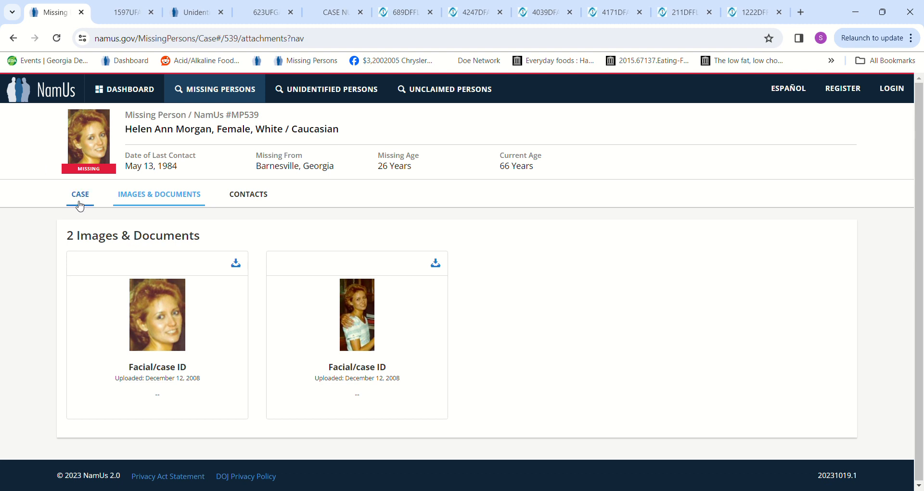
pyautogui.click(79, 194)
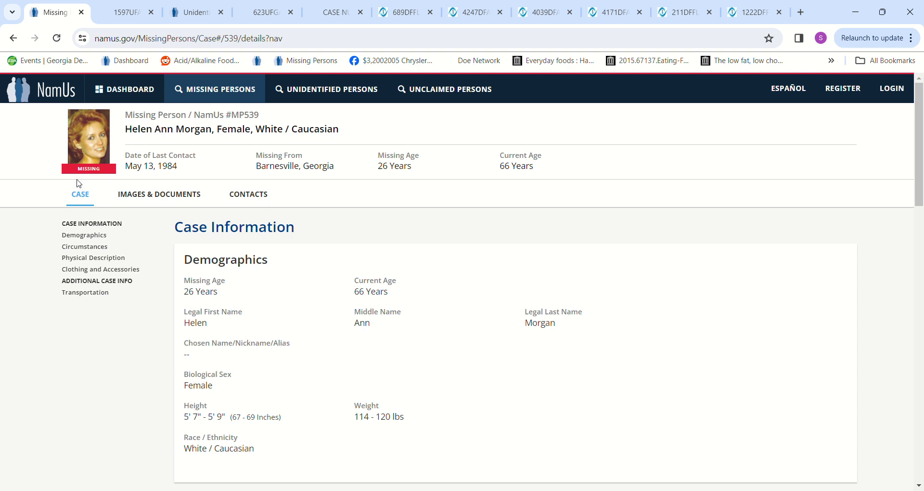
pyautogui.moveTo(77, 176)
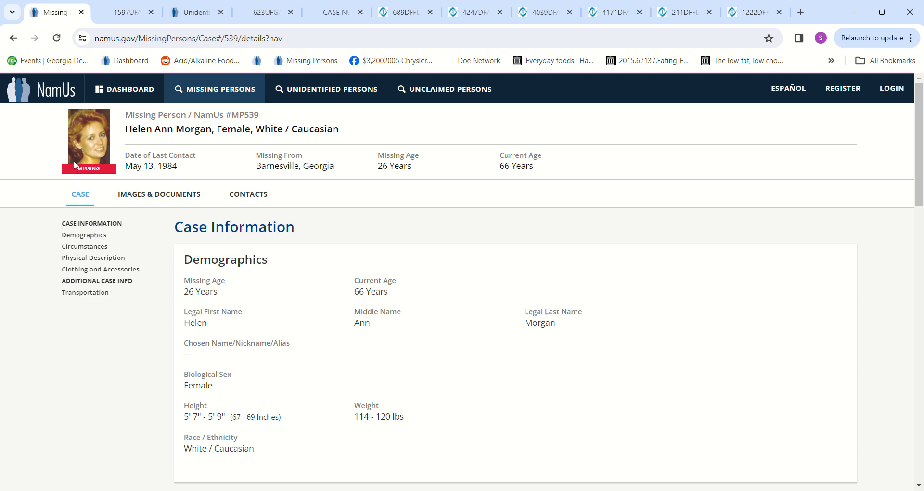
pyautogui.moveTo(76, 164)
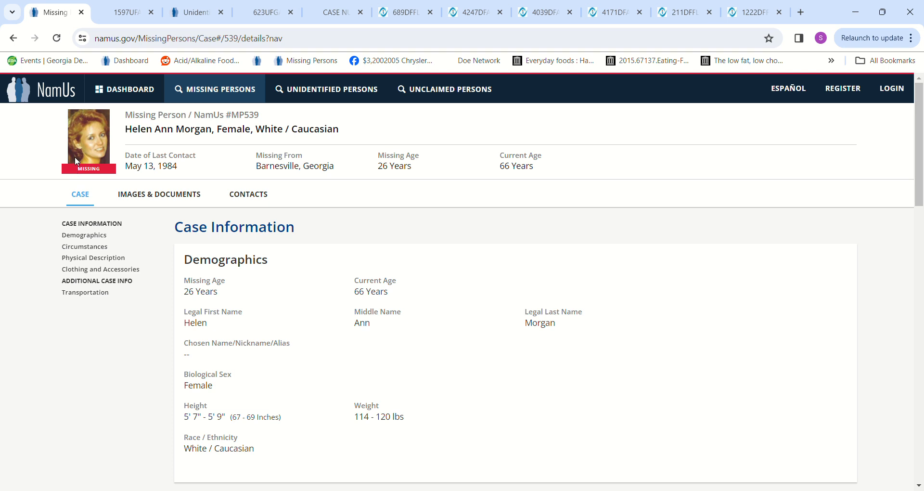
pyautogui.moveTo(824, 372)
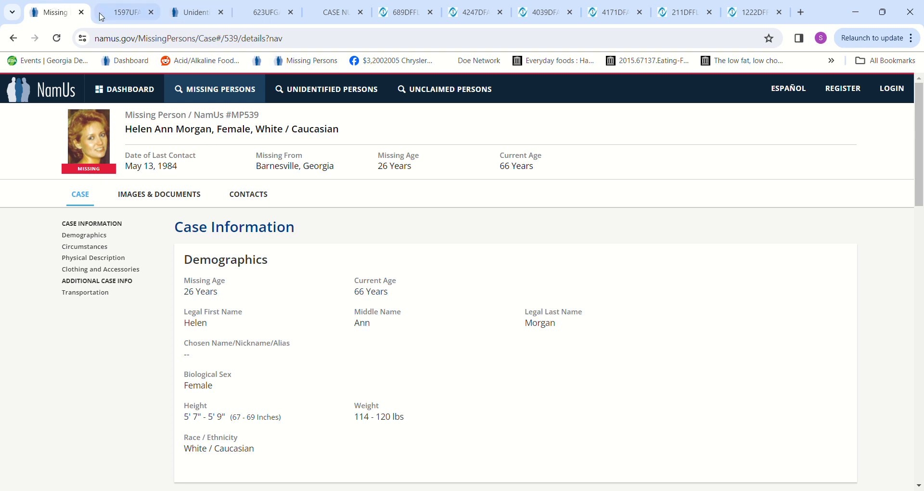
# - Read the 1597UFAL Walker County, Alabama case, comparing it against Helen Ann Morgan's NamUs page
pyautogui.click(127, 11)
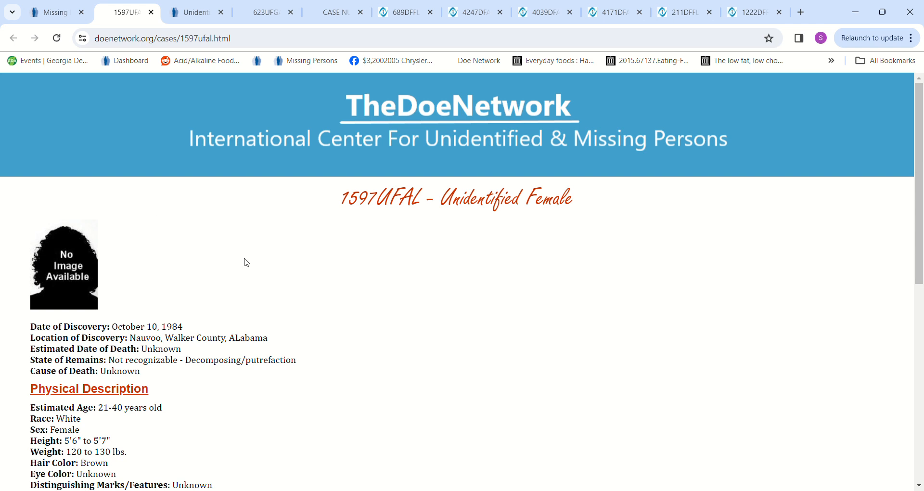
pyautogui.moveTo(330, 318)
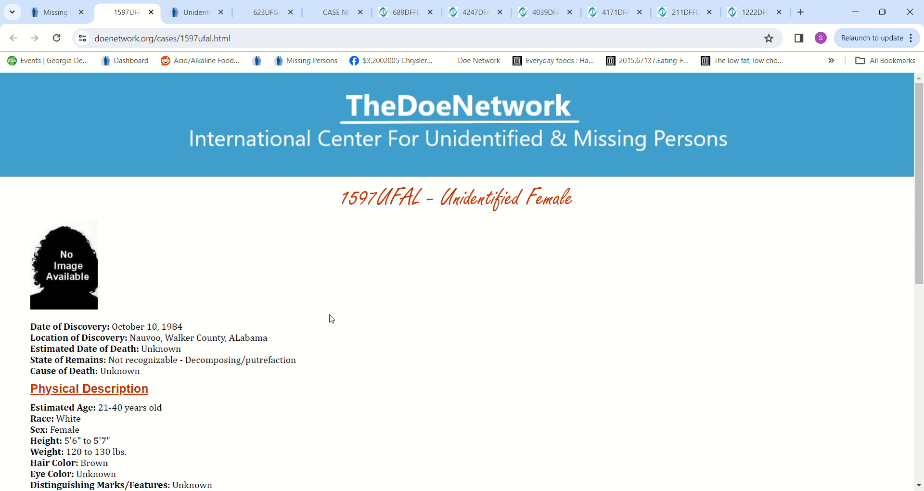
pyautogui.click(50, 11)
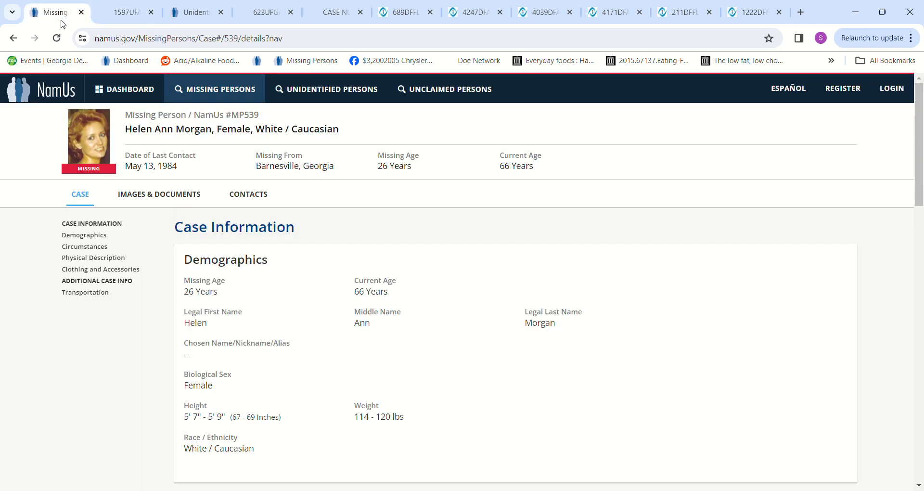
pyautogui.click(127, 11)
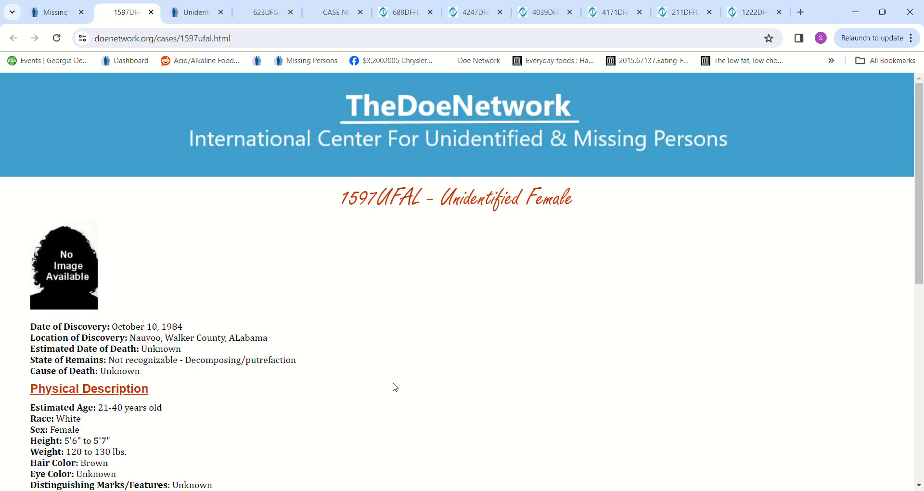
pyautogui.moveTo(361, 346)
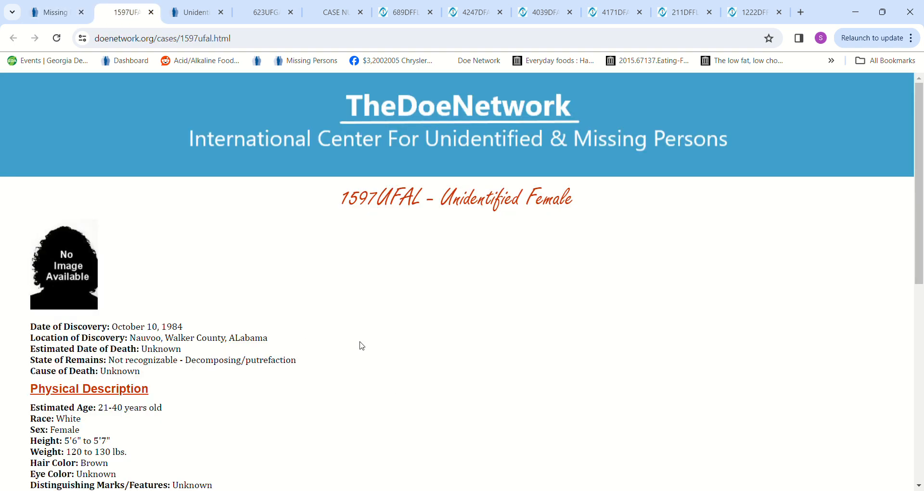
pyautogui.scroll(-3)
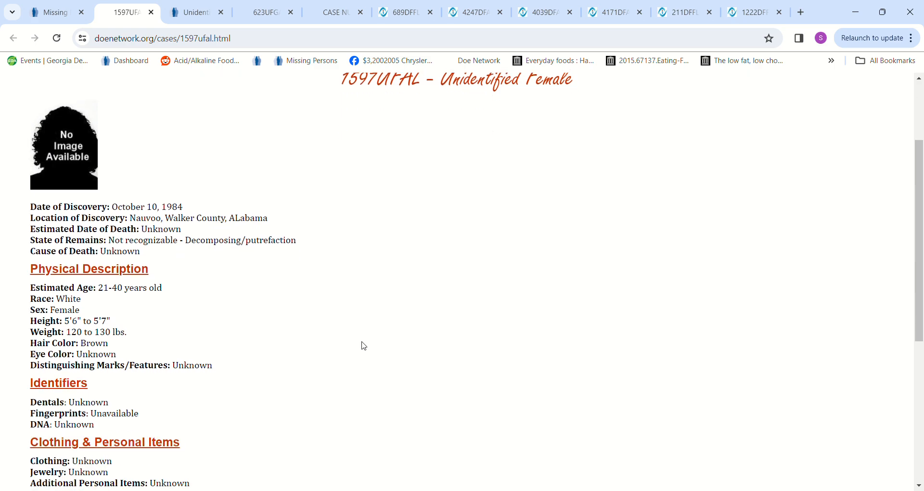
pyautogui.click(50, 12)
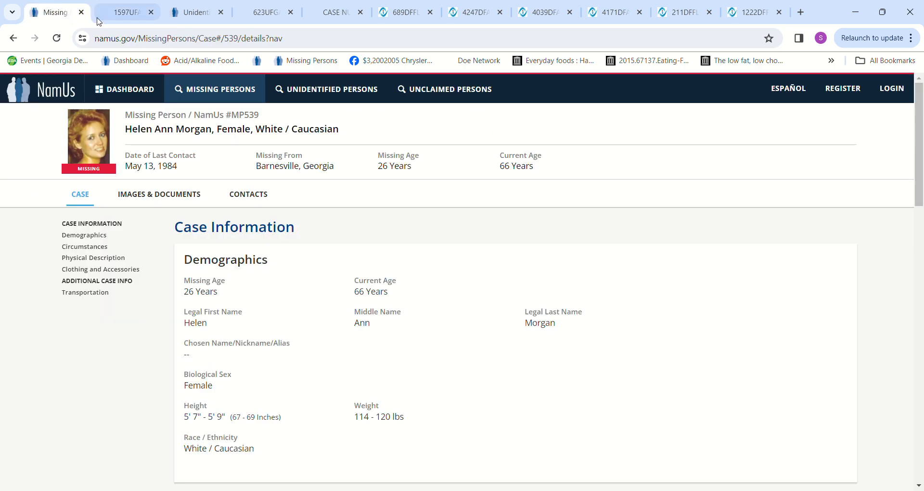
pyautogui.click(125, 12)
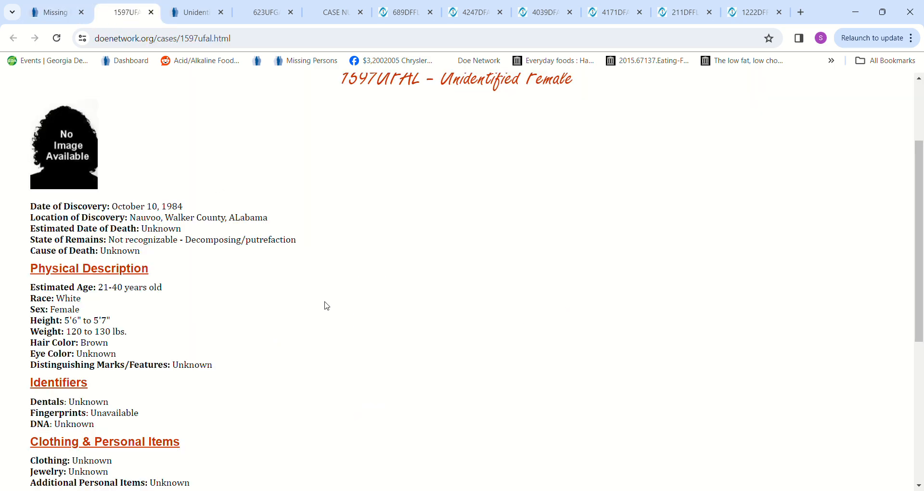
pyautogui.scroll(-3)
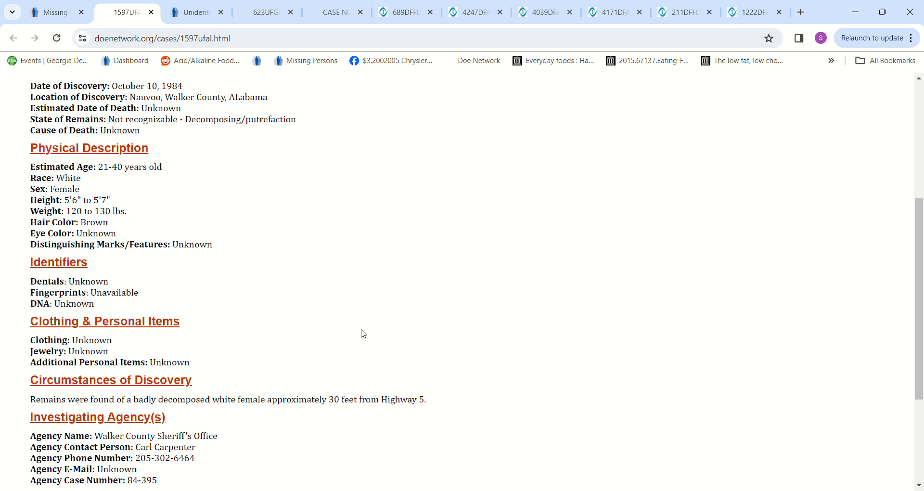
pyautogui.scroll(-3)
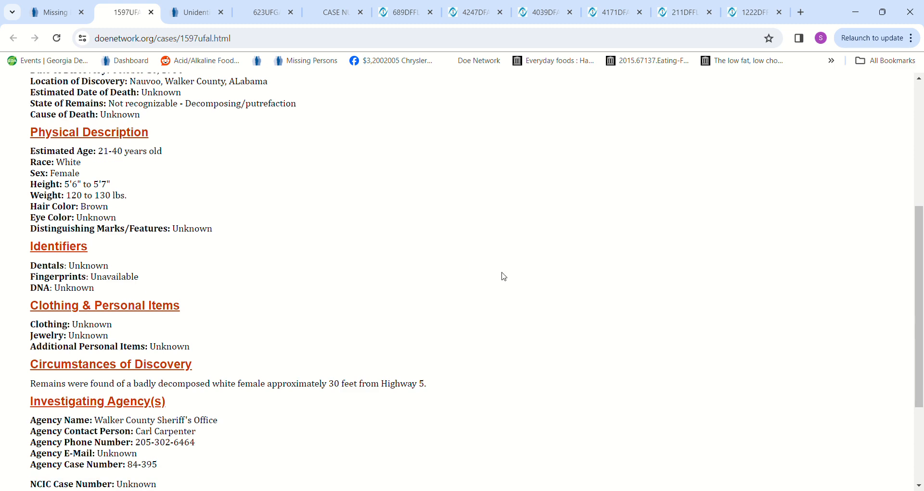
pyautogui.scroll(3)
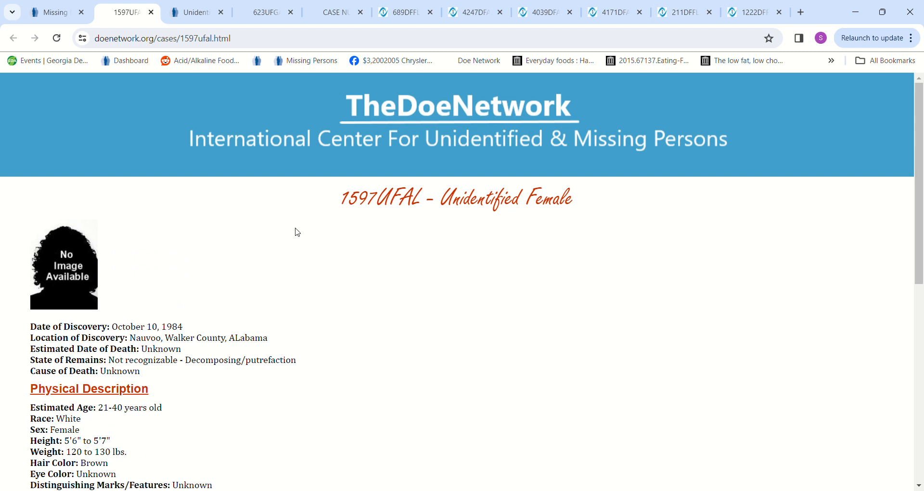
pyautogui.moveTo(289, 211)
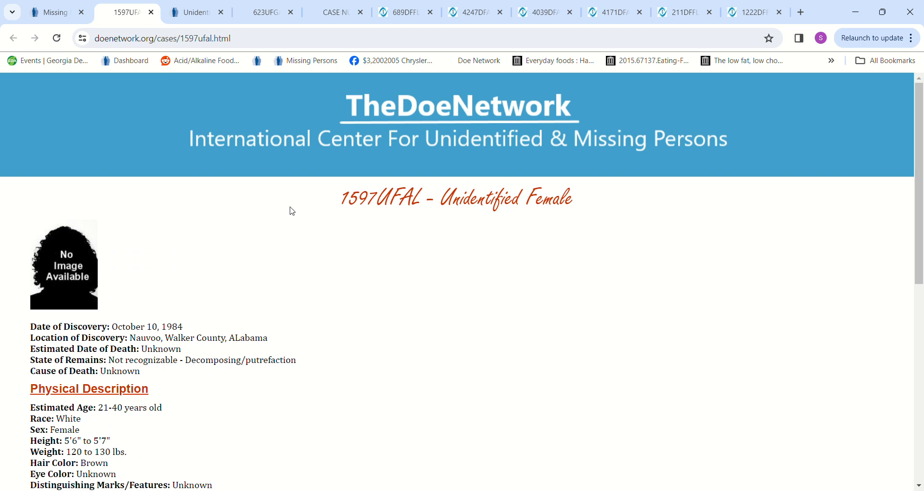
pyautogui.click(50, 12)
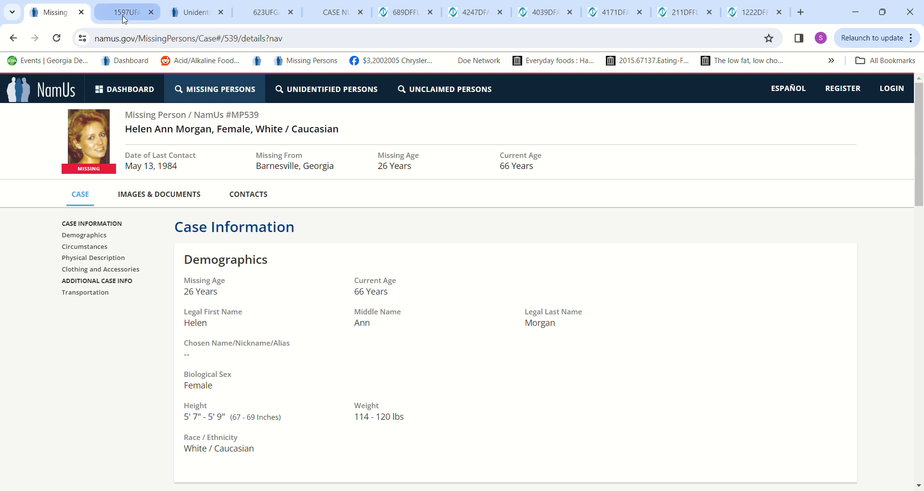
pyautogui.click(126, 12)
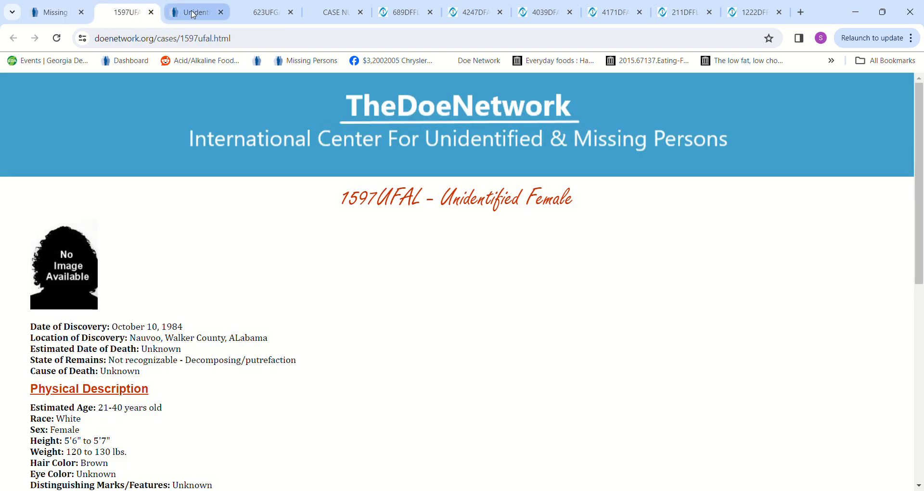
# - Open NamUs case UP708 and view its clothing details, briefly checking MP539
pyautogui.click(194, 12)
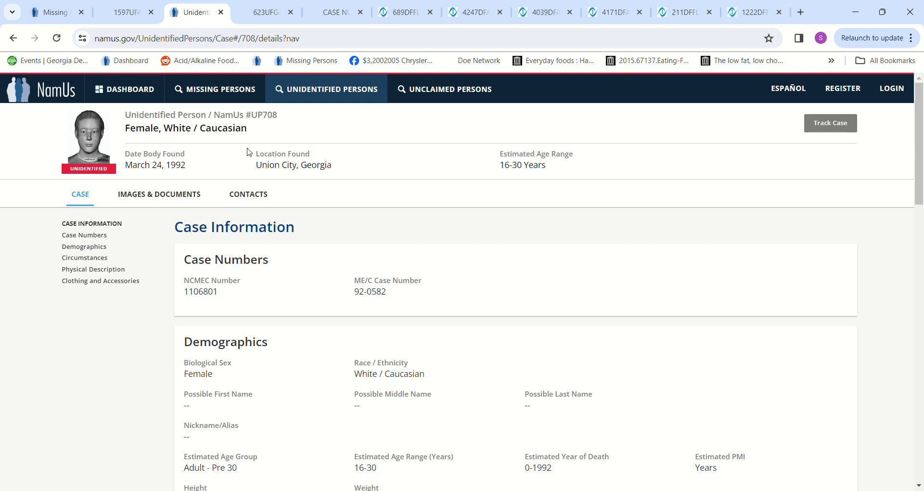
pyautogui.moveTo(69, 53)
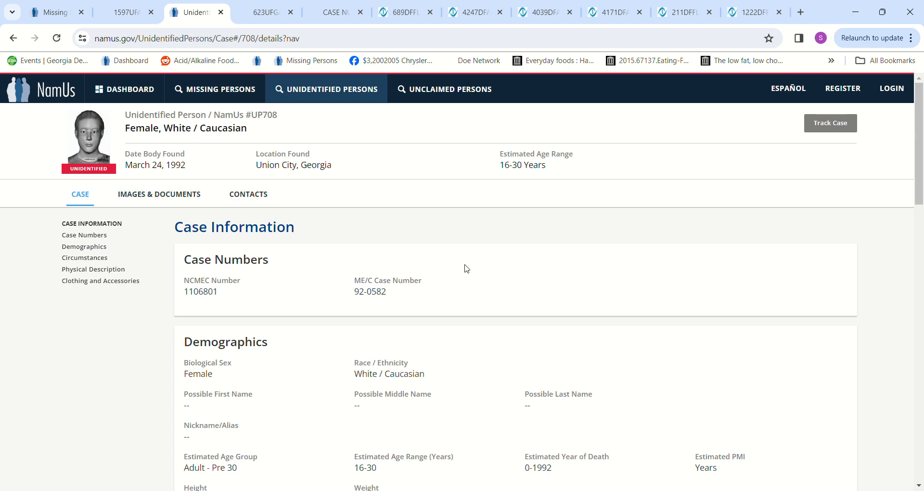
pyautogui.scroll(-3)
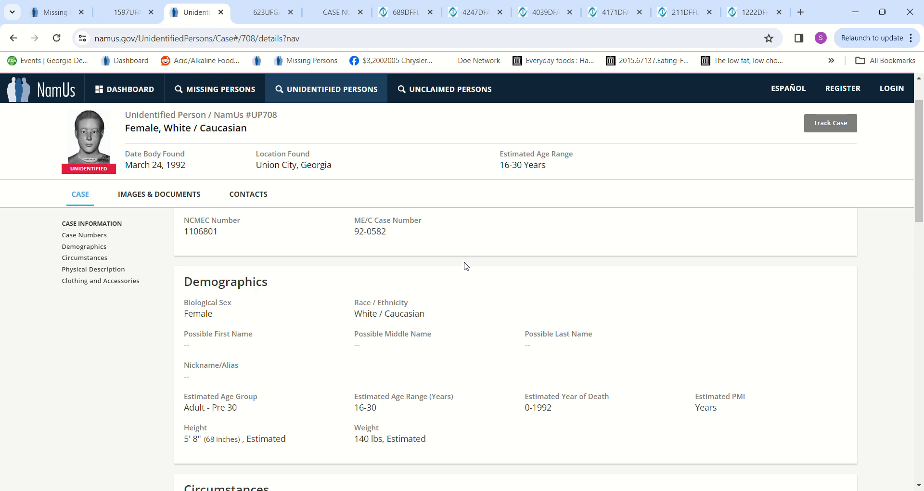
pyautogui.moveTo(701, 296)
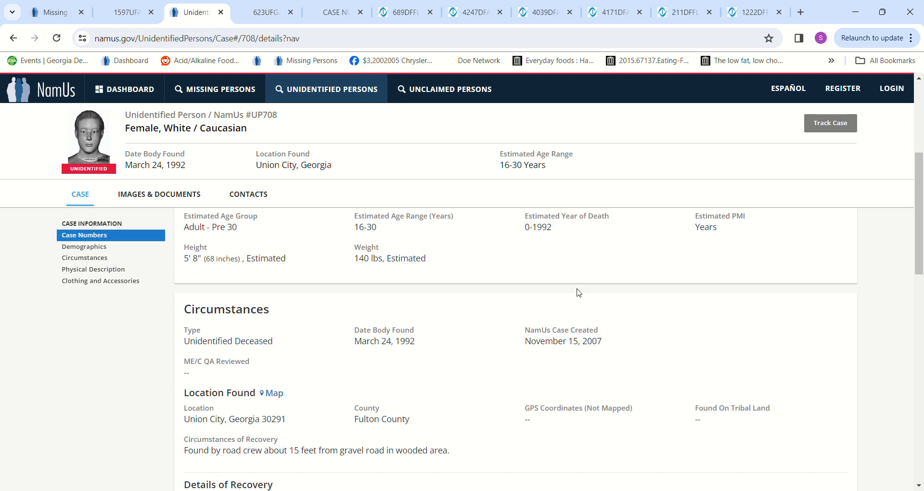
pyautogui.moveTo(391, 452)
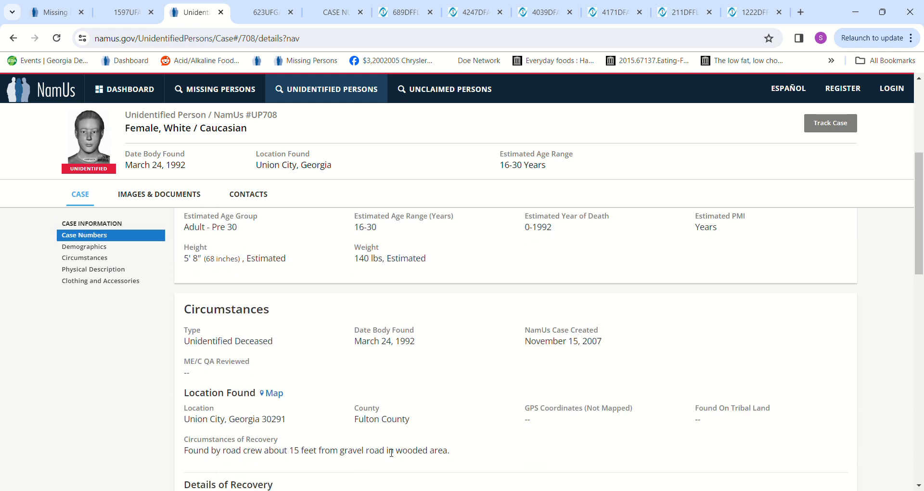
pyautogui.moveTo(478, 448)
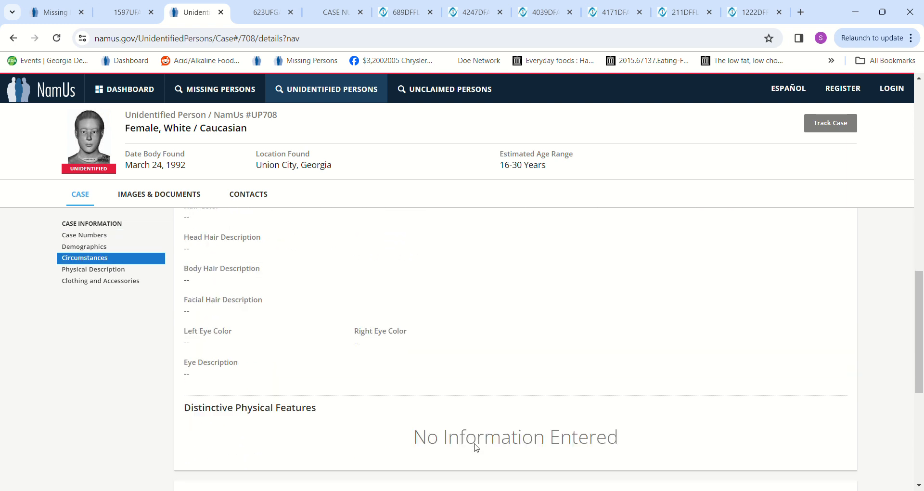
pyautogui.click(93, 268)
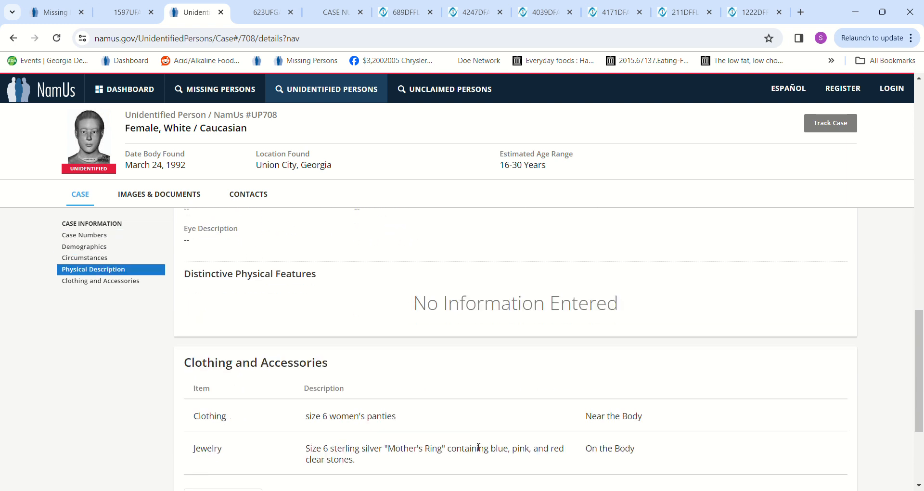
pyautogui.click(51, 11)
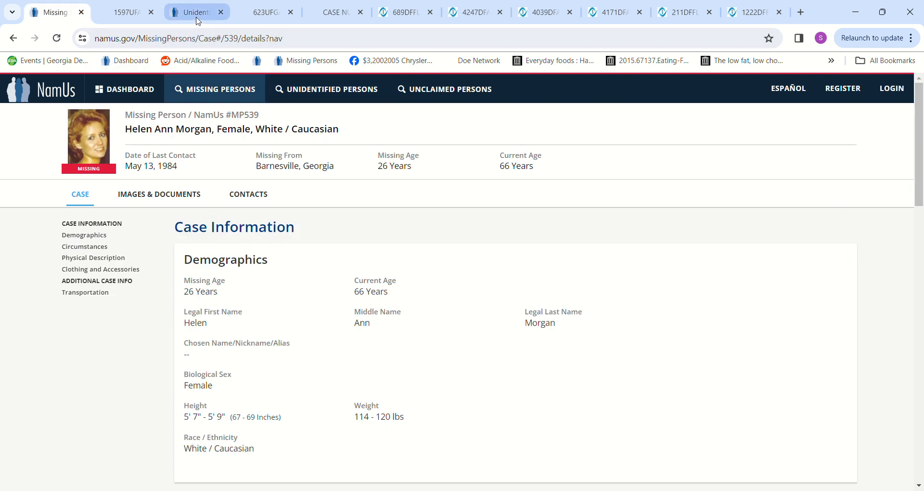
pyautogui.click(191, 12)
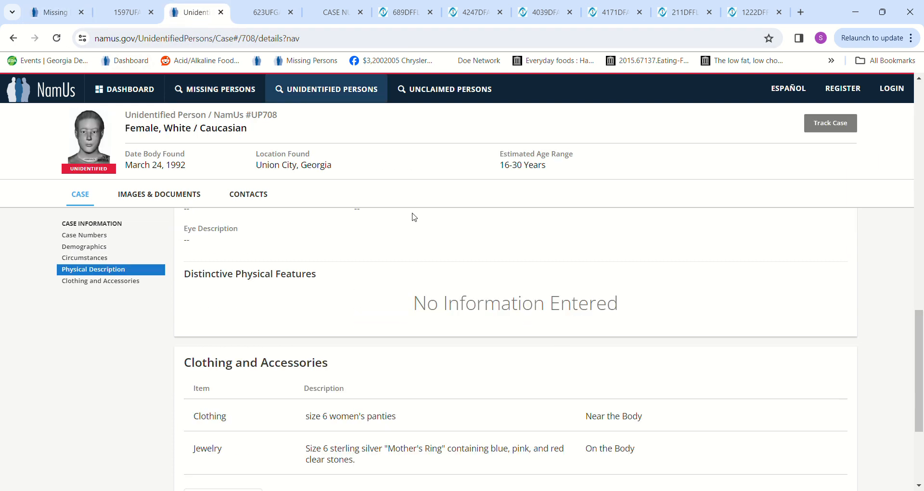
pyautogui.moveTo(390, 243)
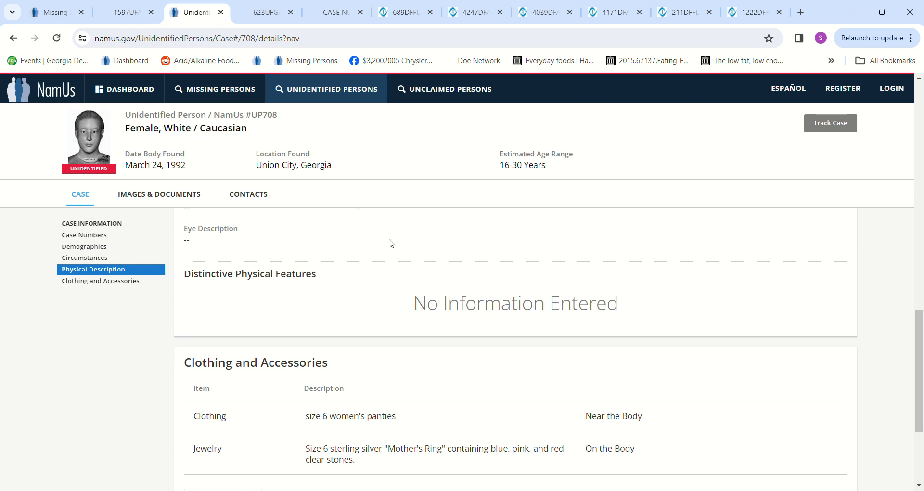
# - Revisit UP708's physical description, clothing list and ring photo, then bring up 623UFGA
pyautogui.scroll(-3)
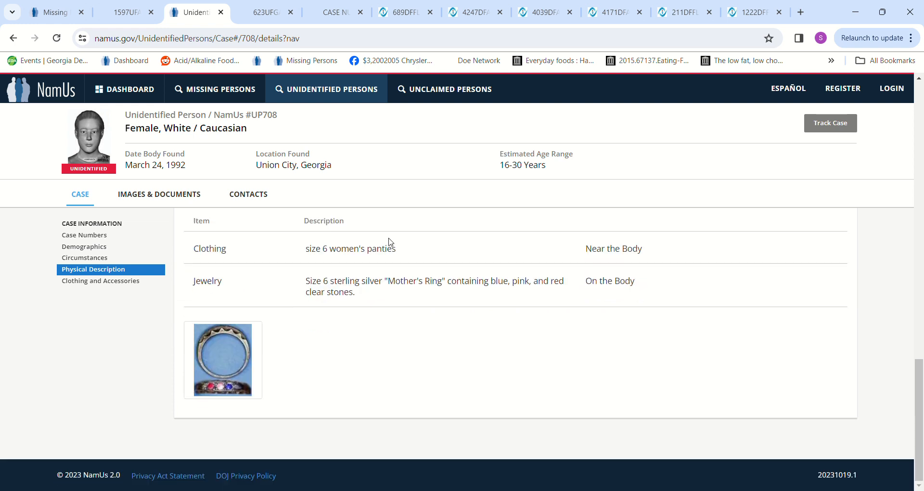
pyautogui.click(84, 258)
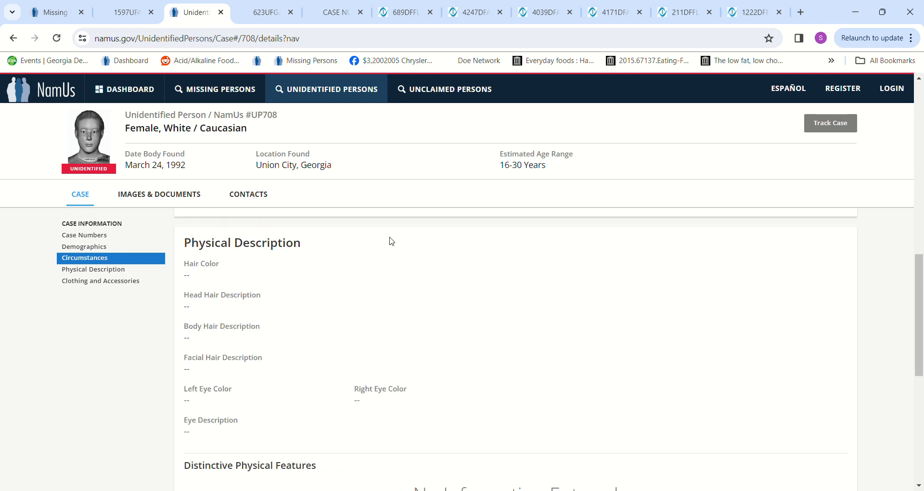
pyautogui.click(84, 234)
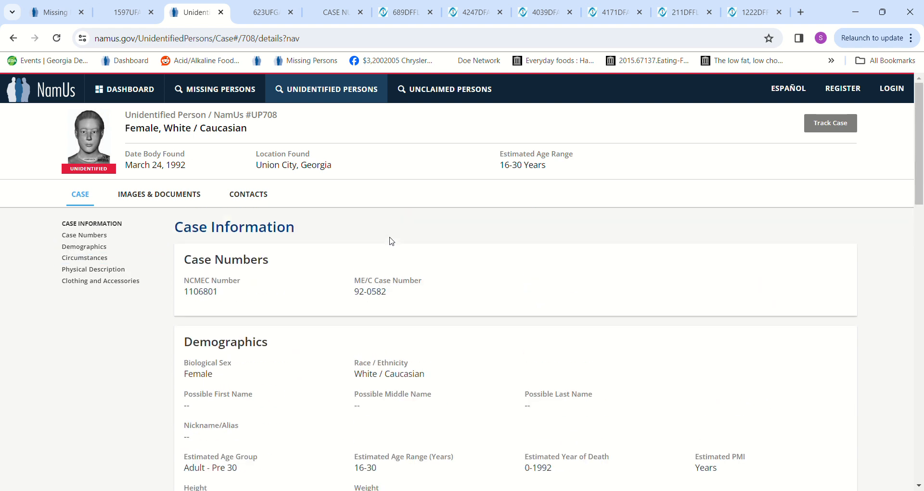
pyautogui.click(84, 258)
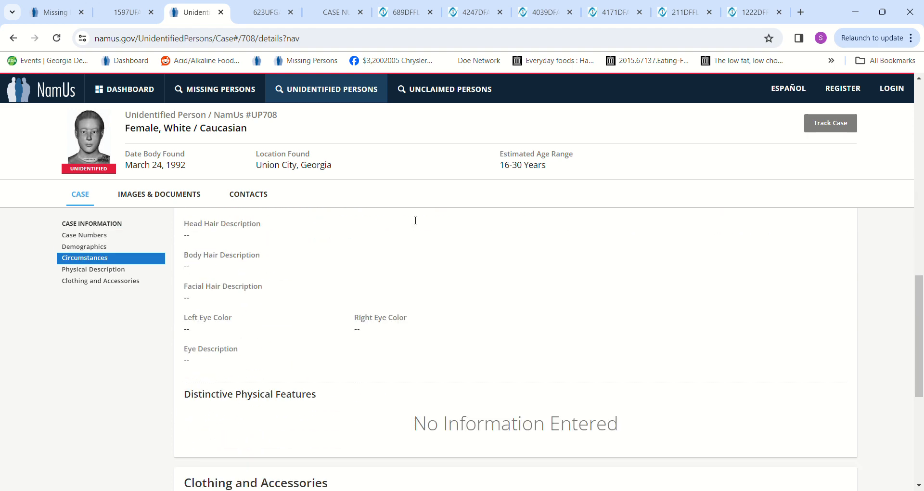
pyautogui.click(93, 270)
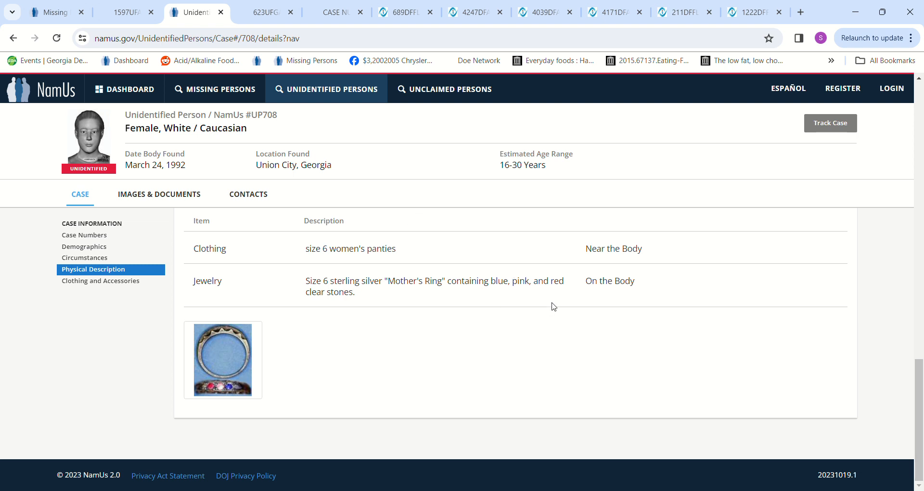
pyautogui.moveTo(497, 295)
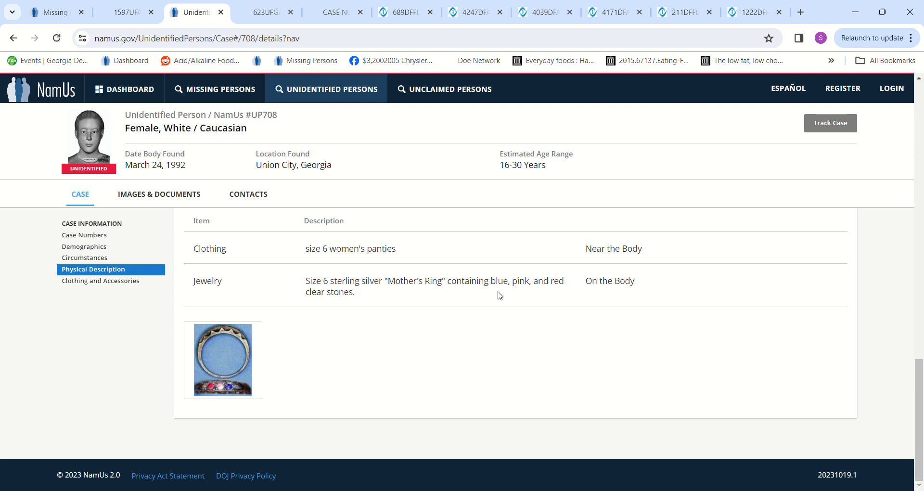
pyautogui.click(84, 247)
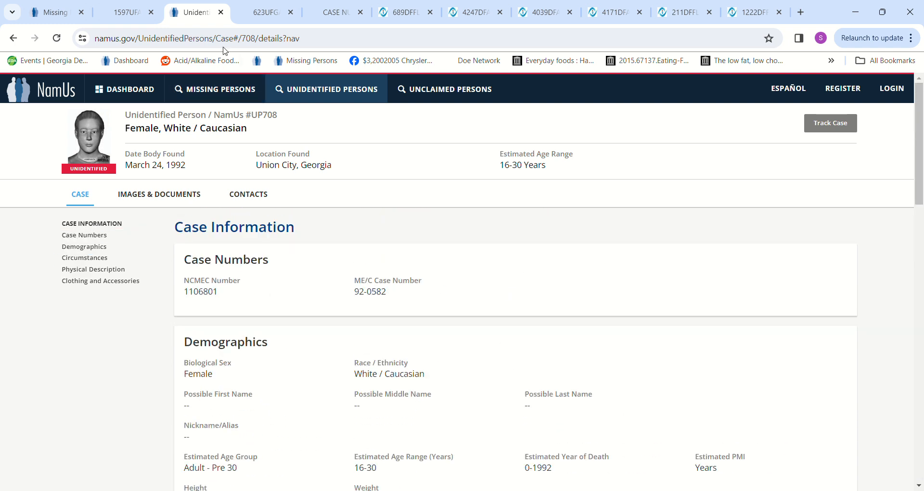
pyautogui.click(264, 11)
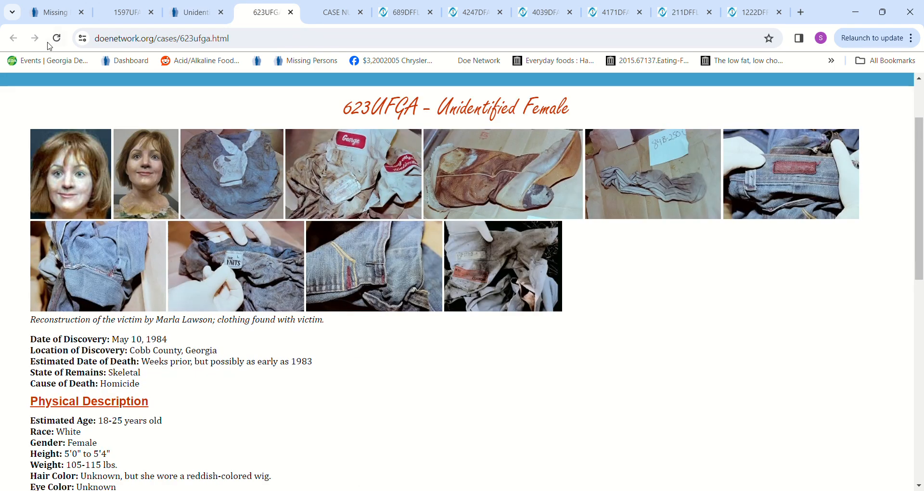
pyautogui.click(196, 11)
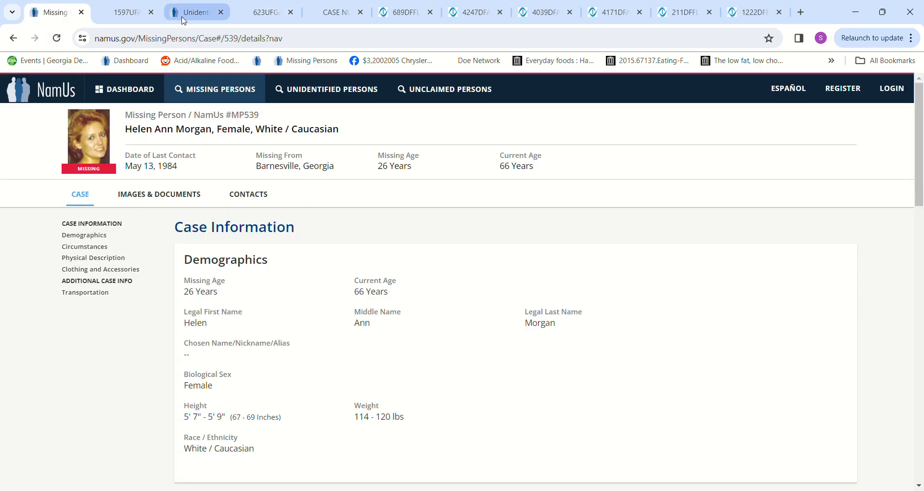
pyautogui.click(267, 12)
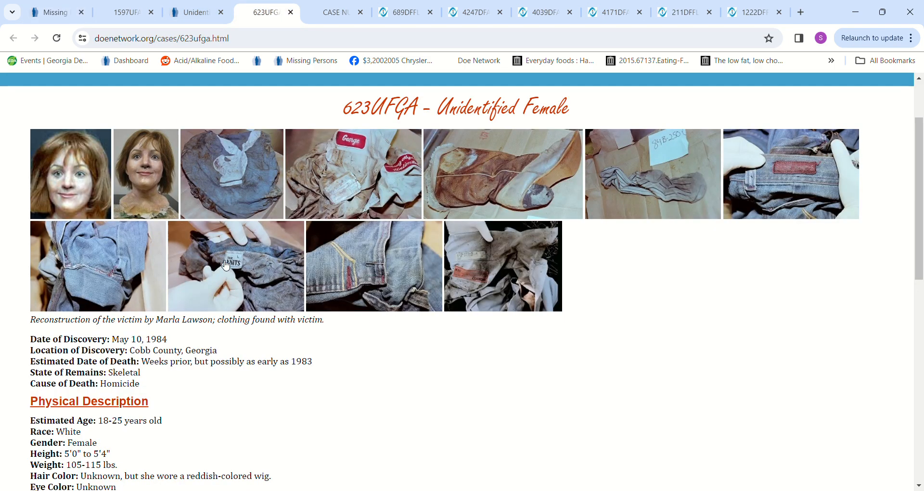
pyautogui.click(53, 12)
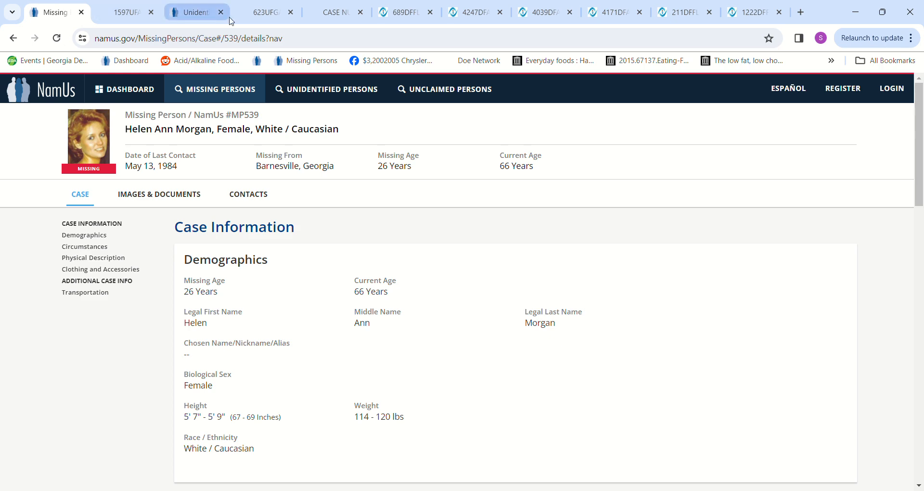
pyautogui.click(267, 12)
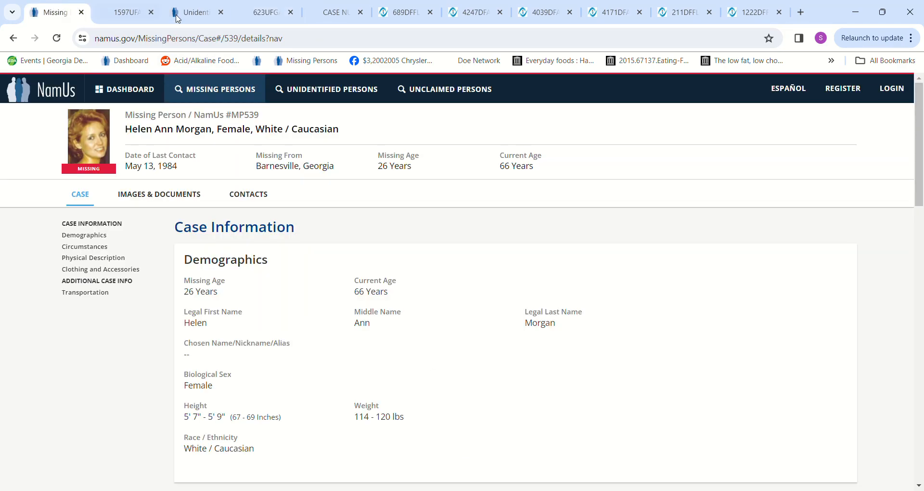
pyautogui.click(265, 11)
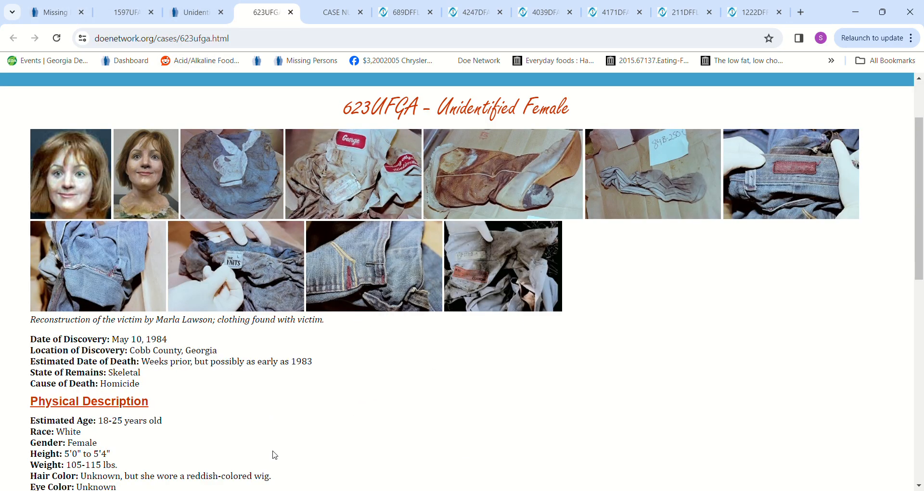
pyautogui.moveTo(278, 443)
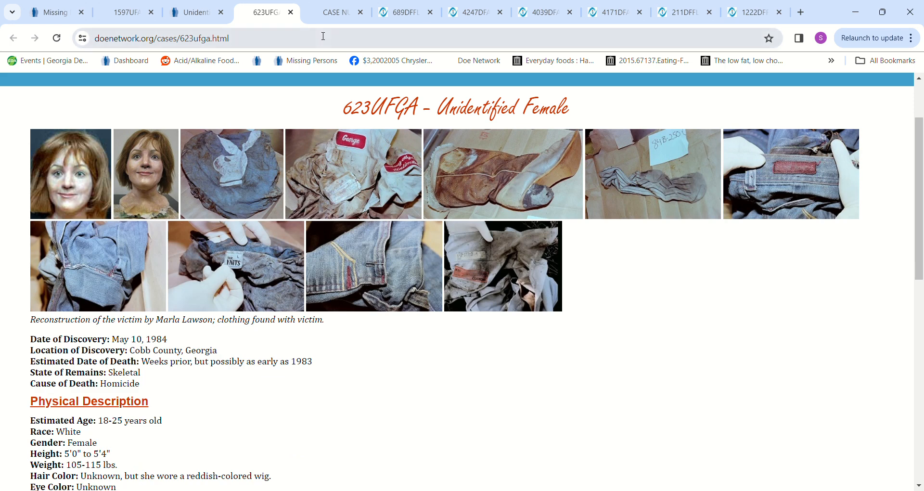
# - Compare the 624UFGA Marietta case with 623UFGA and MP539, ending on 623UFGA
pyautogui.click(336, 12)
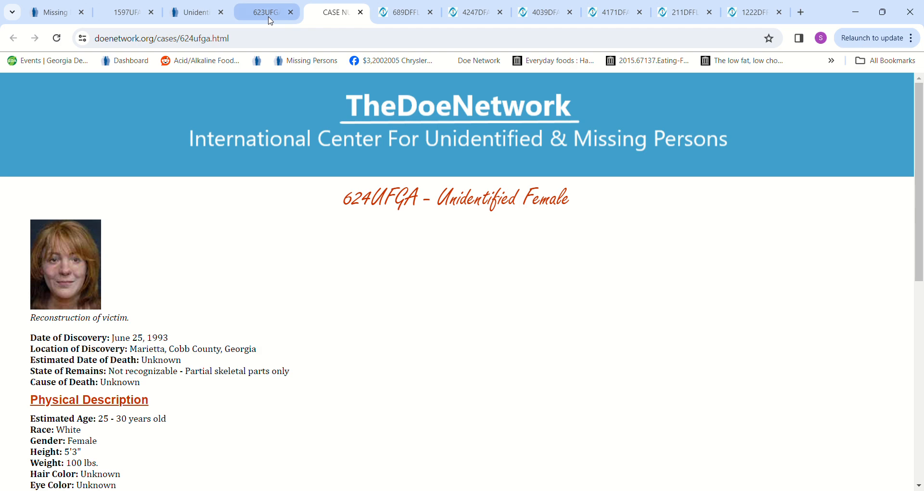
pyautogui.click(336, 11)
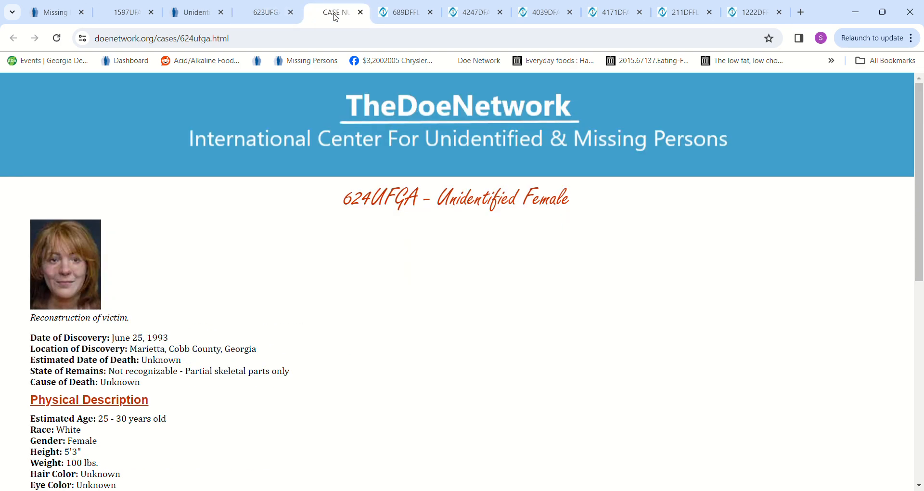
pyautogui.click(266, 11)
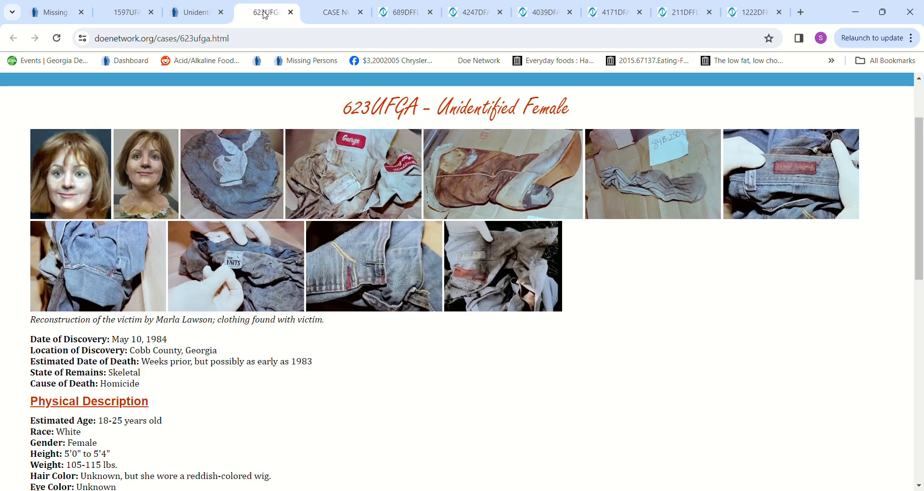
pyautogui.click(336, 11)
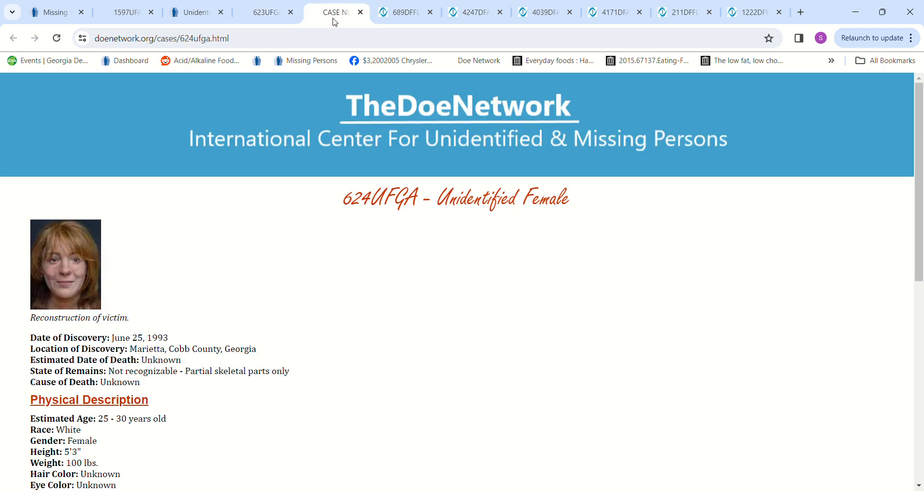
pyautogui.click(265, 11)
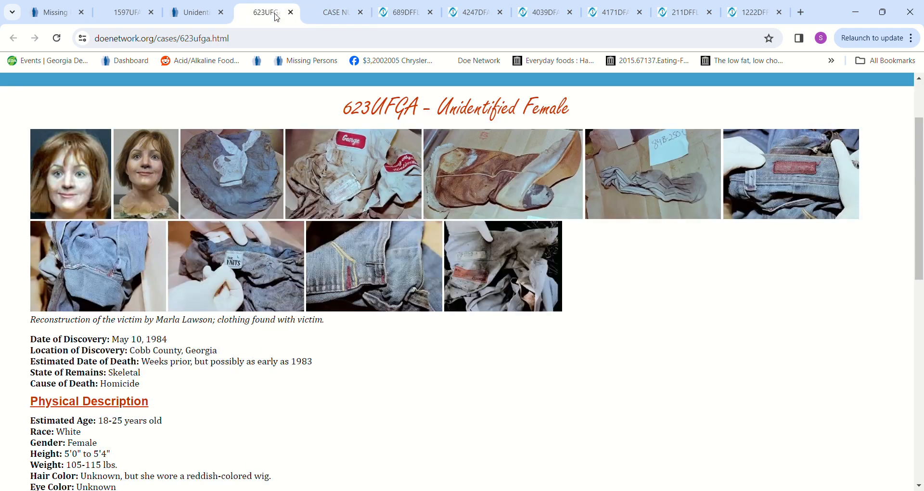
pyautogui.click(51, 11)
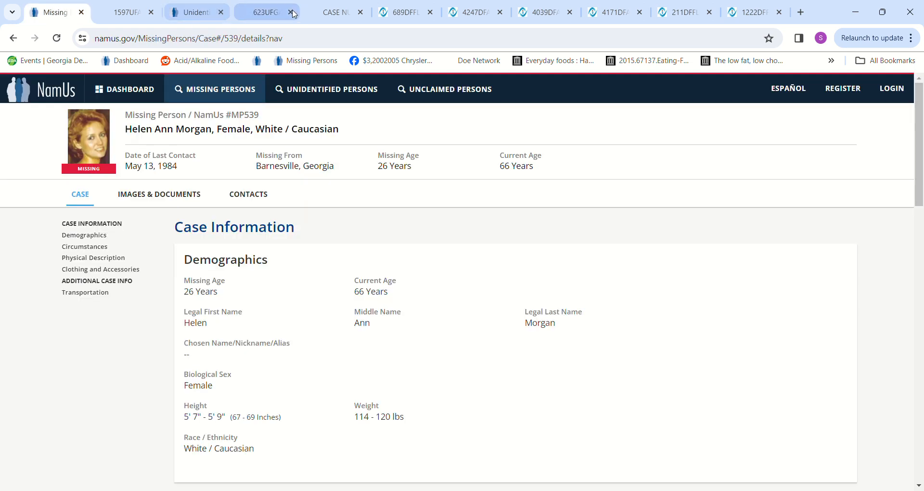
pyautogui.click(263, 11)
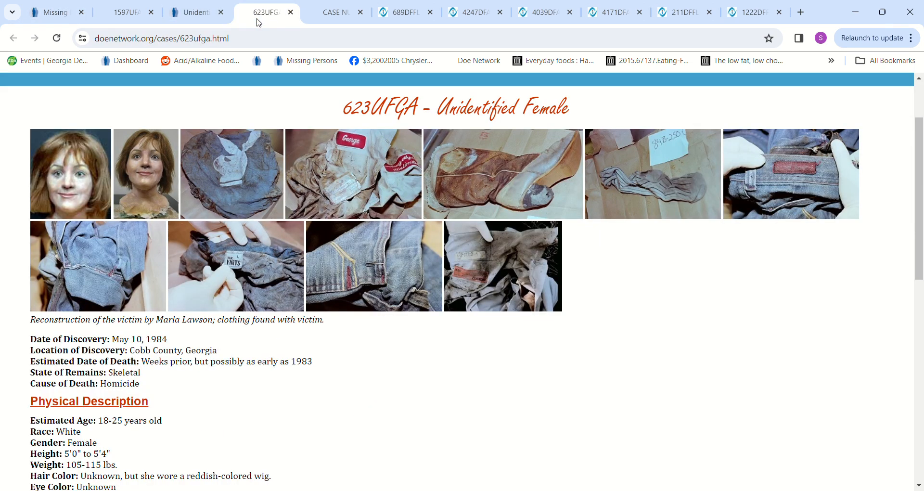
pyautogui.click(333, 12)
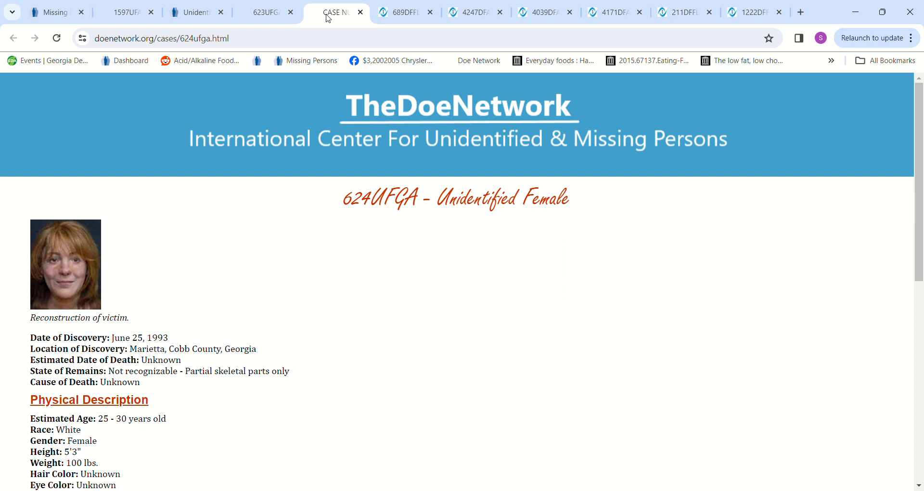
pyautogui.click(265, 12)
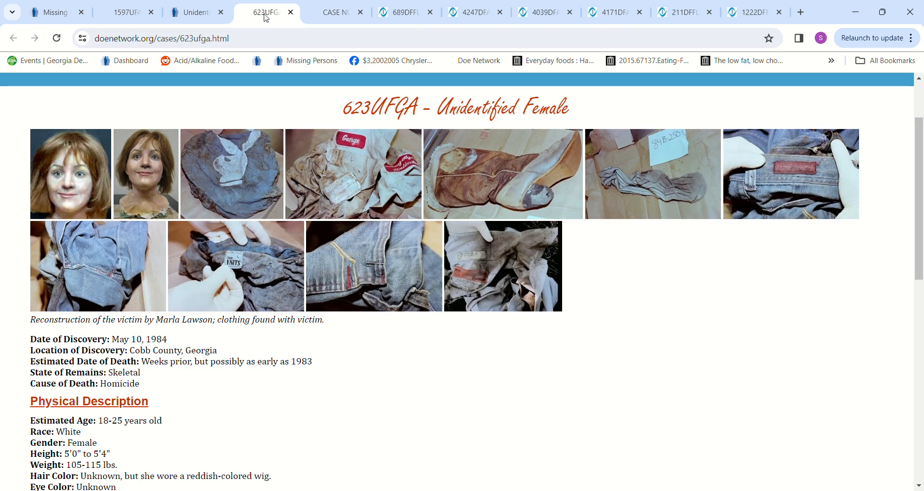
pyautogui.click(334, 12)
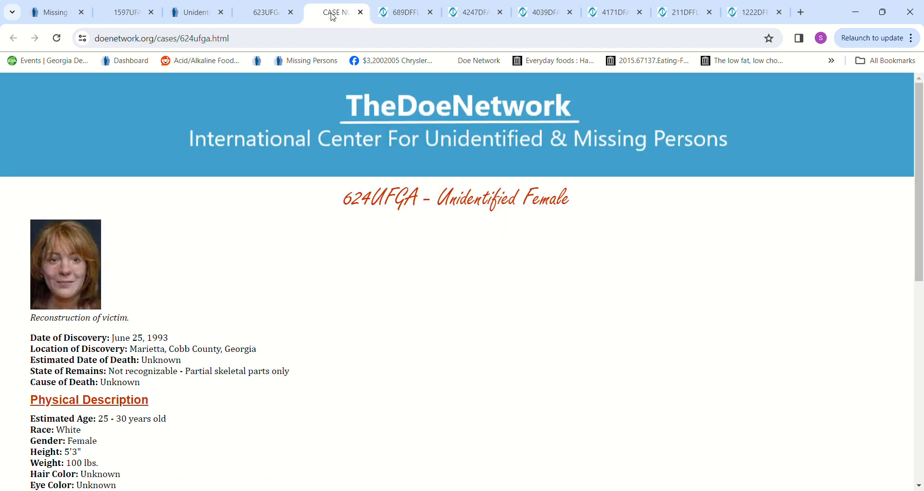
pyautogui.click(265, 12)
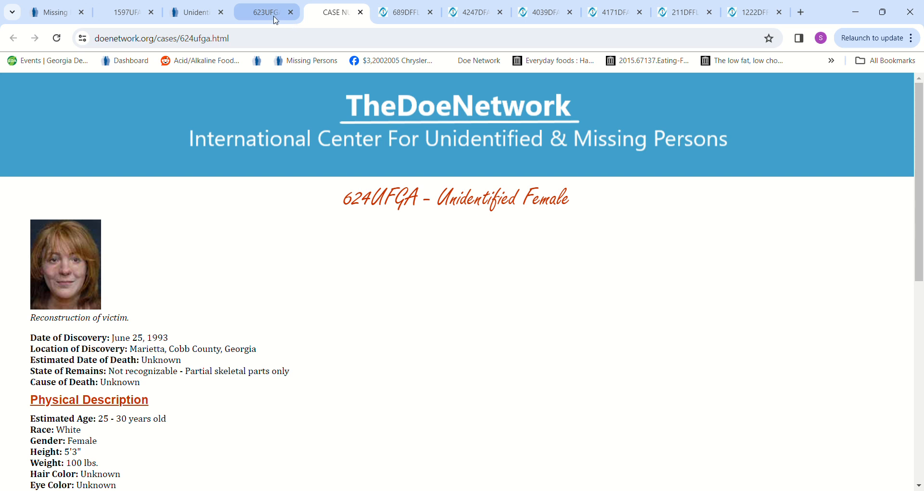
pyautogui.click(266, 11)
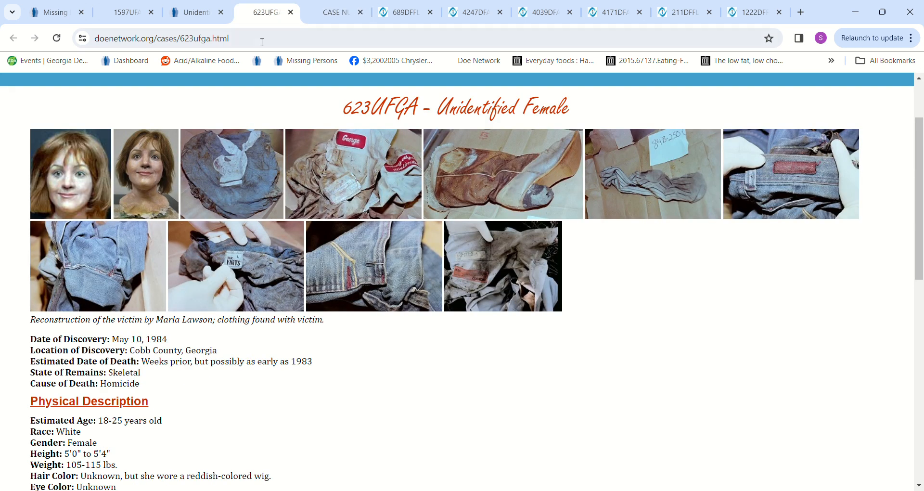
pyautogui.moveTo(247, 61)
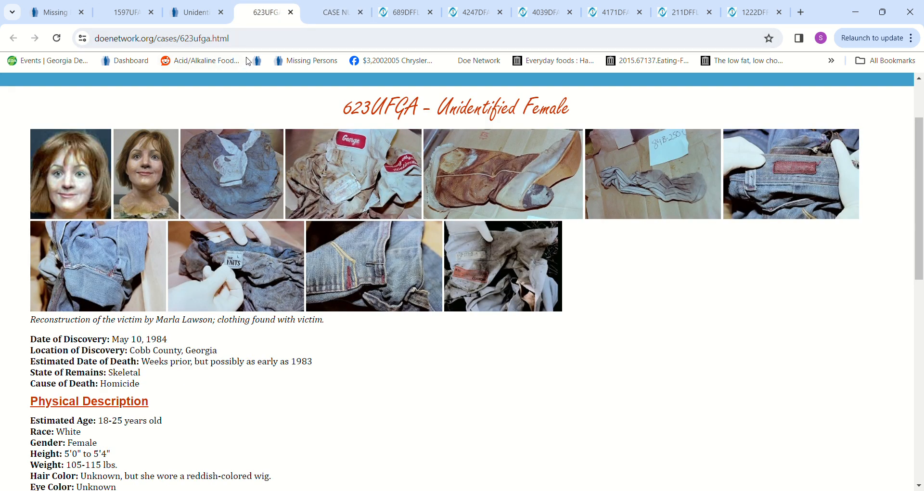
pyautogui.moveTo(357, 319)
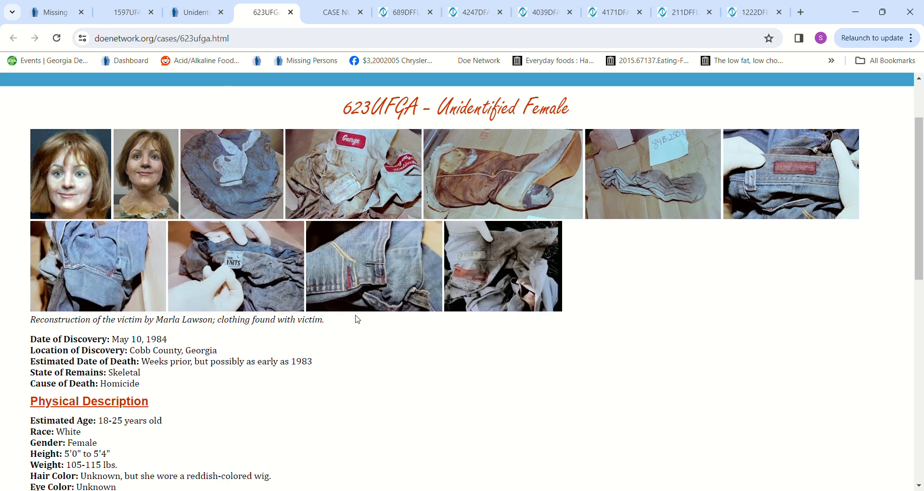
pyautogui.moveTo(412, 417)
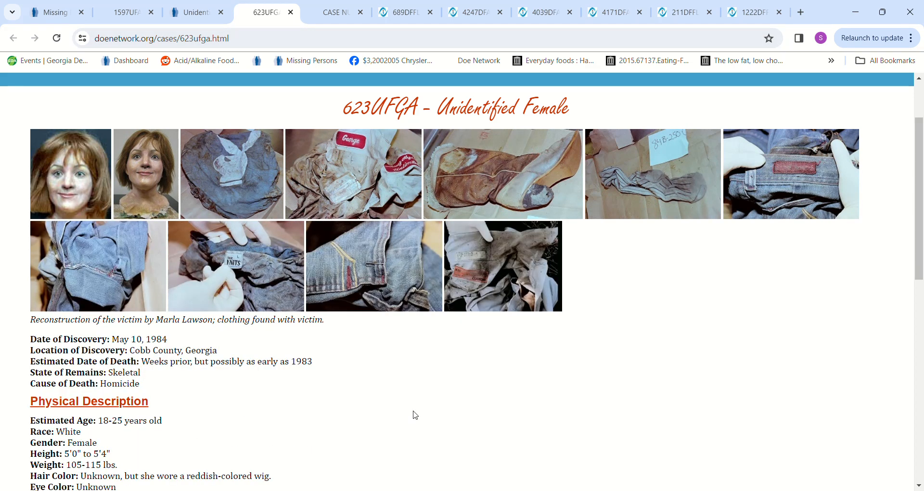
pyautogui.moveTo(376, 405)
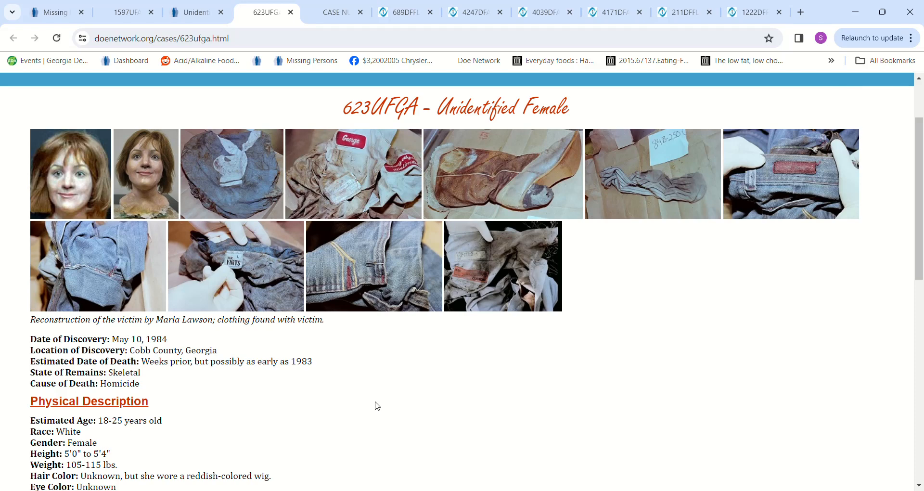
pyautogui.scroll(-3)
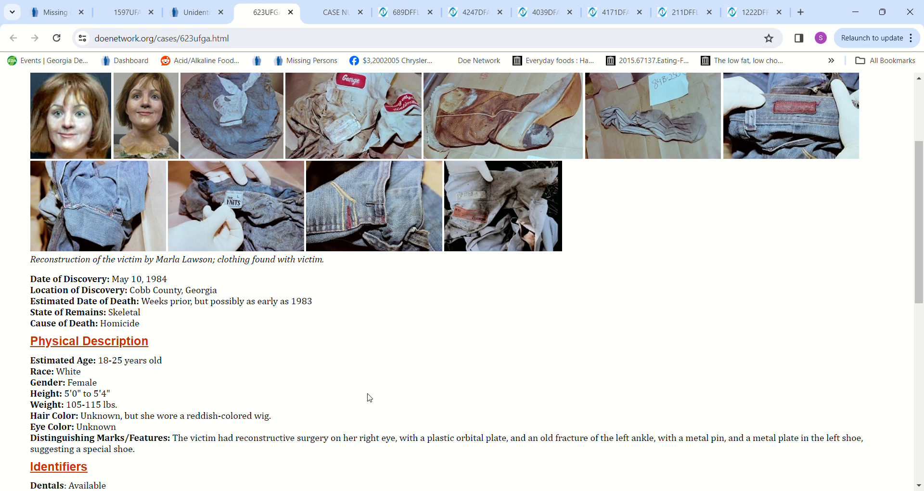
pyautogui.moveTo(361, 449)
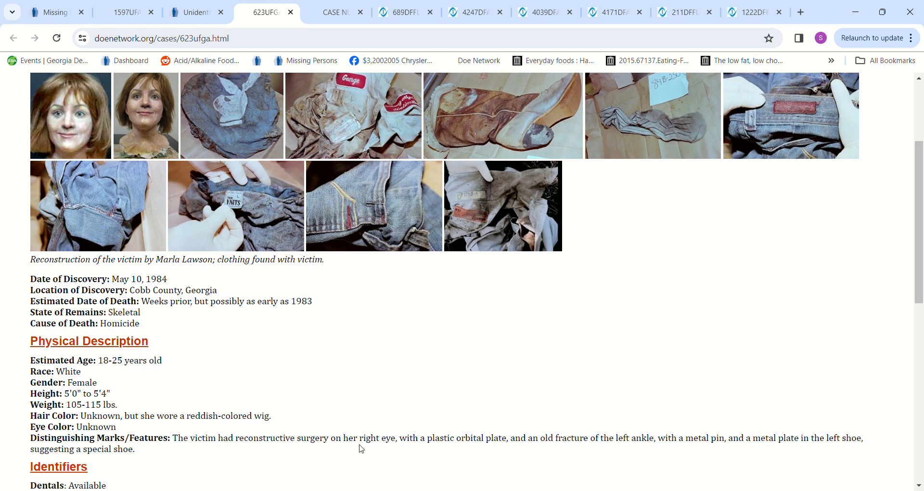
pyautogui.moveTo(510, 459)
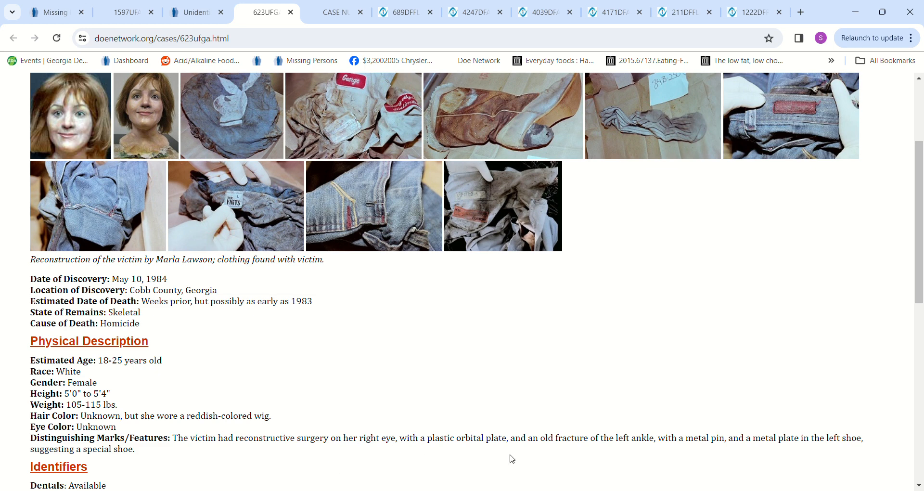
pyautogui.moveTo(620, 452)
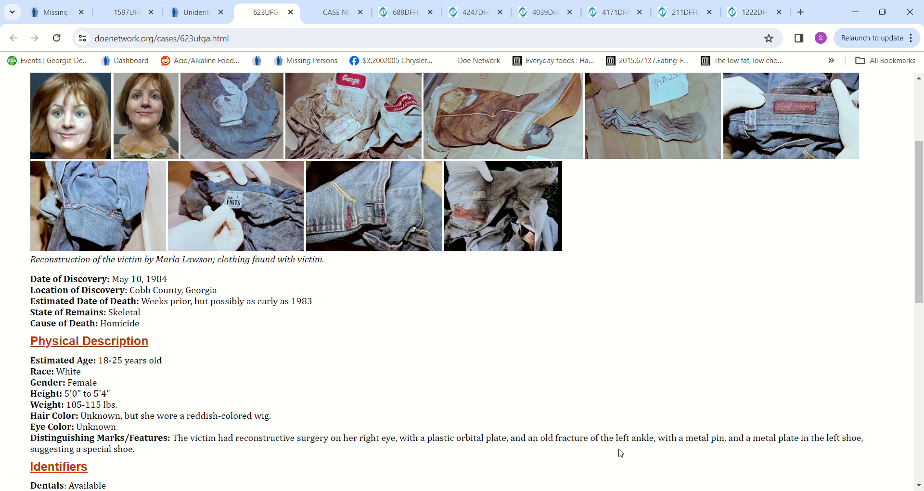
pyautogui.moveTo(707, 454)
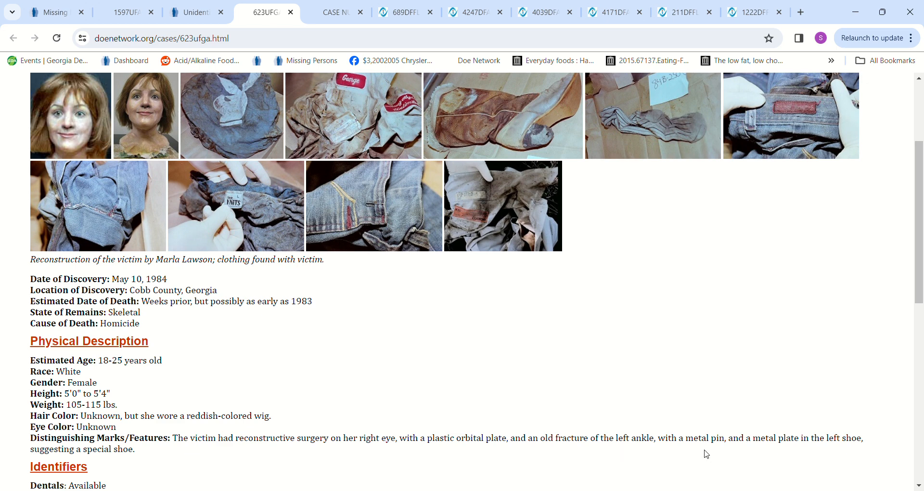
pyautogui.moveTo(840, 454)
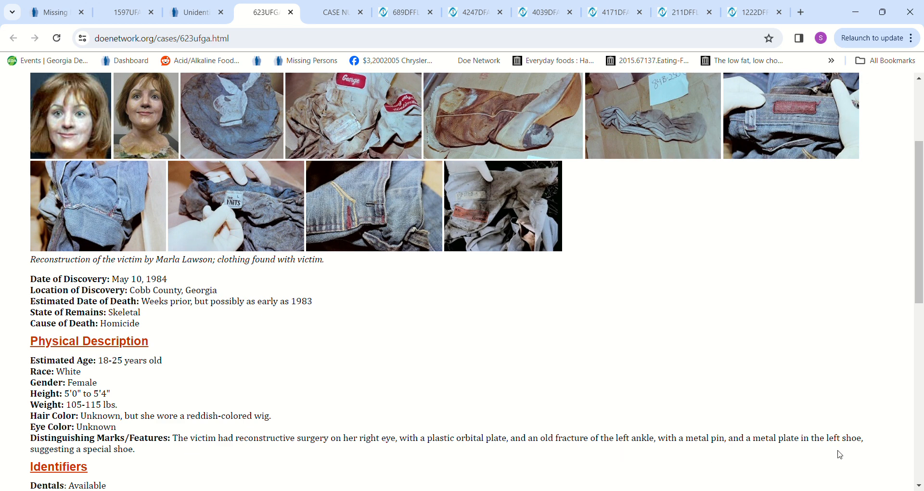
pyautogui.moveTo(373, 360)
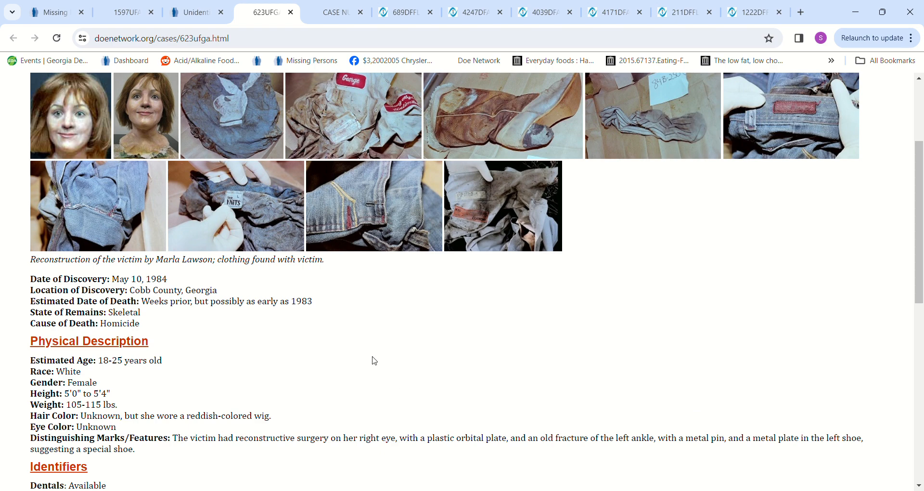
pyautogui.scroll(-3)
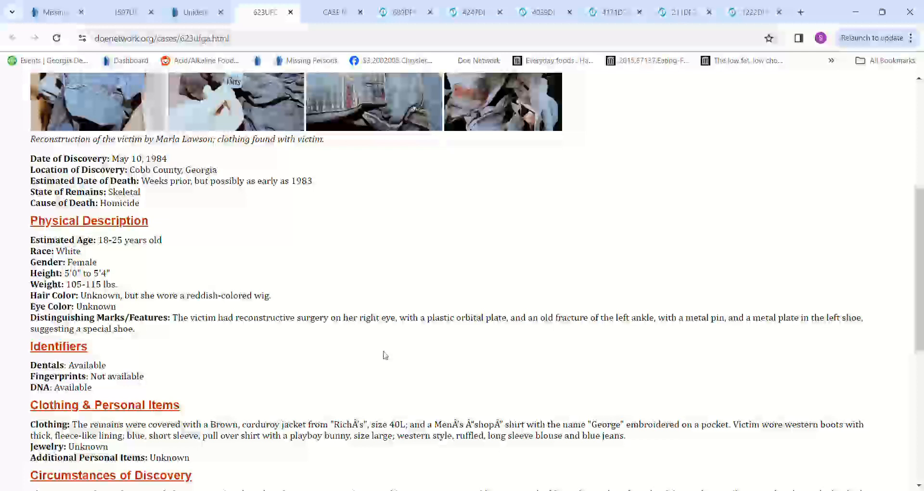
pyautogui.moveTo(258, 266)
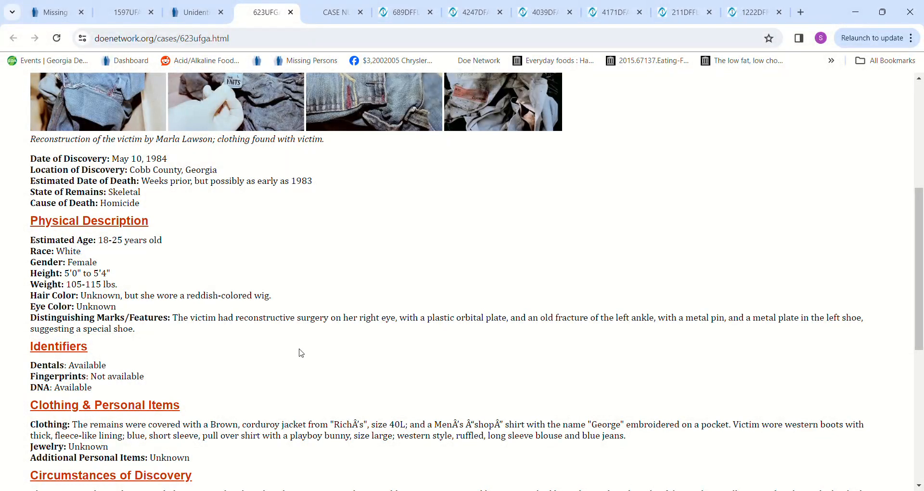
pyautogui.moveTo(263, 346)
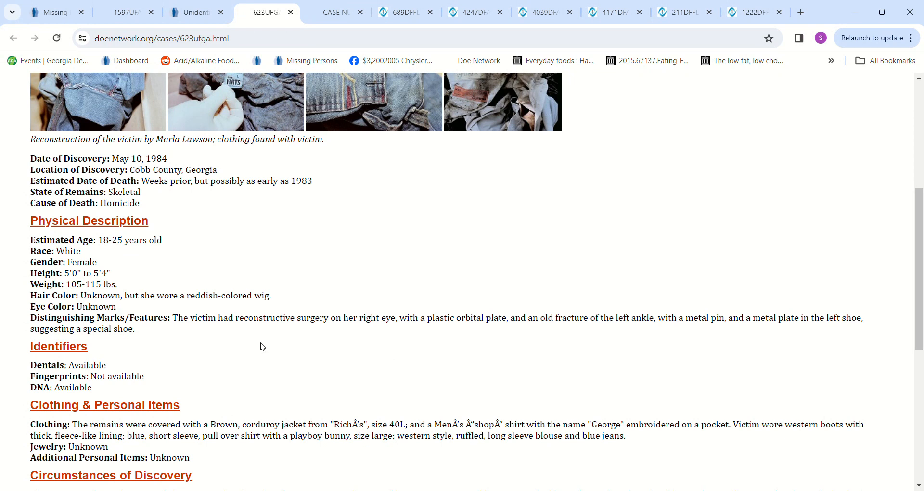
pyautogui.moveTo(378, 393)
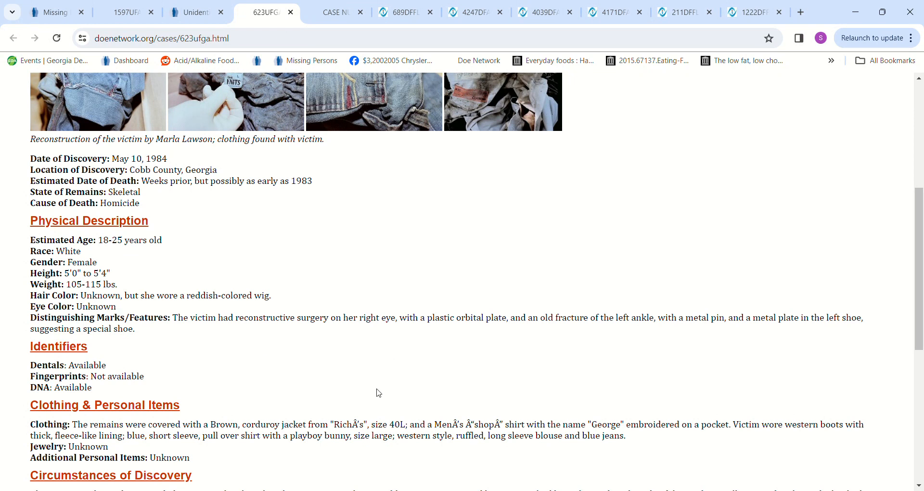
pyautogui.moveTo(371, 375)
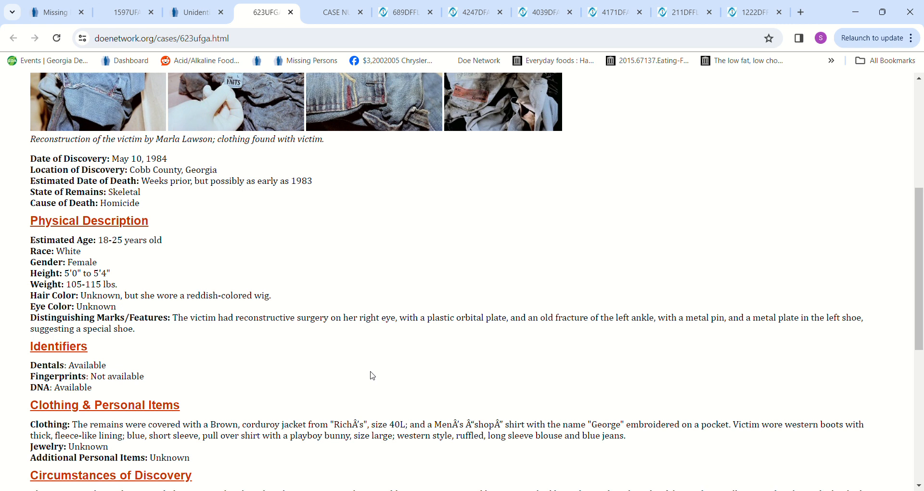
pyautogui.moveTo(677, 449)
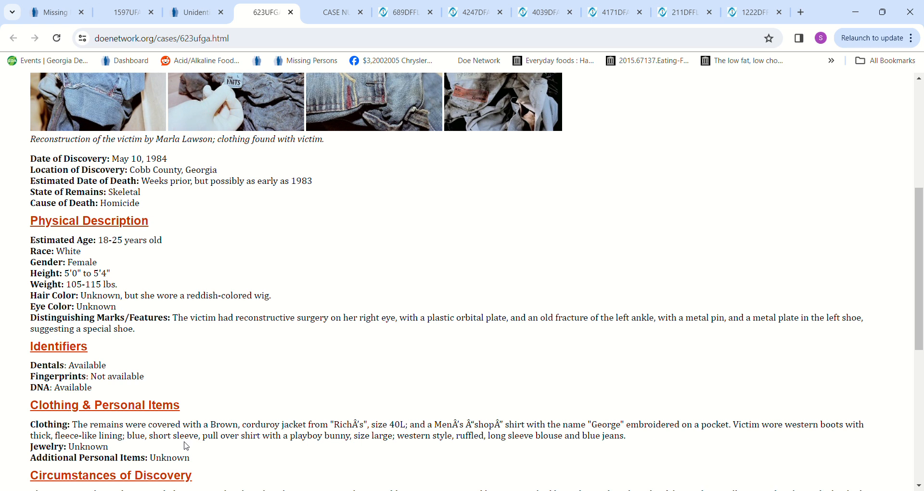
pyautogui.moveTo(397, 449)
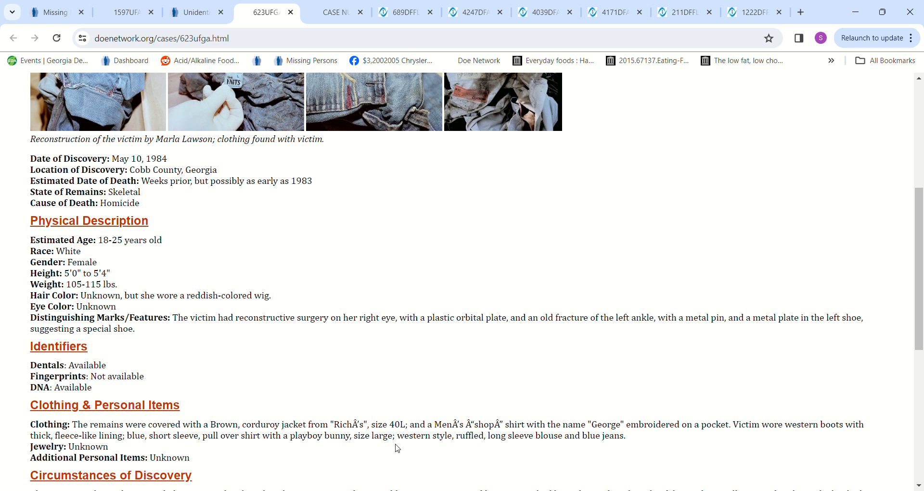
pyautogui.moveTo(515, 451)
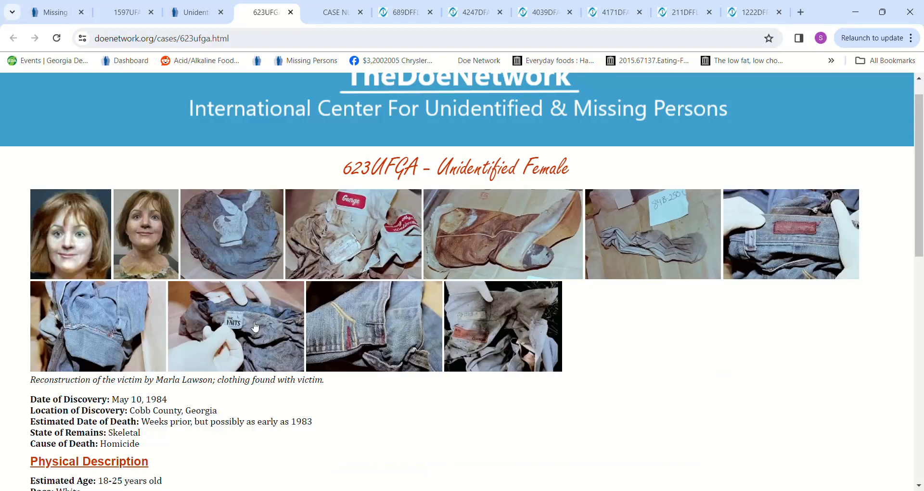
pyautogui.scroll(-3)
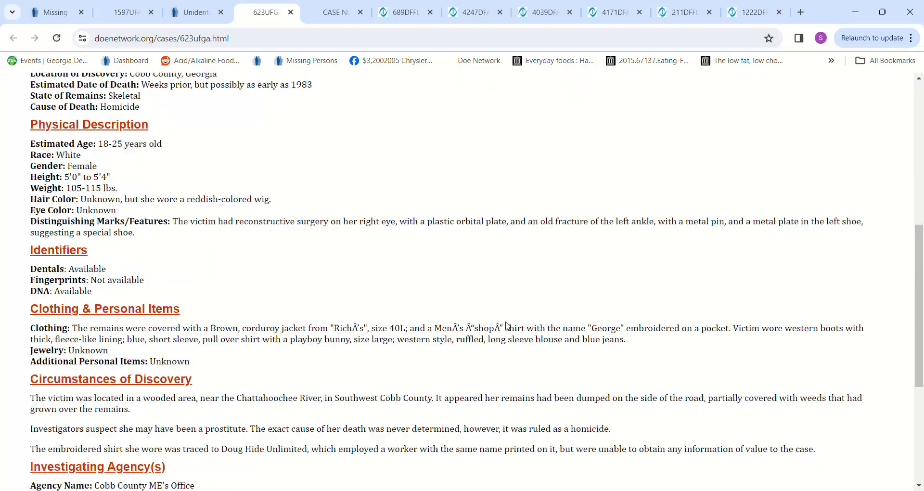
pyautogui.scroll(-3)
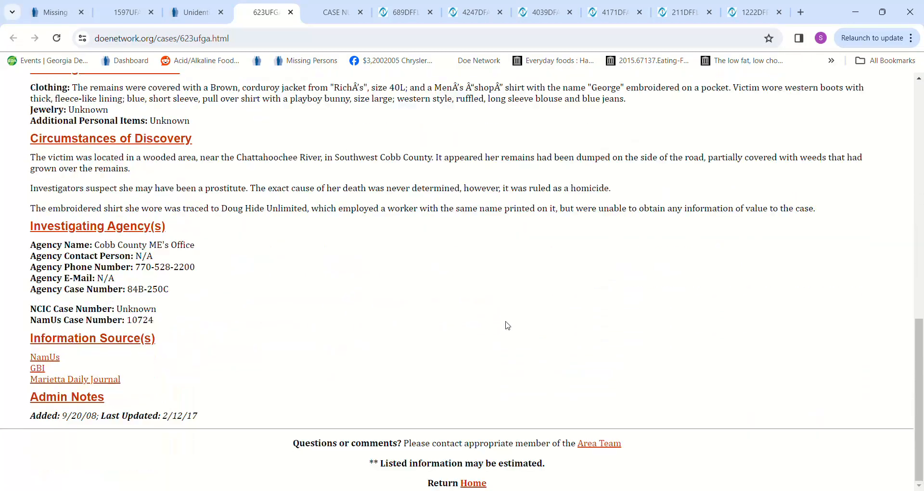
pyautogui.scroll(3)
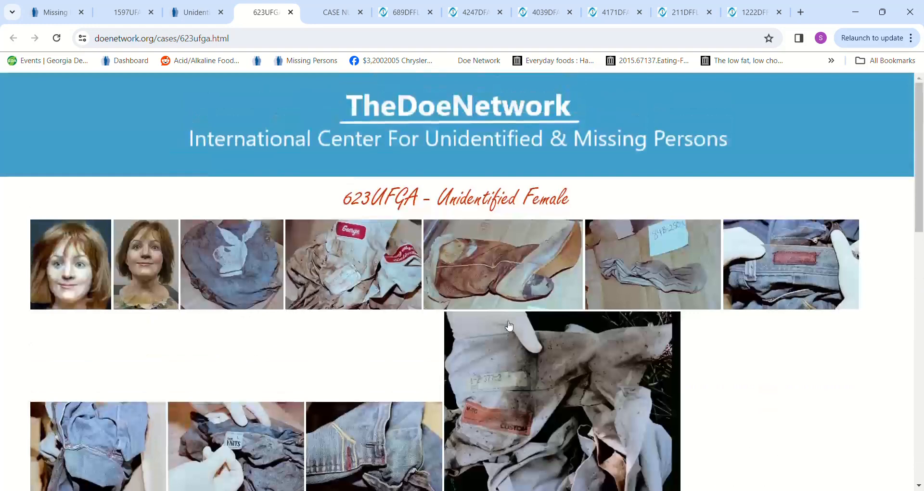
pyautogui.scroll(-3)
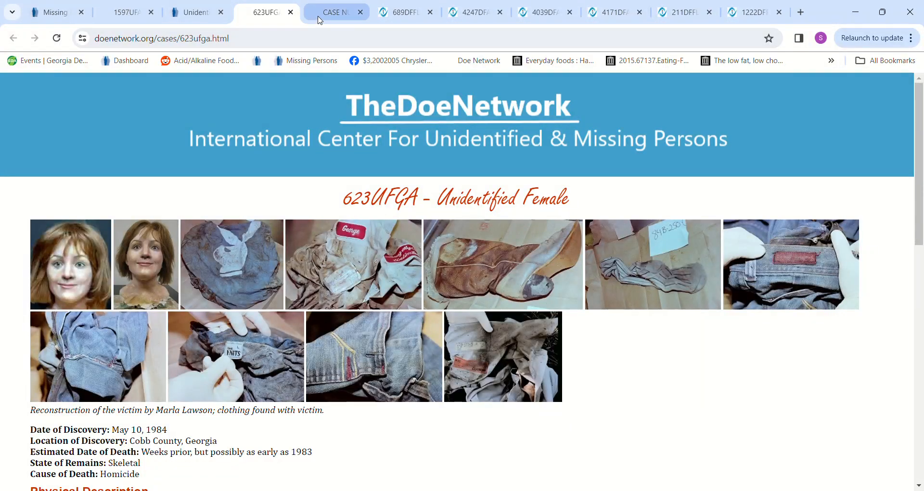
# - Read the 624UFGA Marietta case page down to its admin notes, then back to the top
pyautogui.click(335, 11)
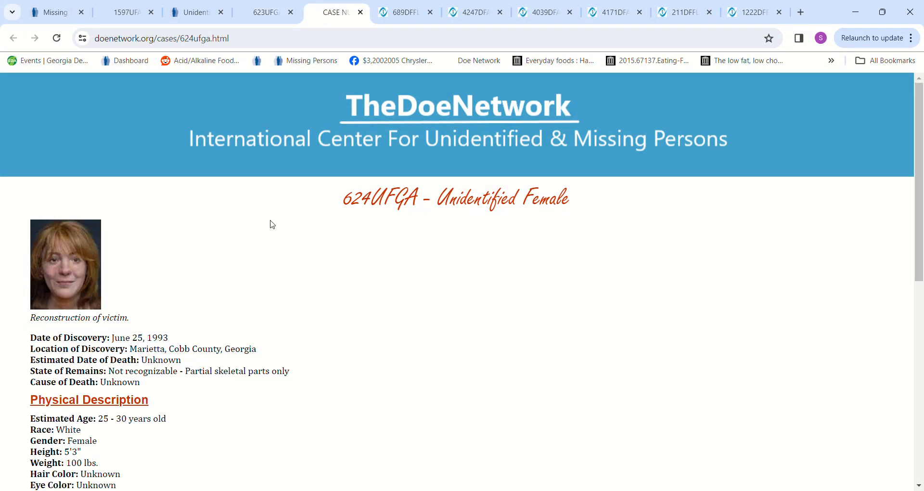
pyautogui.moveTo(360, 328)
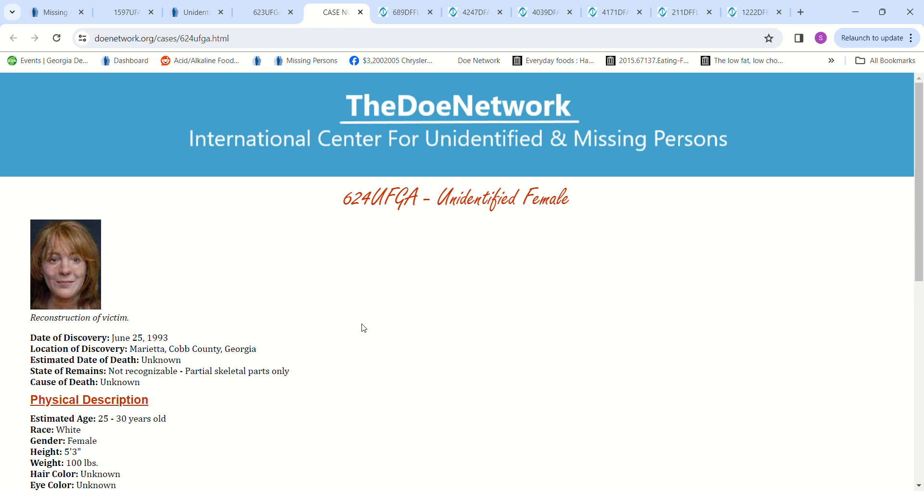
pyautogui.scroll(-3)
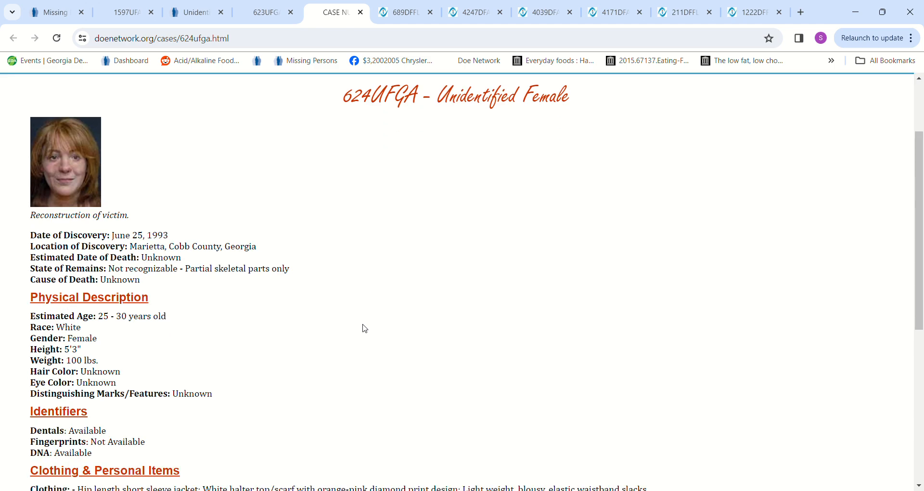
pyautogui.scroll(-3)
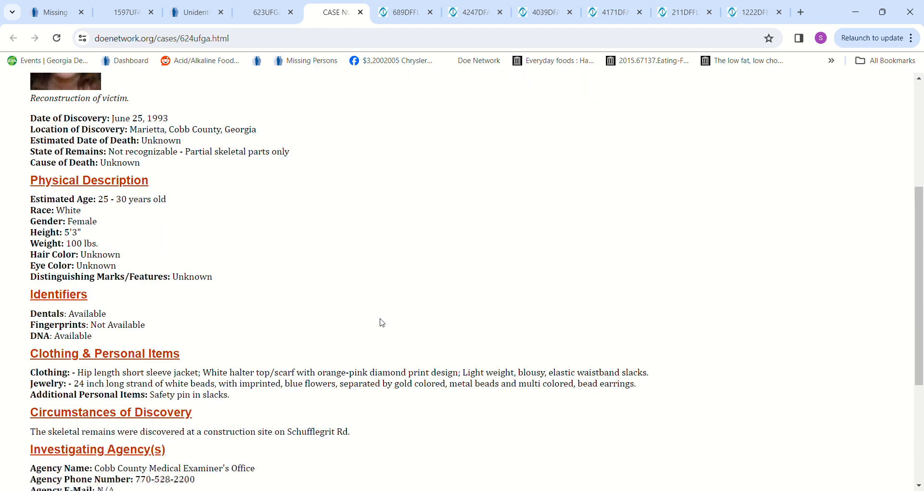
pyautogui.scroll(-3)
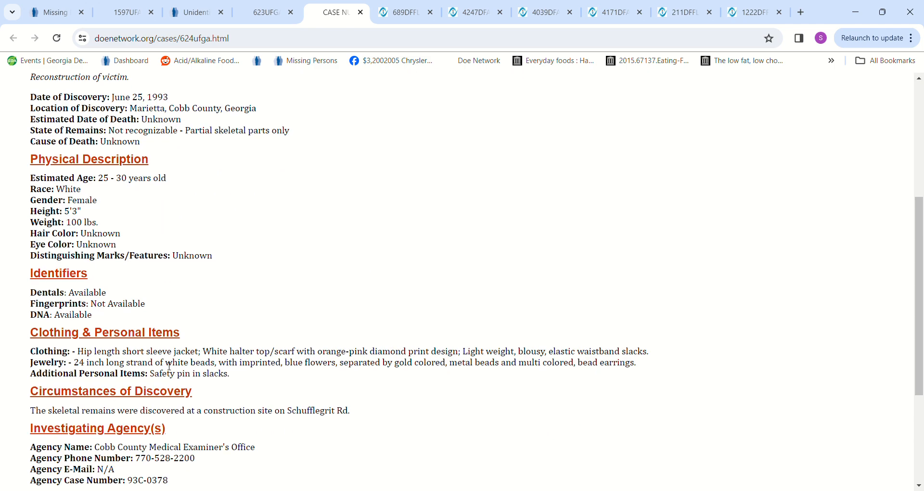
pyautogui.moveTo(329, 366)
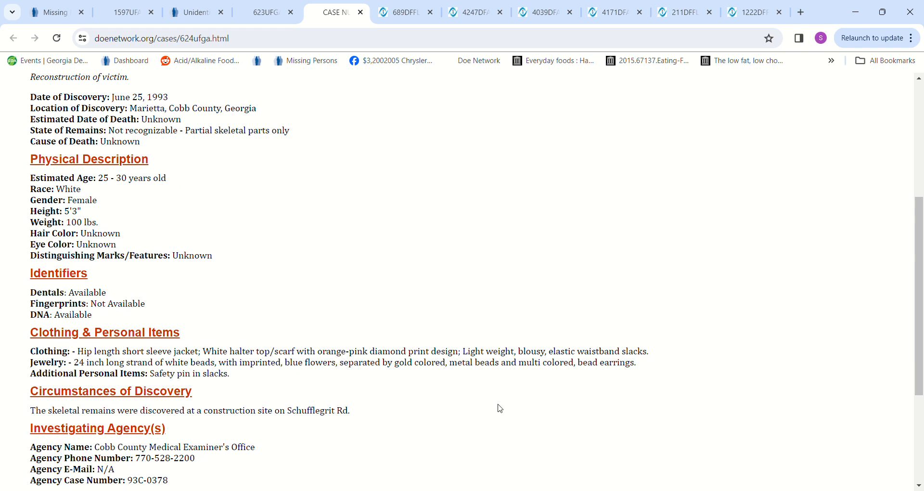
pyautogui.moveTo(519, 395)
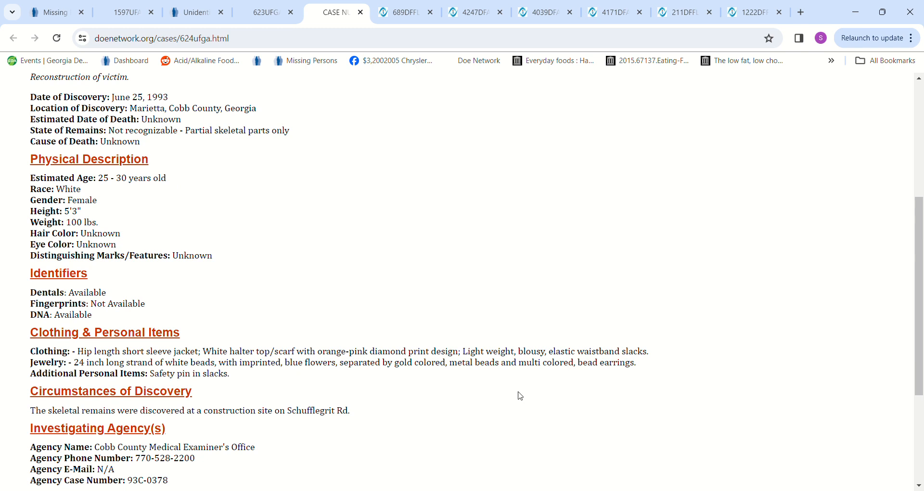
pyautogui.moveTo(316, 396)
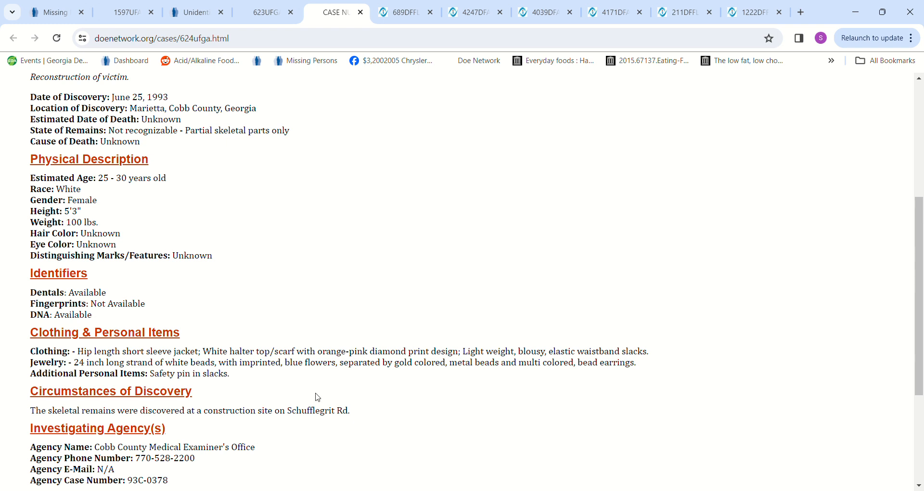
pyautogui.moveTo(218, 468)
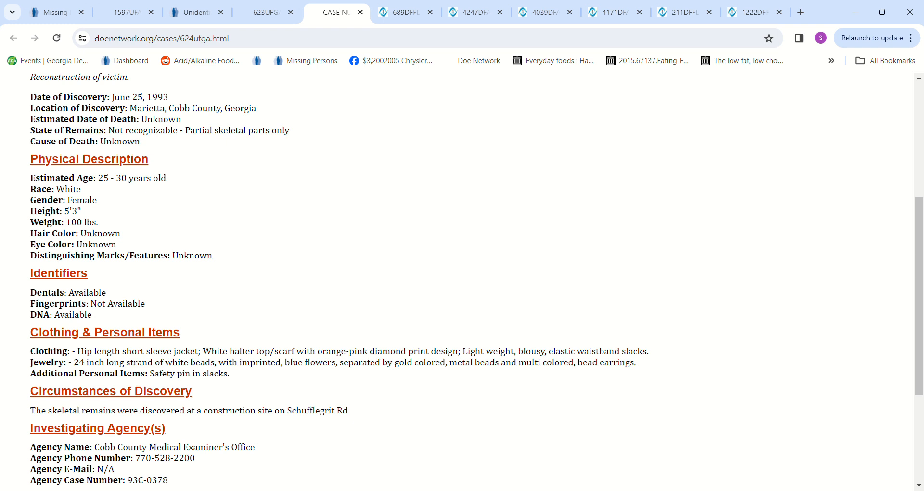
pyautogui.moveTo(582, 323)
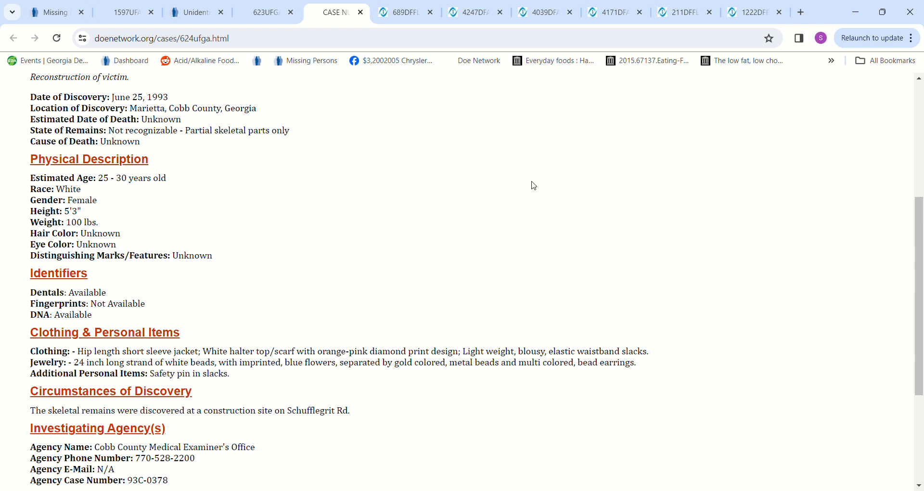
pyautogui.moveTo(381, 406)
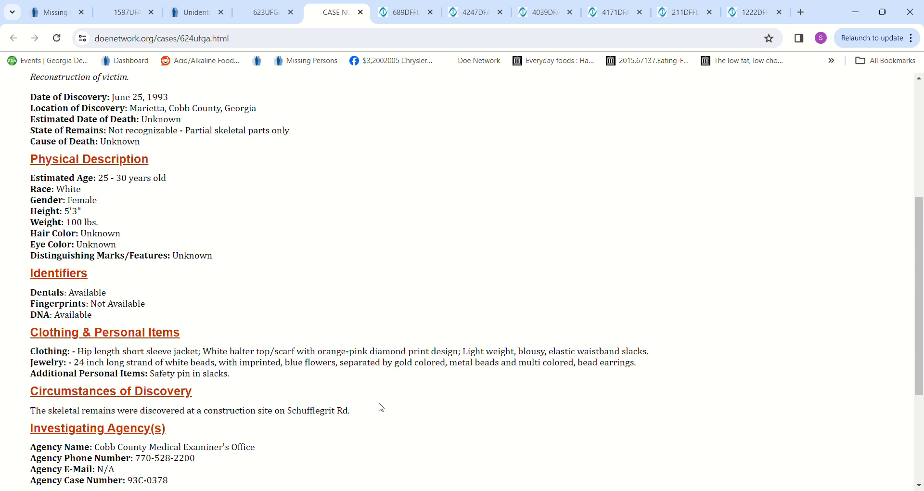
pyautogui.moveTo(417, 411)
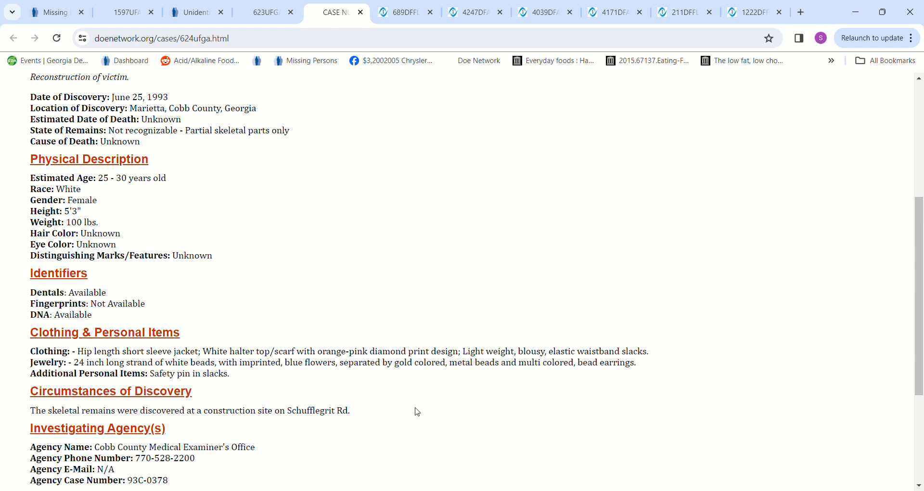
pyautogui.scroll(-3)
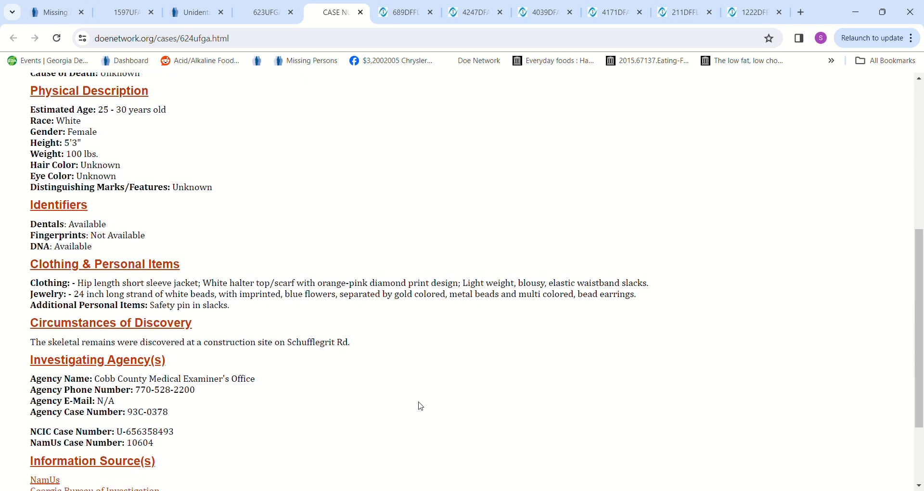
pyautogui.scroll(-3)
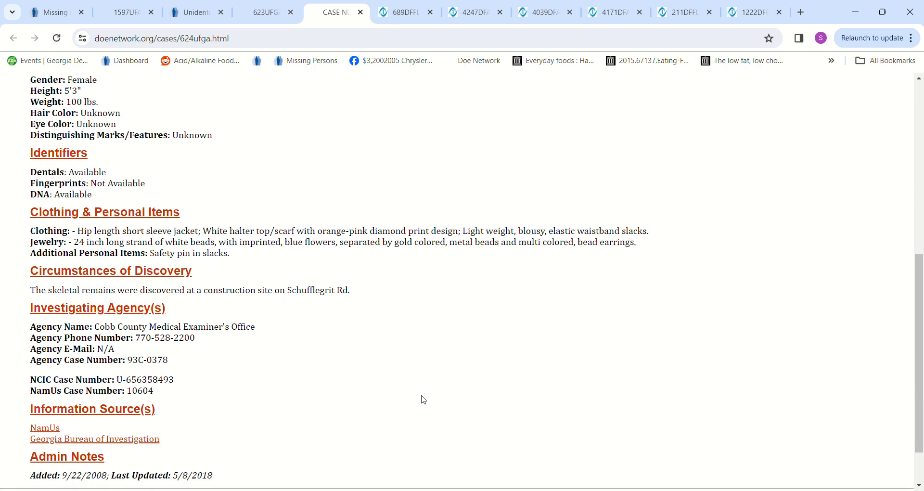
pyautogui.scroll(-3)
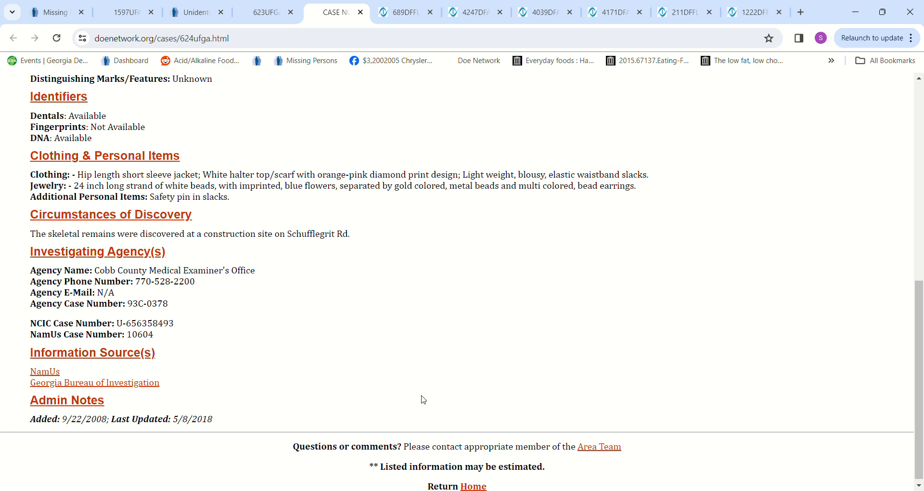
pyautogui.scroll(3)
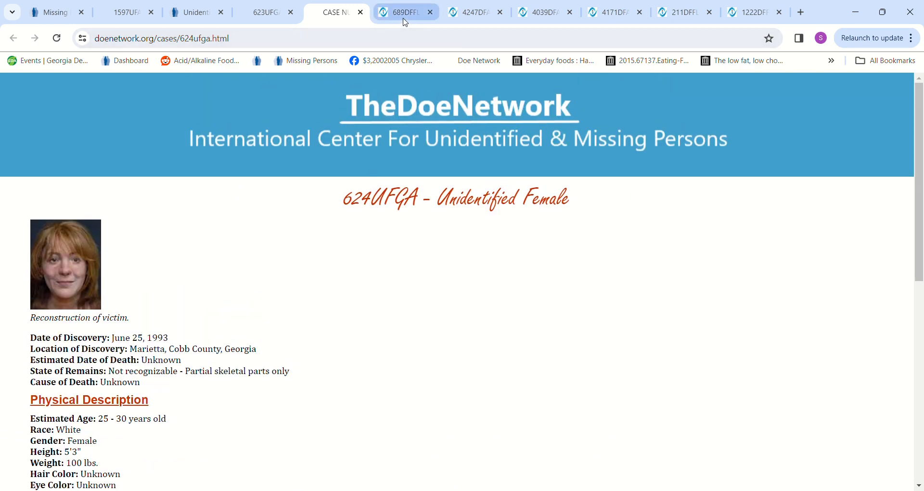
# - Toggle between the 623UFGA and 624UFGA case pages
pyautogui.click(406, 11)
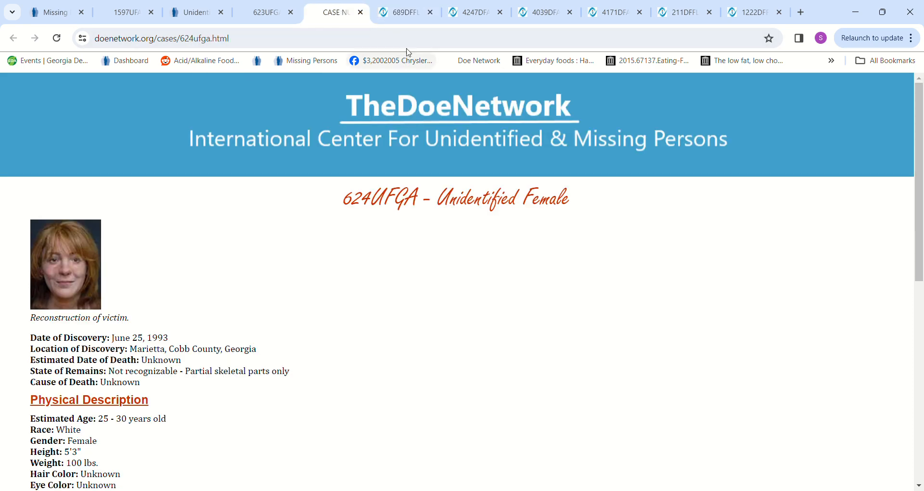
pyautogui.click(262, 12)
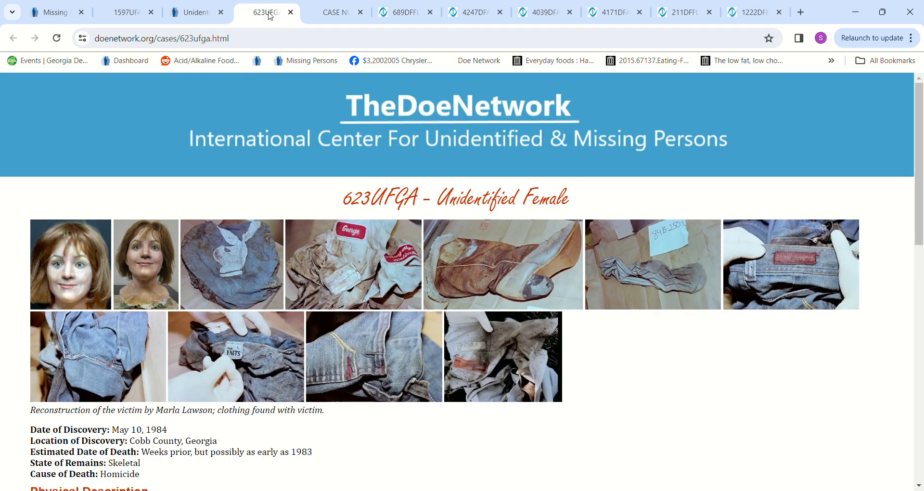
pyautogui.click(336, 12)
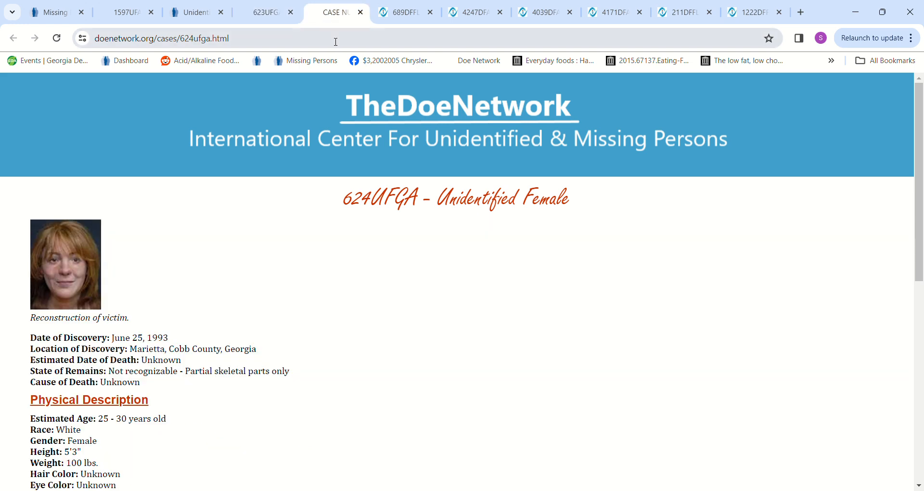
pyautogui.moveTo(339, 29)
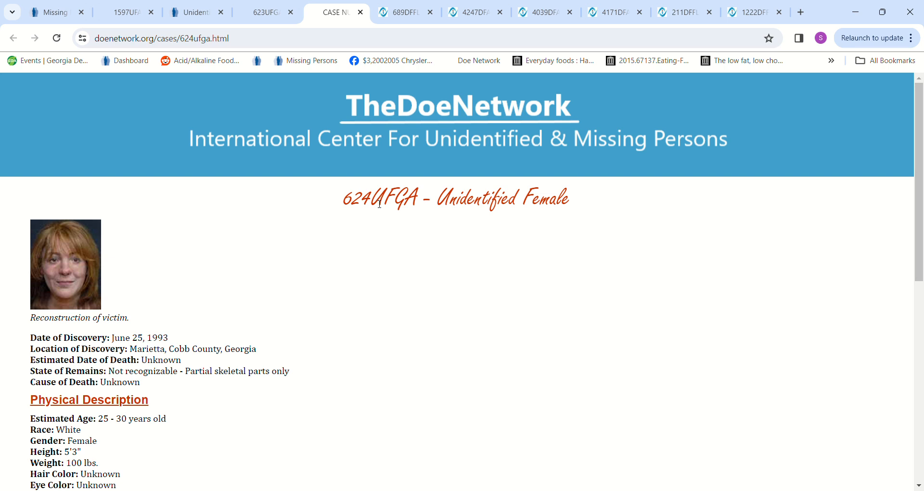
pyautogui.moveTo(99, 412)
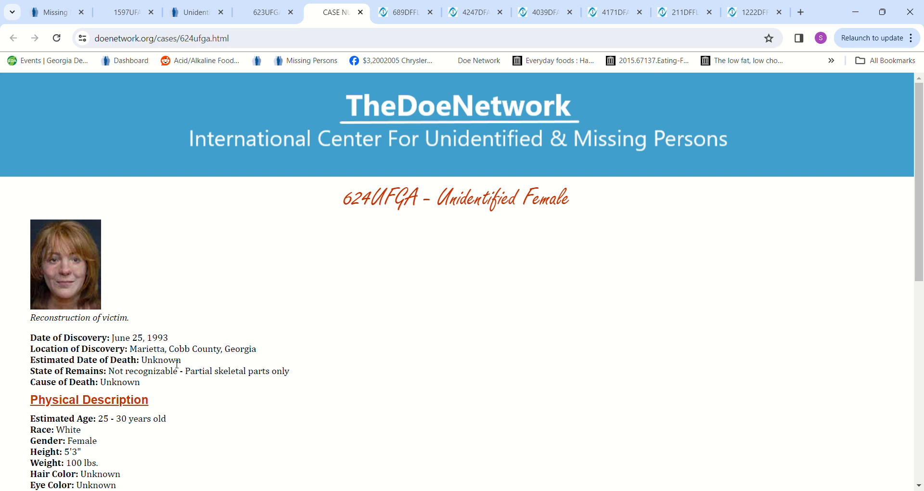
pyautogui.click(267, 11)
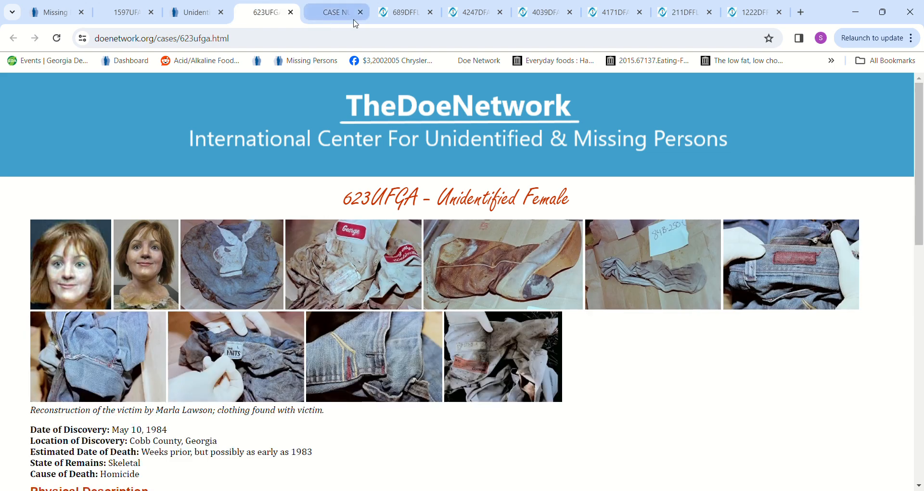
pyautogui.click(405, 11)
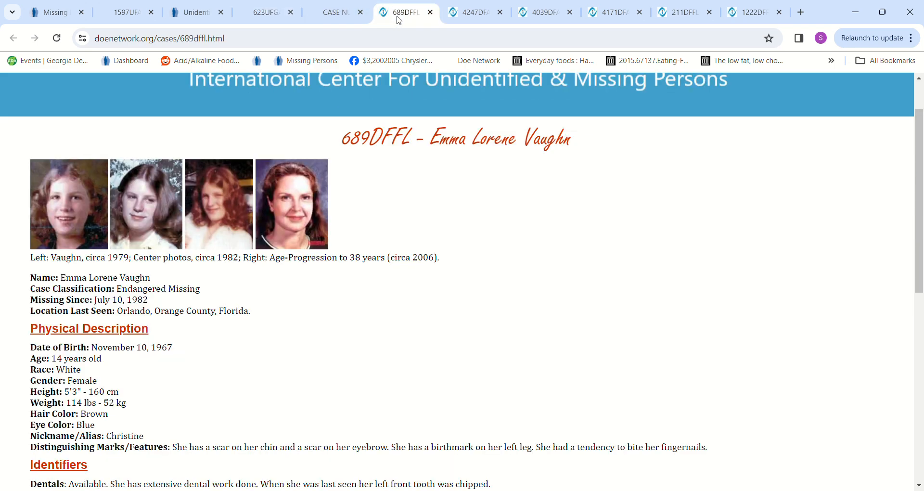
pyautogui.click(266, 11)
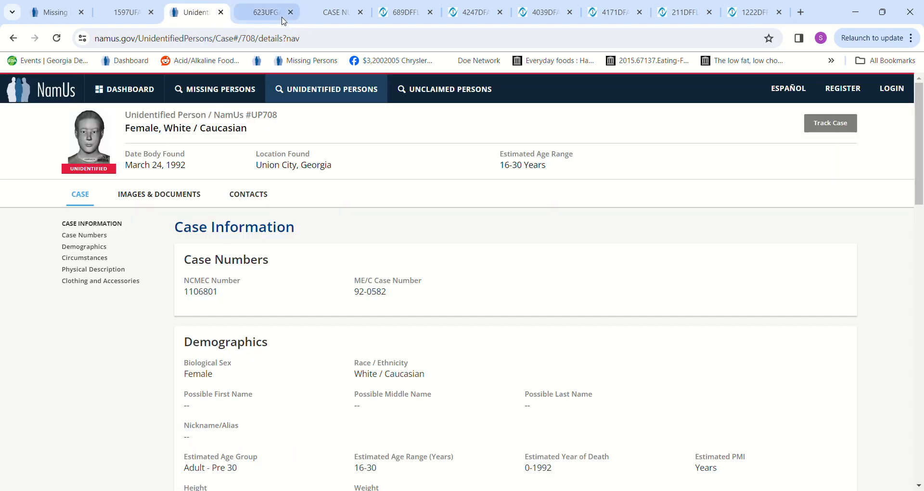
pyautogui.click(266, 11)
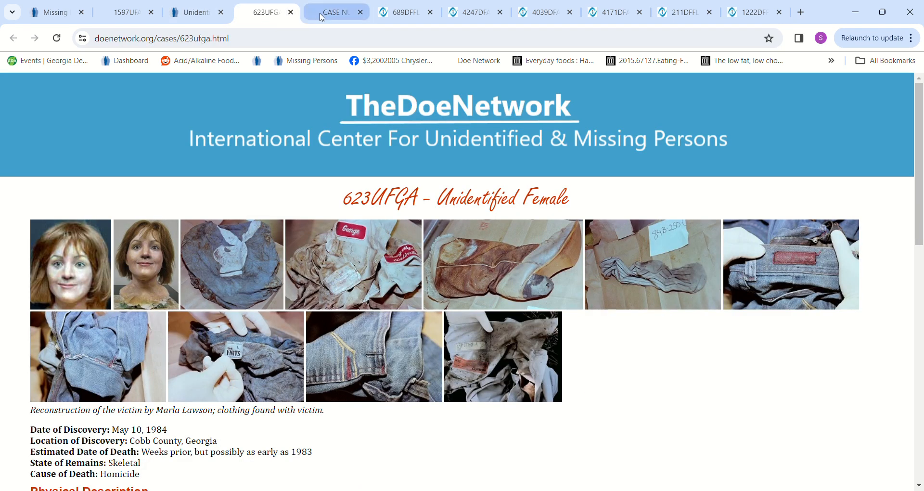
pyautogui.click(335, 11)
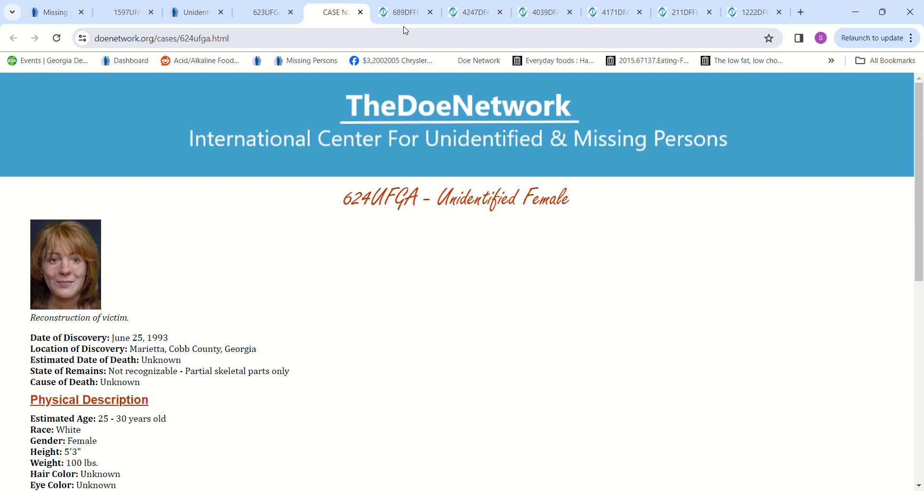
pyautogui.click(405, 12)
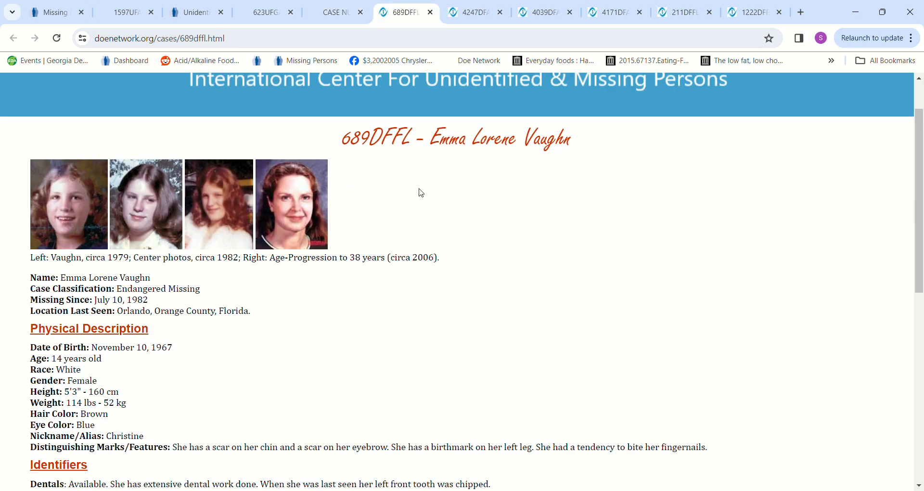
pyautogui.moveTo(217, 419)
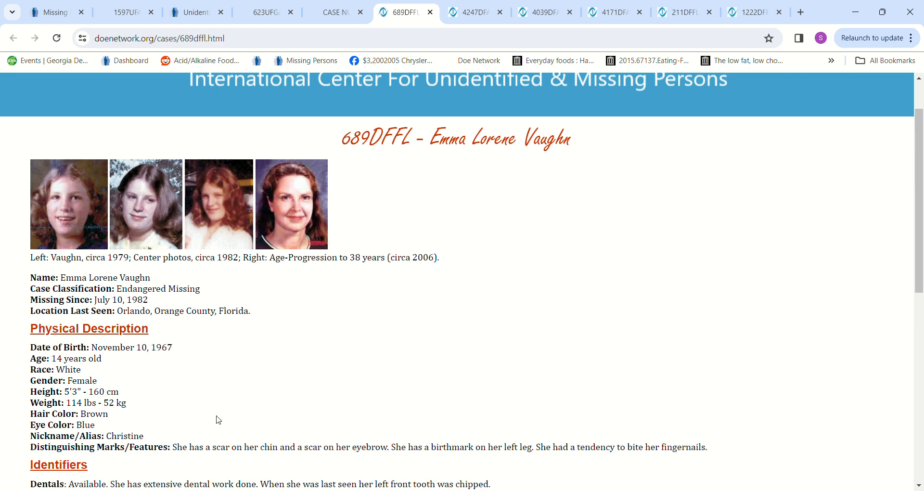
pyautogui.moveTo(280, 312)
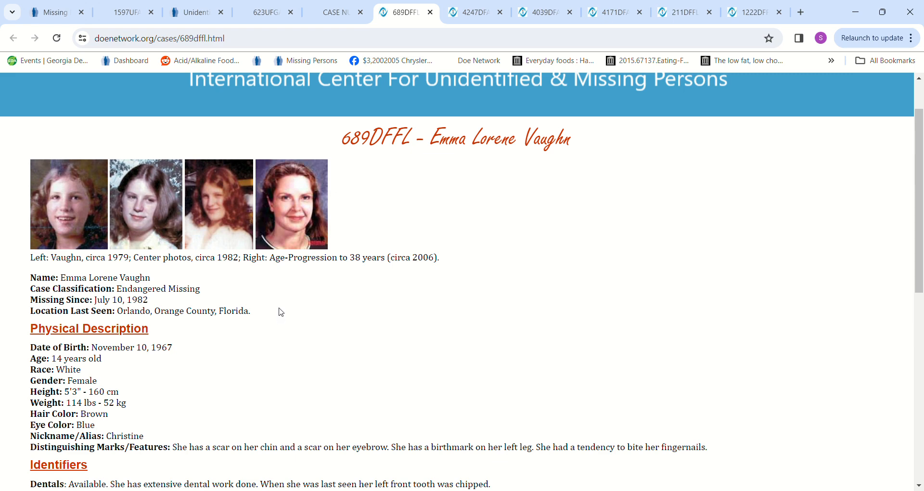
pyautogui.click(260, 12)
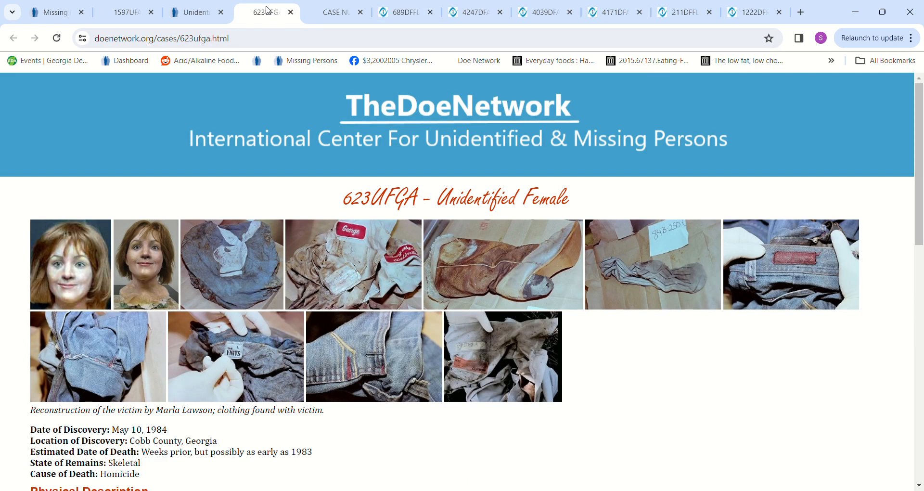
pyautogui.moveTo(564, 304)
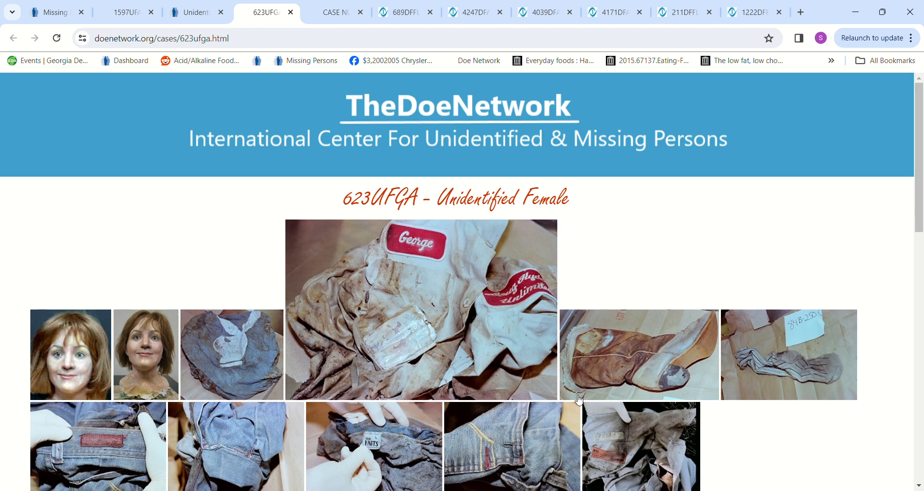
pyautogui.scroll(-3)
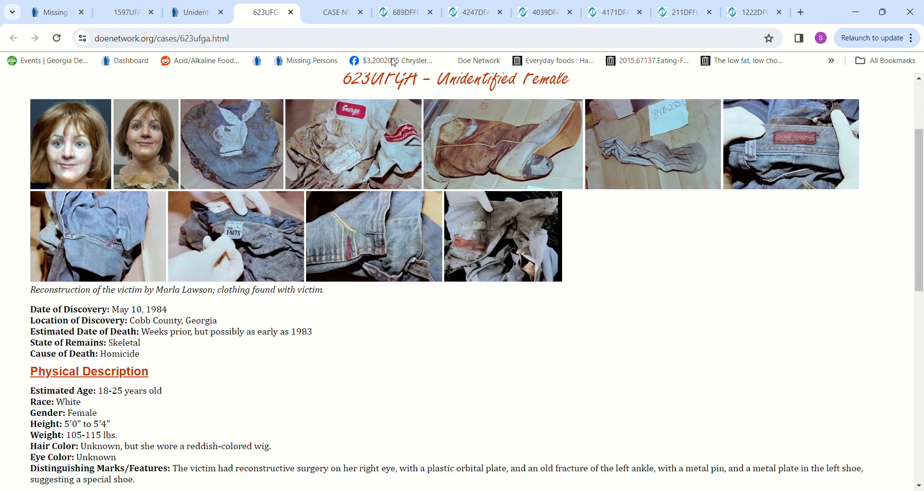
pyautogui.click(406, 12)
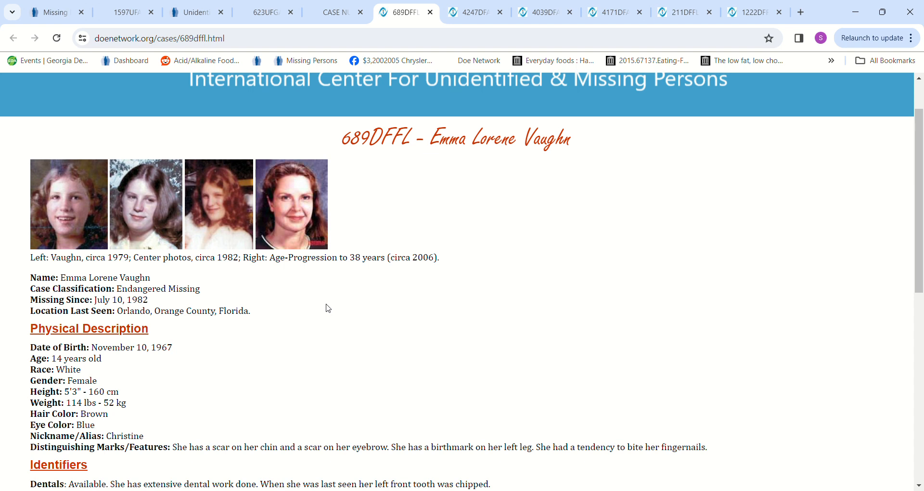
pyautogui.moveTo(371, 335)
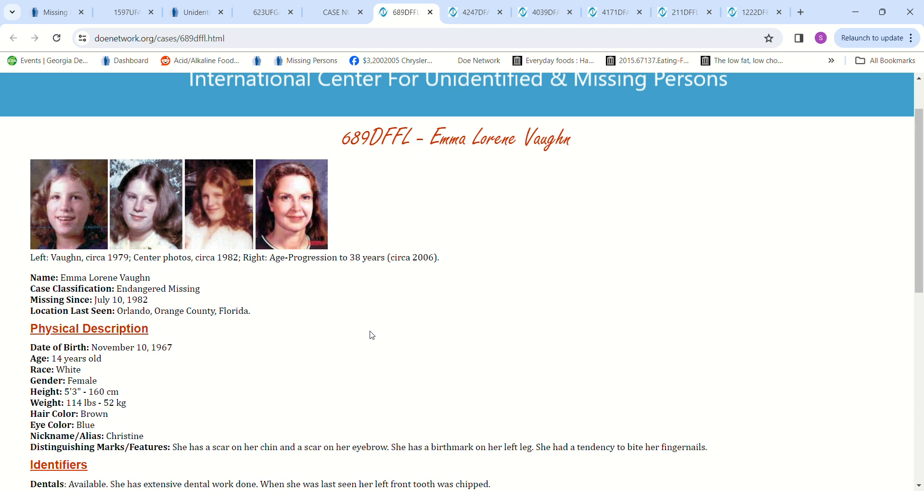
pyautogui.scroll(-3)
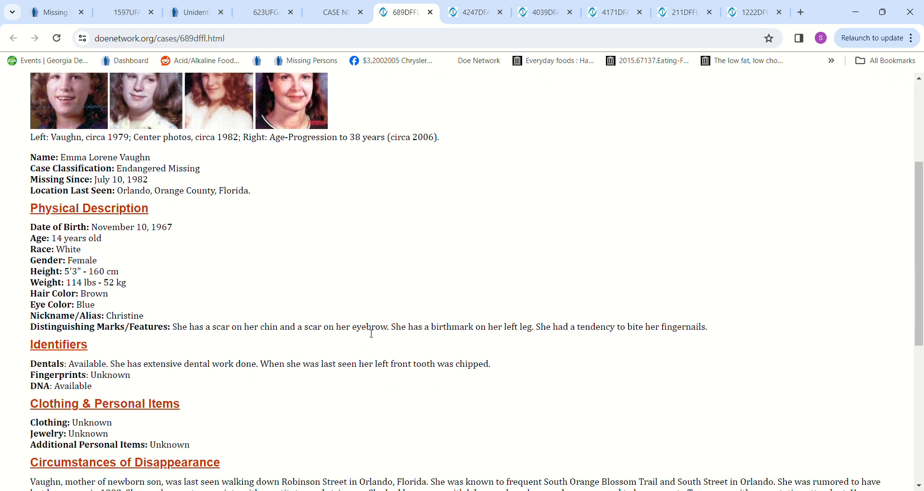
pyautogui.scroll(-3)
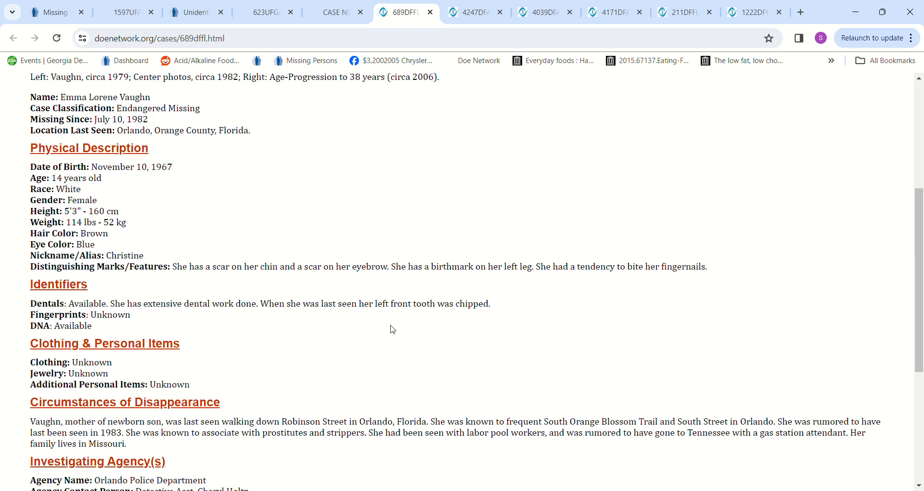
pyautogui.scroll(-3)
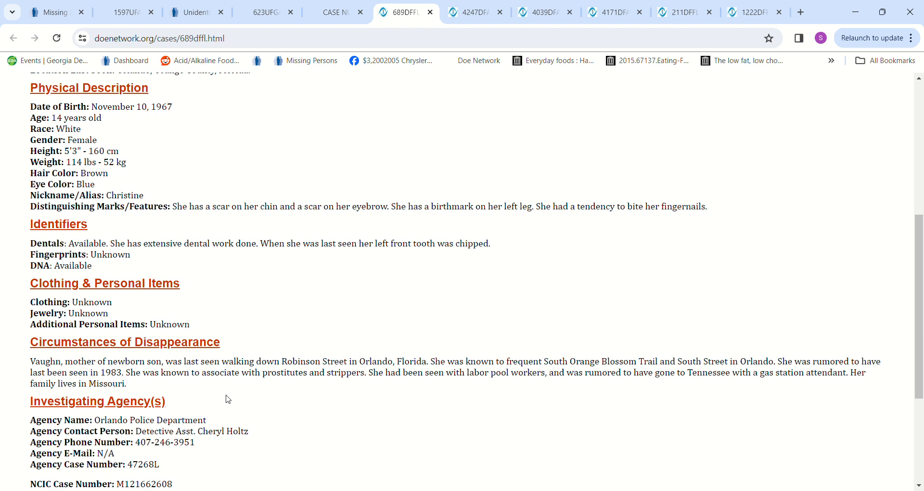
pyautogui.moveTo(249, 390)
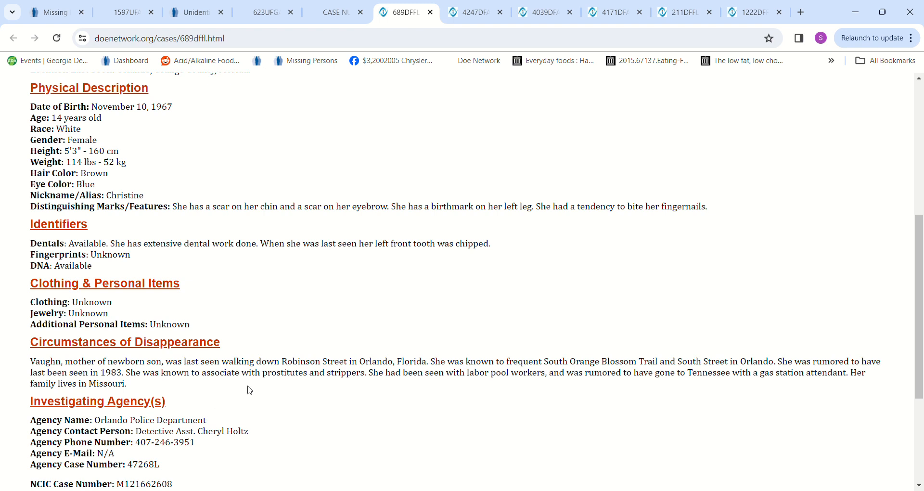
pyautogui.moveTo(455, 384)
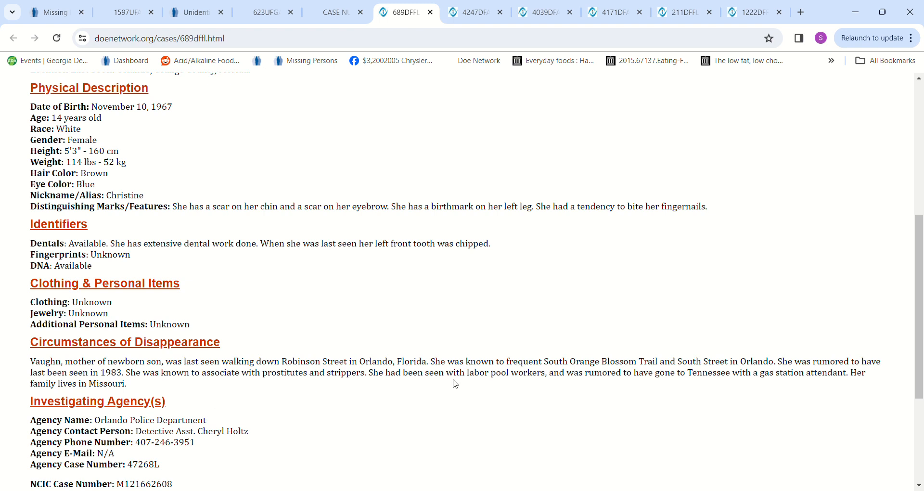
pyautogui.moveTo(576, 385)
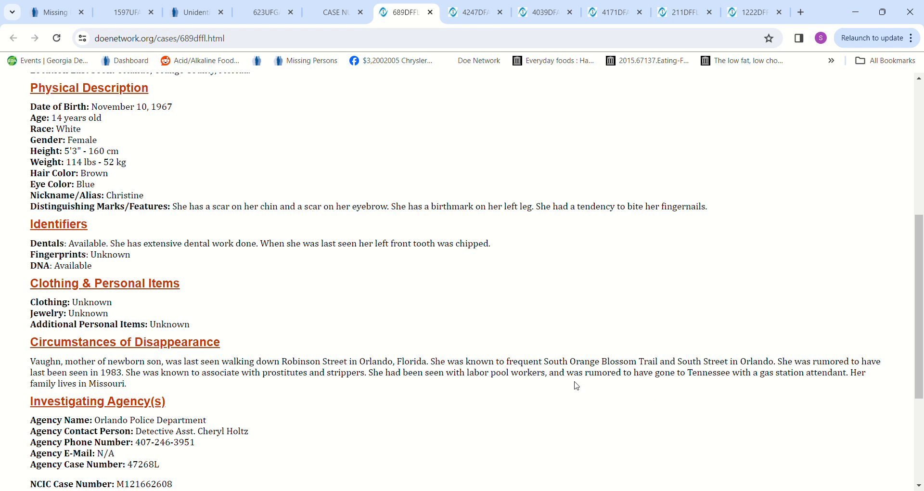
pyautogui.moveTo(678, 387)
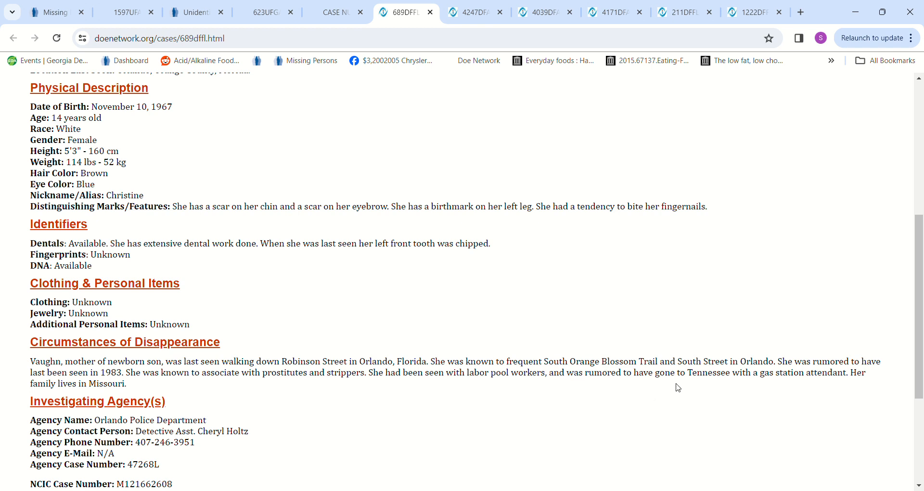
pyautogui.moveTo(625, 397)
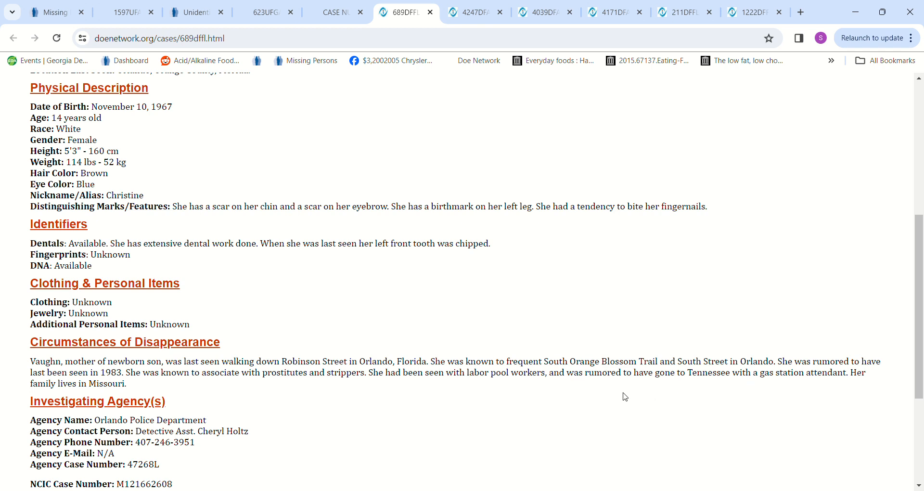
pyautogui.moveTo(231, 417)
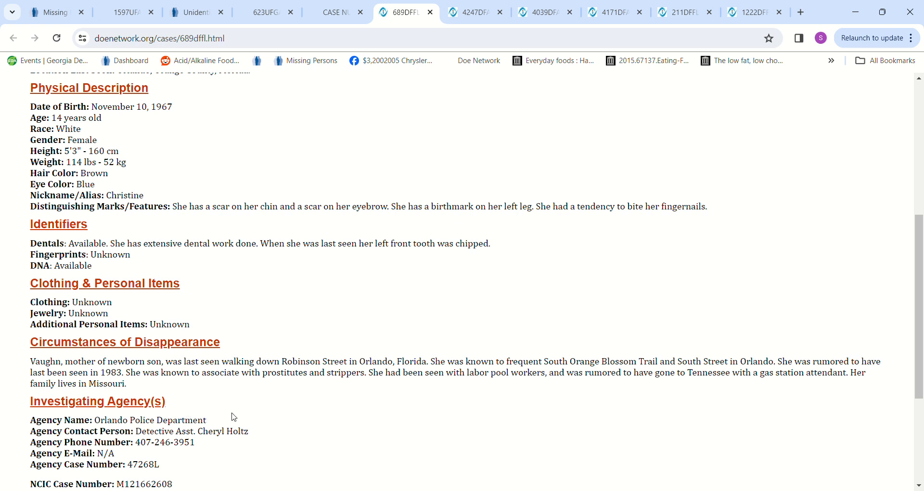
pyautogui.moveTo(244, 408)
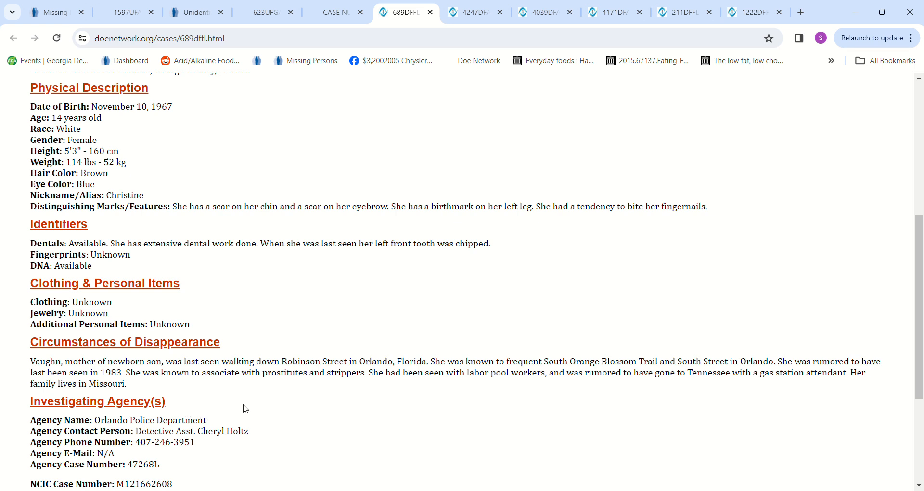
pyautogui.moveTo(371, 396)
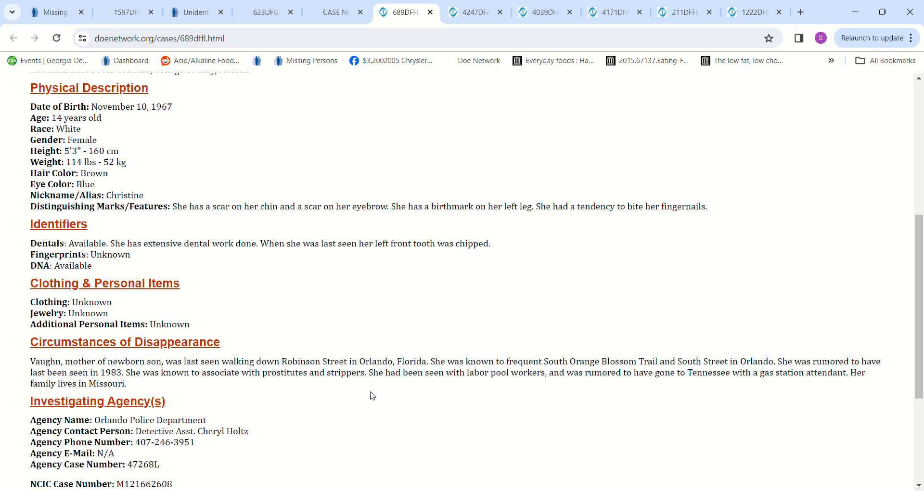
pyautogui.moveTo(449, 398)
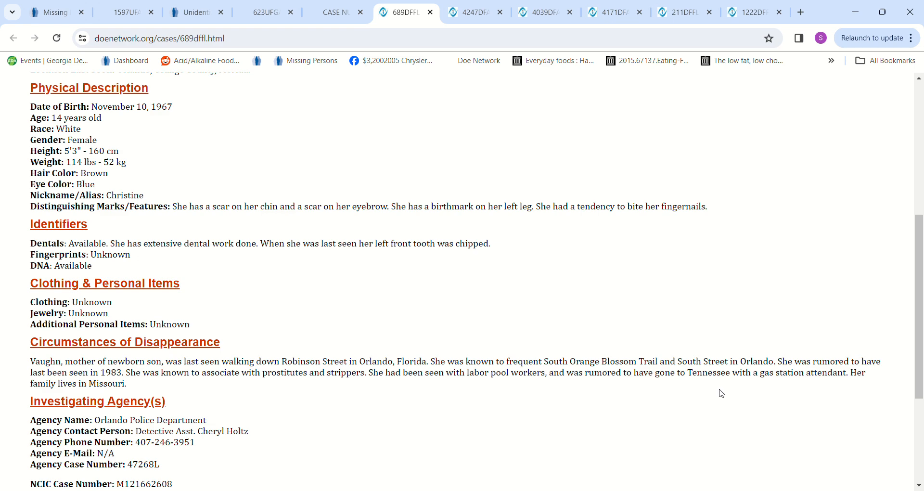
pyautogui.moveTo(421, 443)
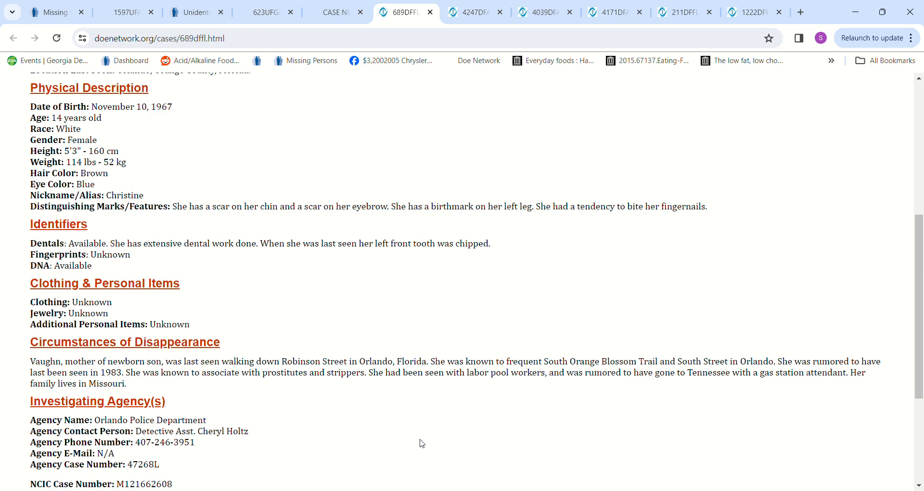
pyautogui.scroll(-3)
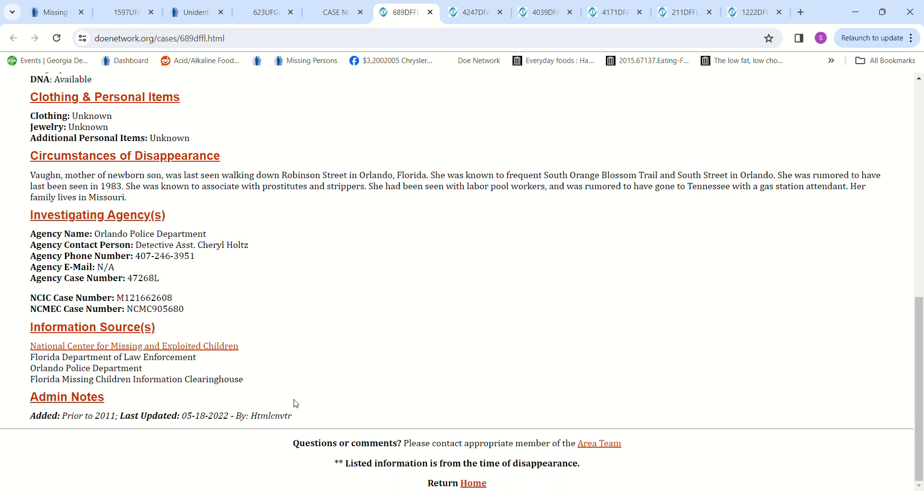
pyautogui.scroll(3)
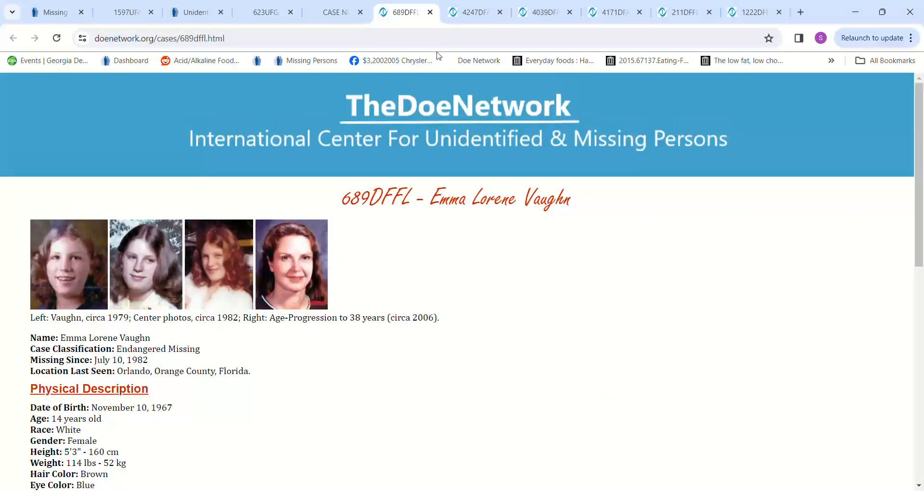
# - Open Diana Leigh Avera's 4247DFAL case and read down to her disappearance circumstances
pyautogui.click(475, 12)
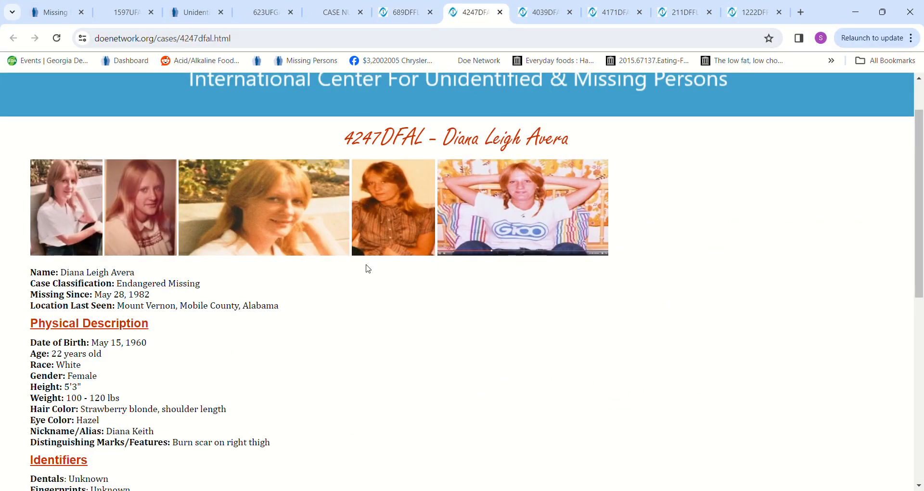
pyautogui.moveTo(262, 320)
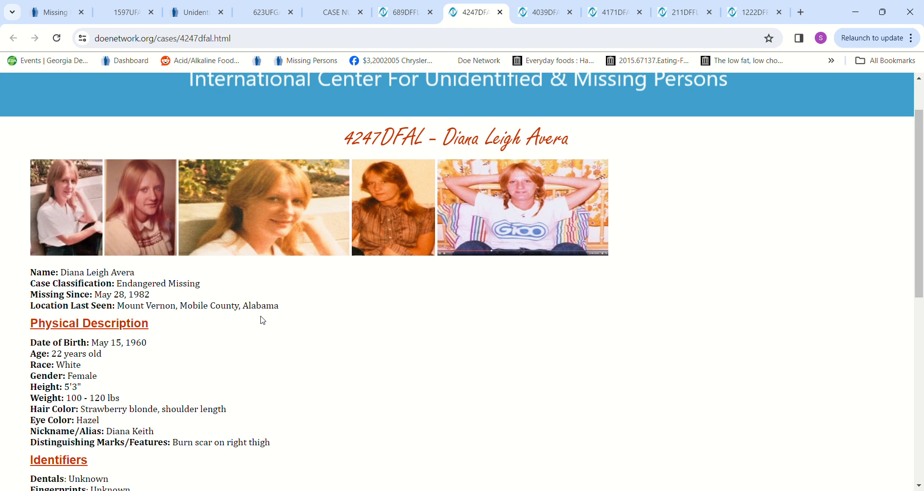
pyautogui.moveTo(348, 349)
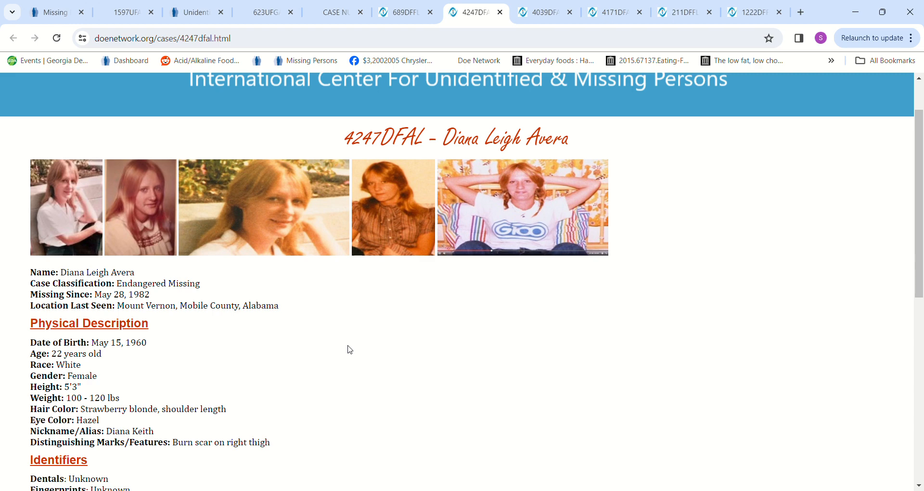
pyautogui.scroll(-3)
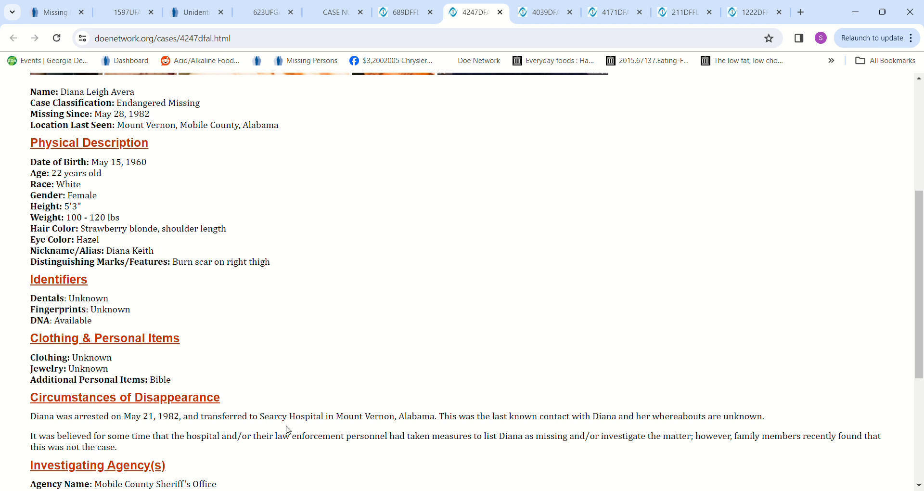
pyautogui.moveTo(312, 426)
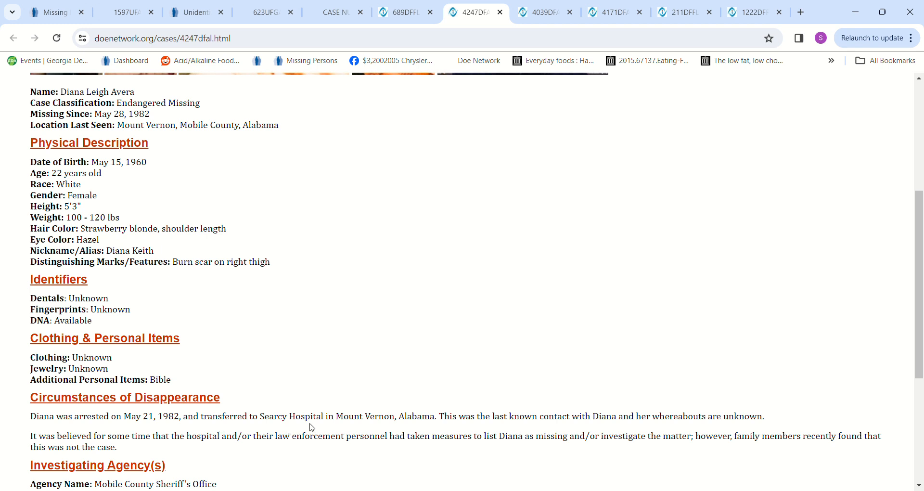
pyautogui.moveTo(443, 431)
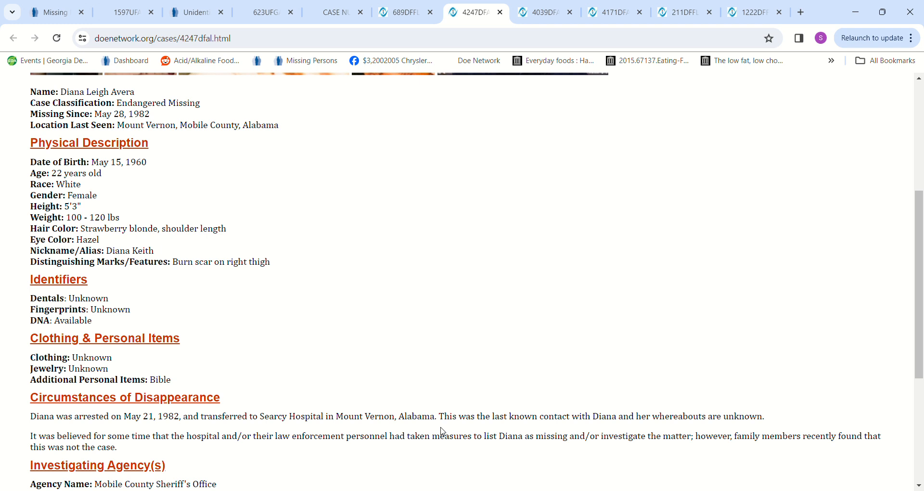
pyautogui.moveTo(837, 452)
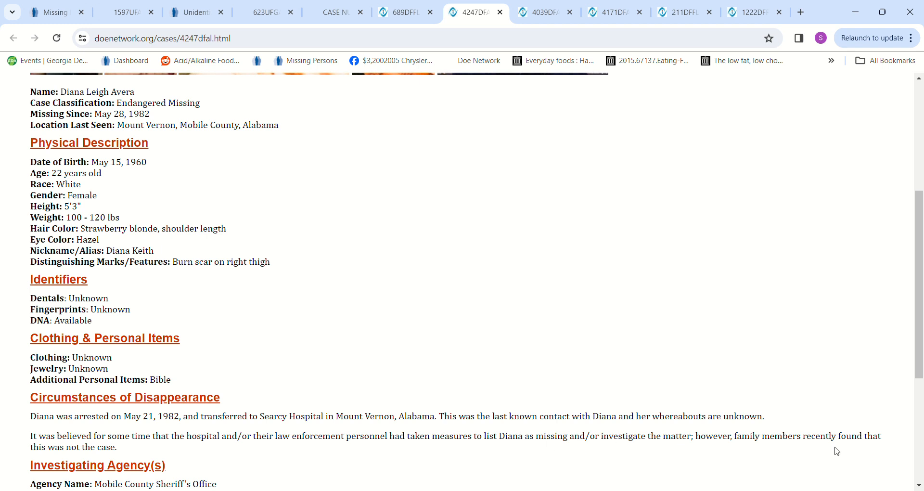
pyautogui.moveTo(286, 470)
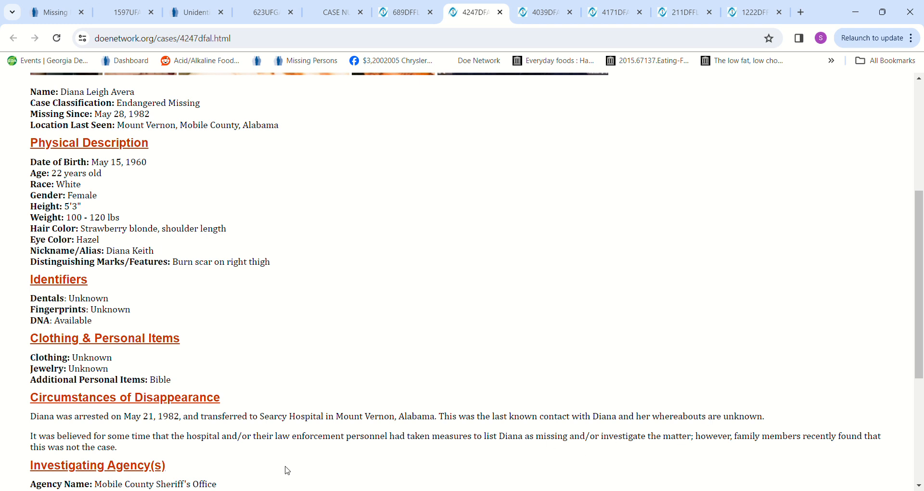
pyautogui.moveTo(301, 451)
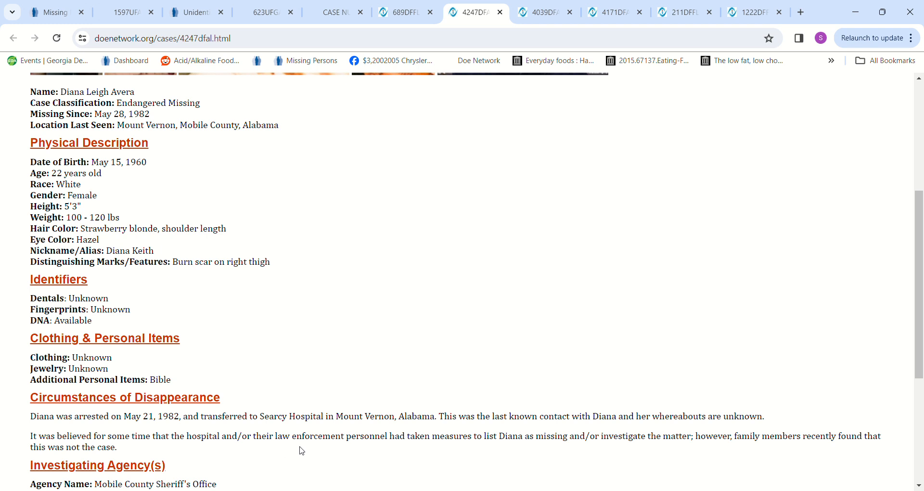
pyautogui.moveTo(384, 451)
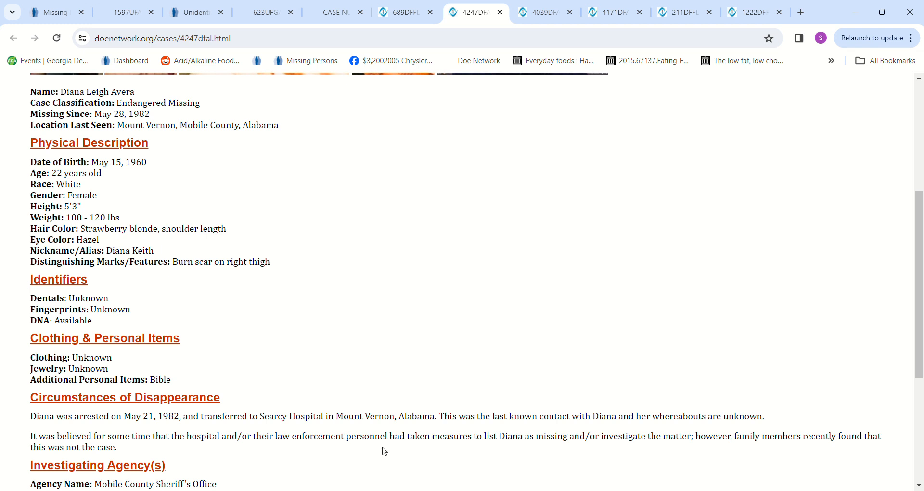
pyautogui.moveTo(576, 464)
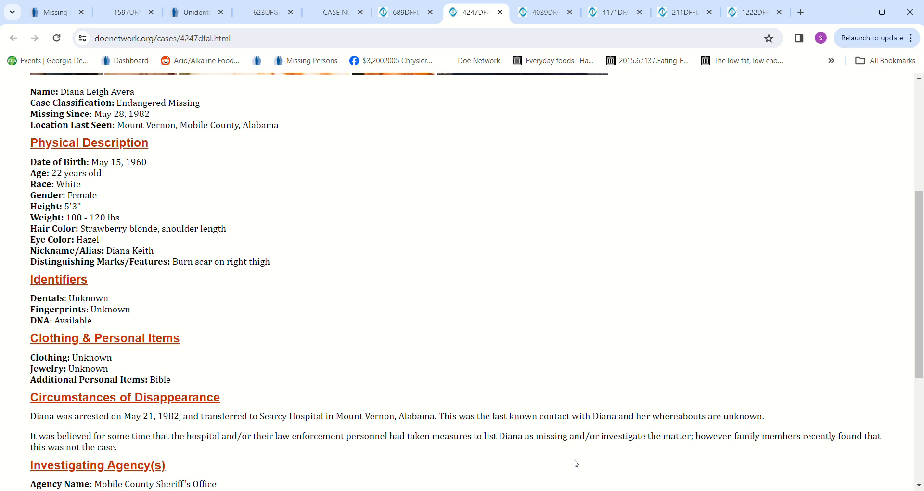
pyautogui.moveTo(594, 449)
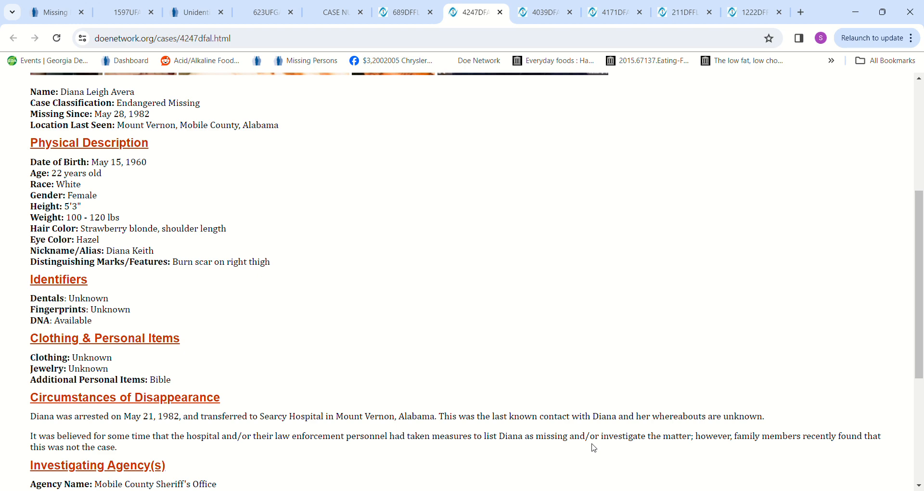
pyautogui.moveTo(299, 311)
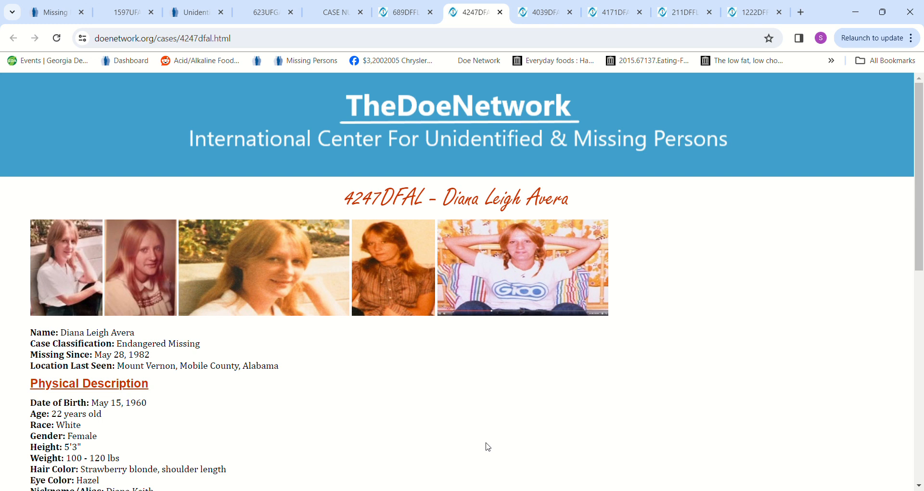
pyautogui.moveTo(906, 257)
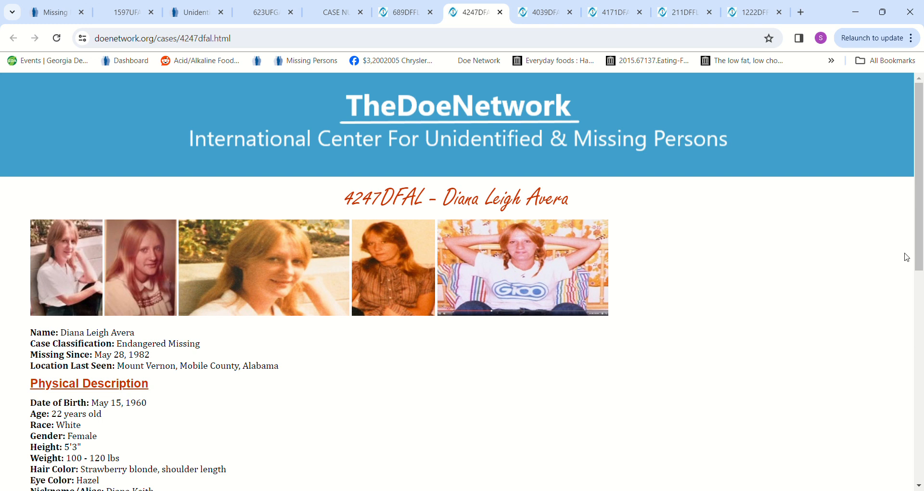
pyautogui.click(544, 12)
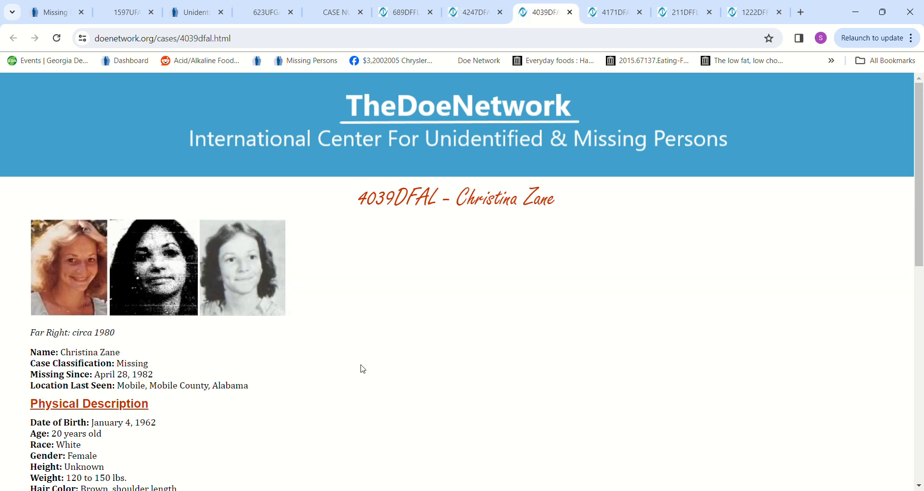
pyautogui.moveTo(317, 384)
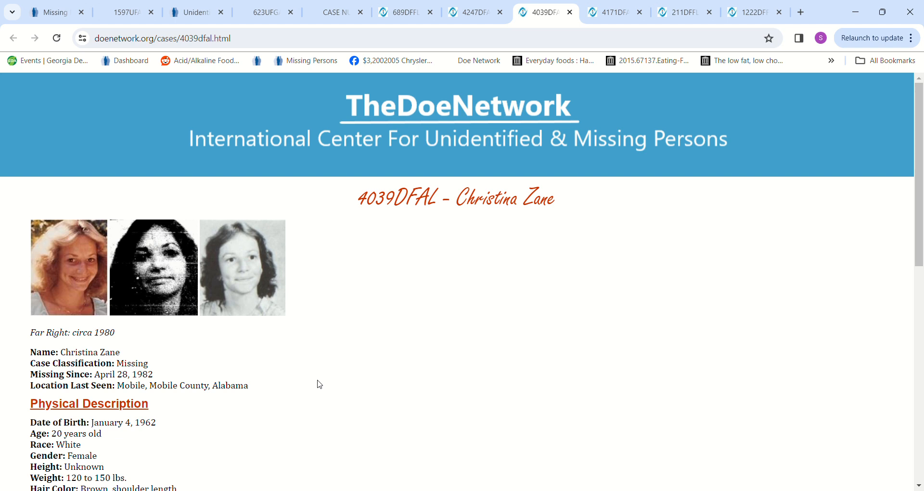
pyautogui.moveTo(321, 383)
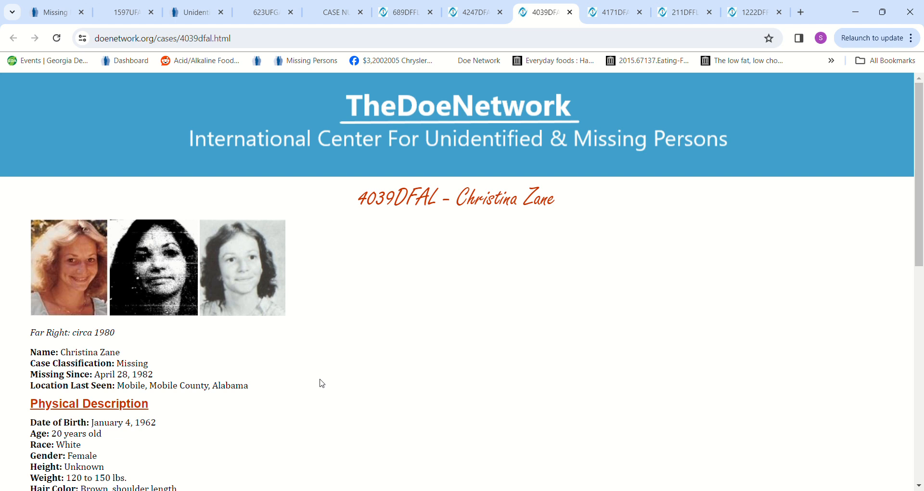
pyautogui.scroll(-3)
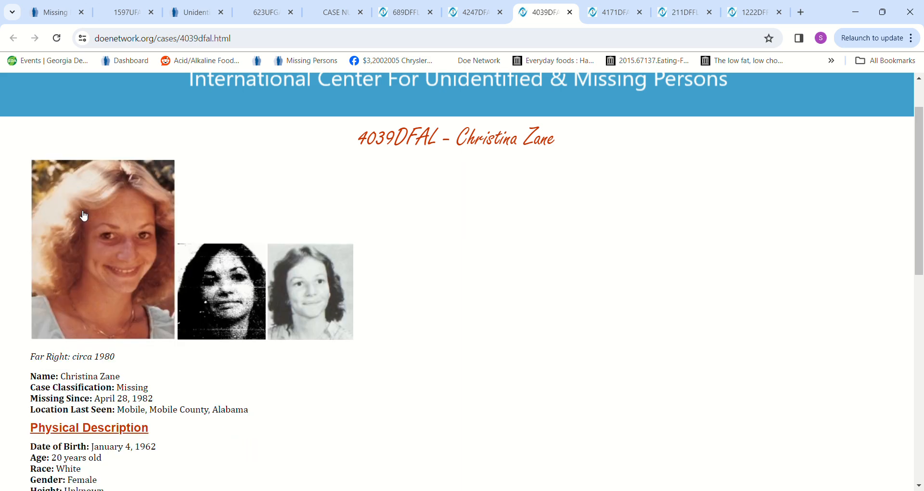
pyautogui.scroll(-3)
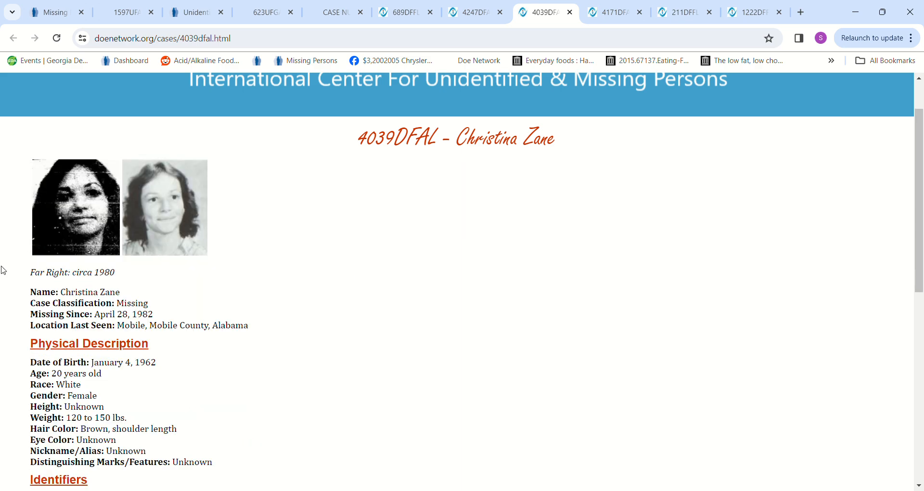
pyautogui.scroll(-3)
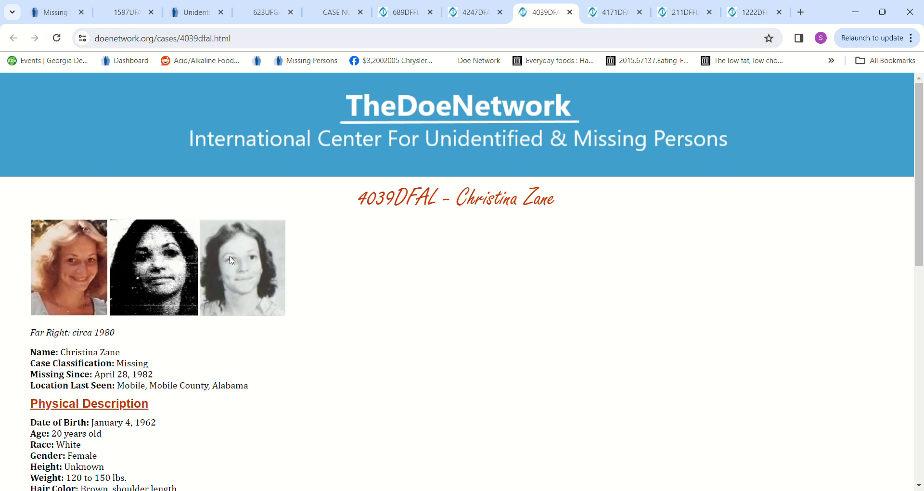
pyautogui.scroll(-3)
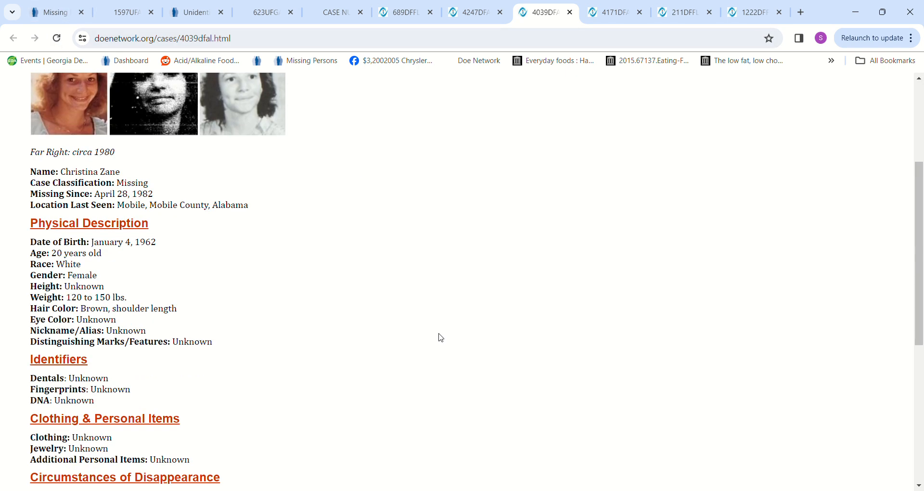
pyautogui.moveTo(390, 286)
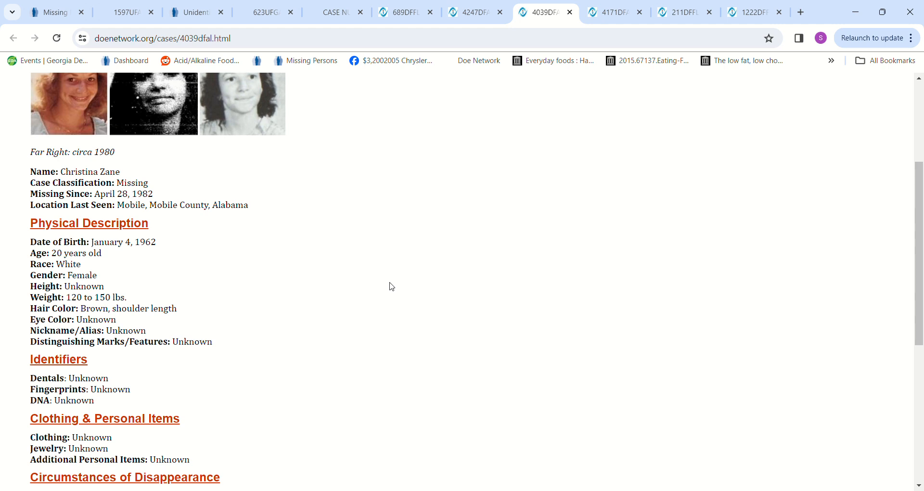
pyautogui.scroll(-3)
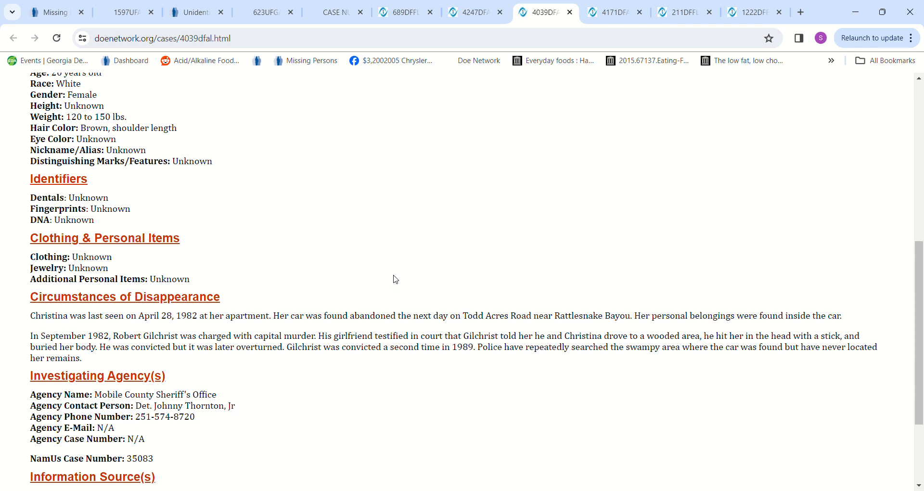
pyautogui.moveTo(399, 273)
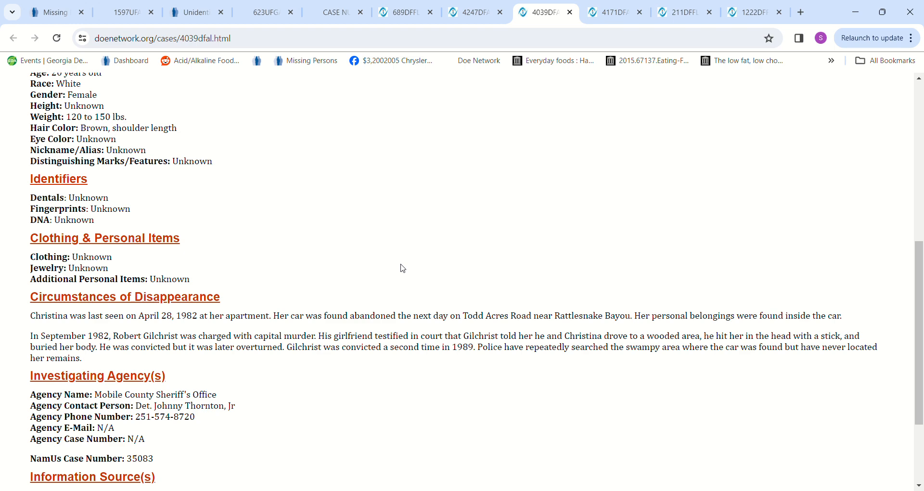
pyautogui.scroll(-3)
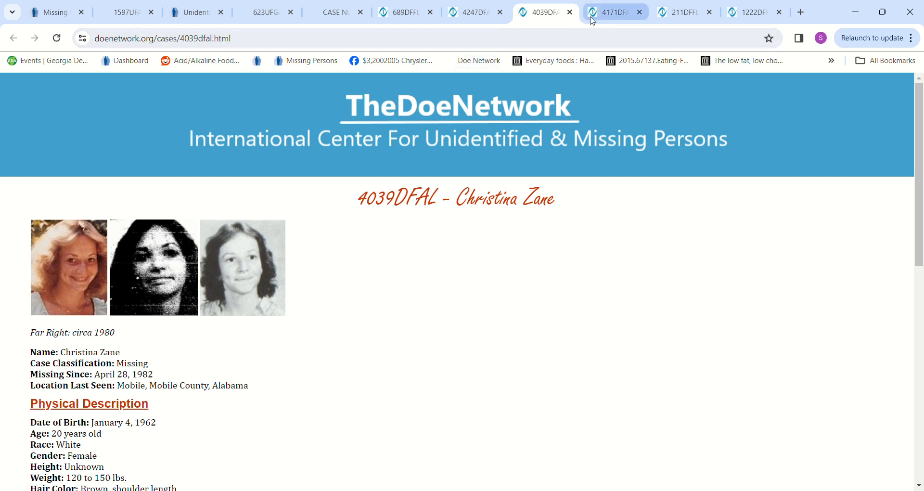
pyautogui.click(613, 11)
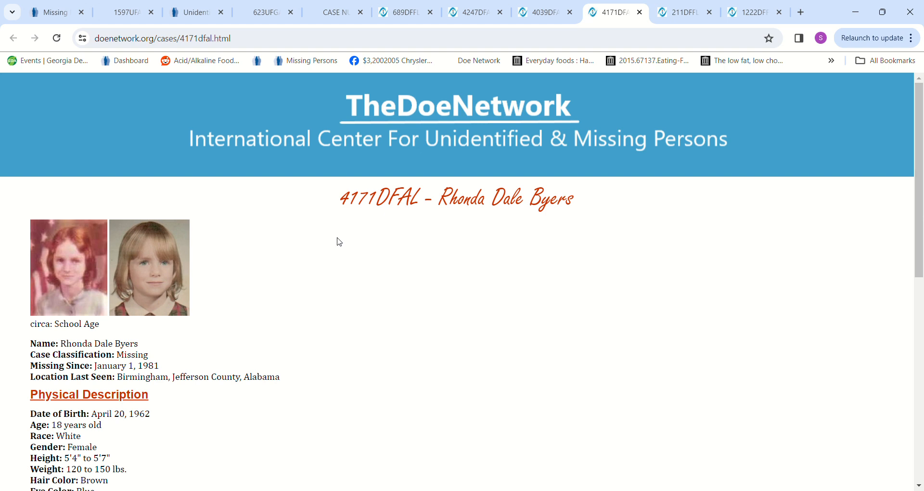
pyautogui.moveTo(363, 265)
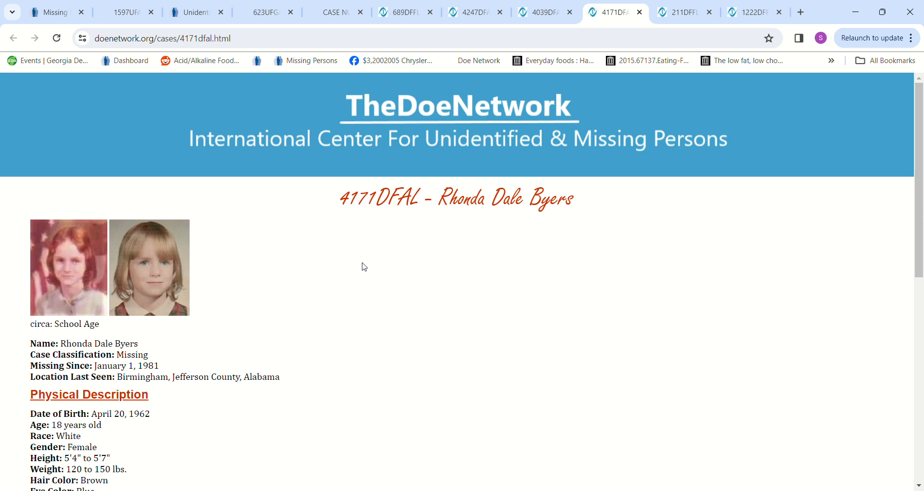
pyautogui.moveTo(388, 295)
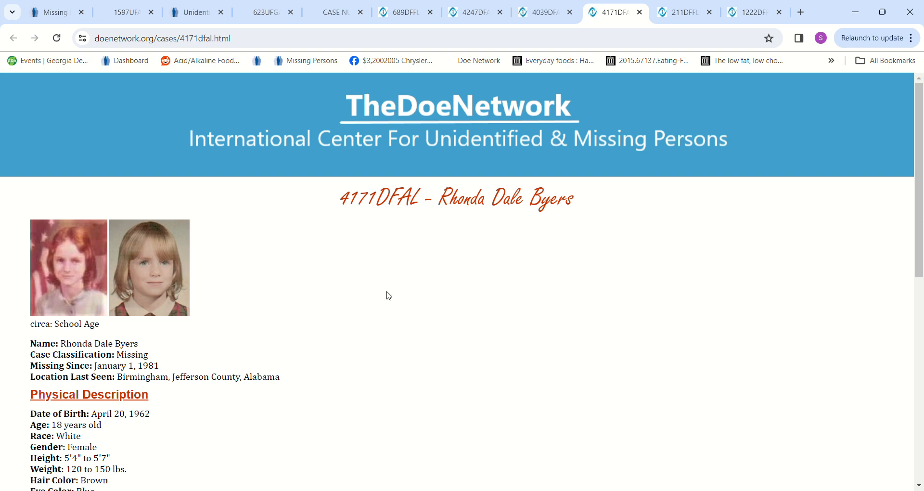
pyautogui.scroll(-3)
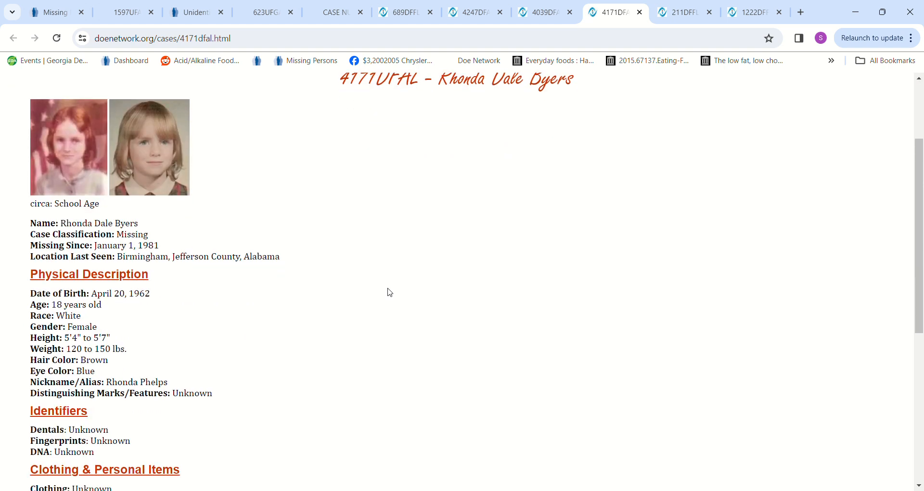
pyautogui.moveTo(79, 170)
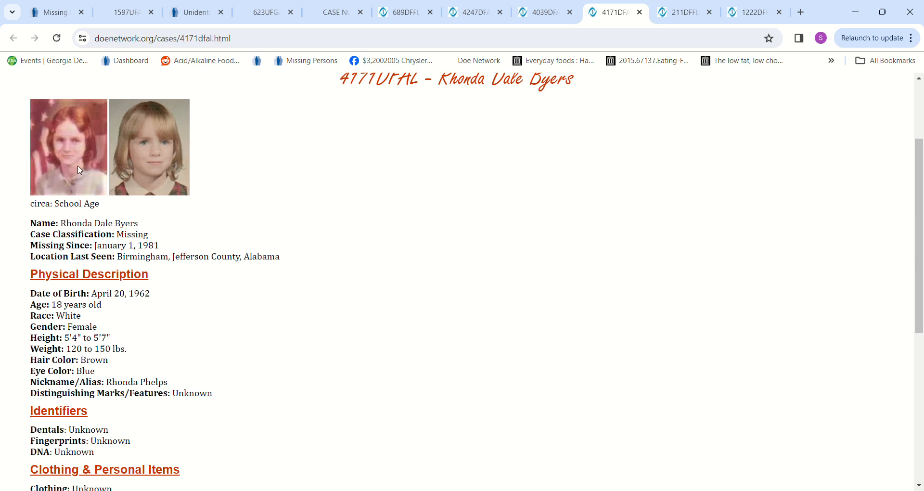
pyautogui.moveTo(378, 271)
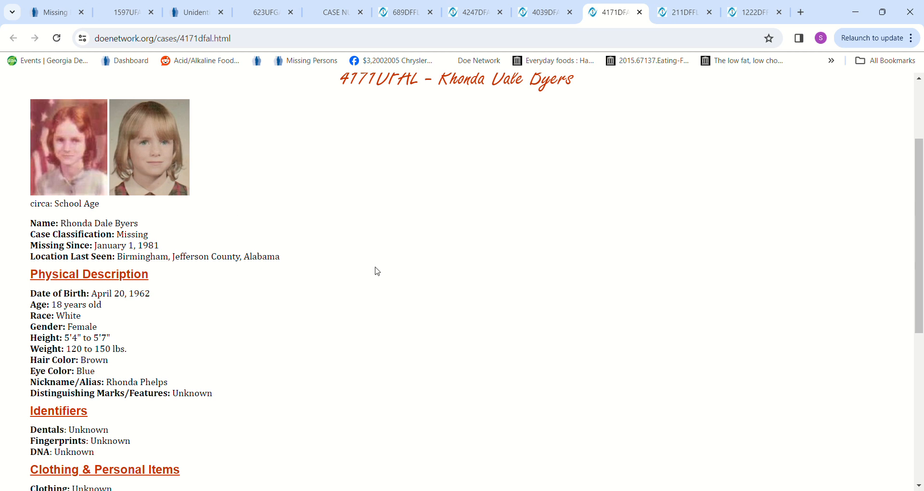
pyautogui.scroll(-3)
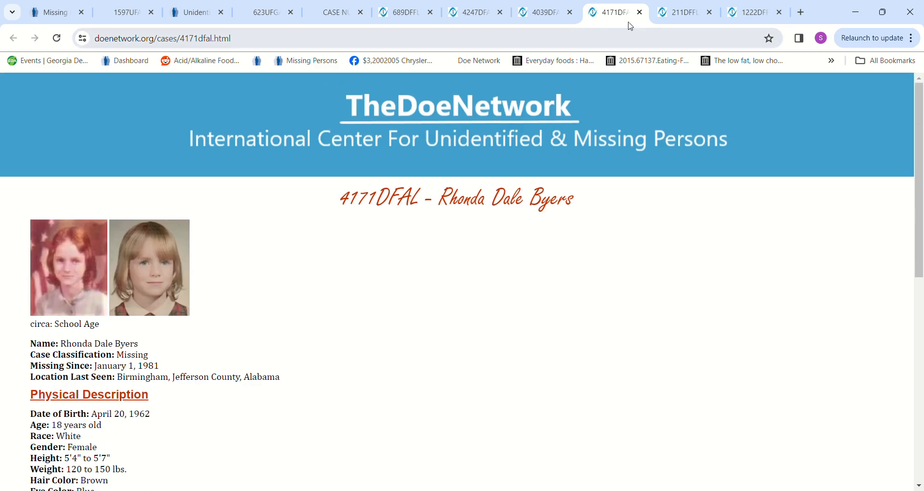
# - Read Tammy Lynn Leppert's 211DFFL case through its agency details, then move to Robyn Melanie Adler's 1222DFFL
pyautogui.click(684, 11)
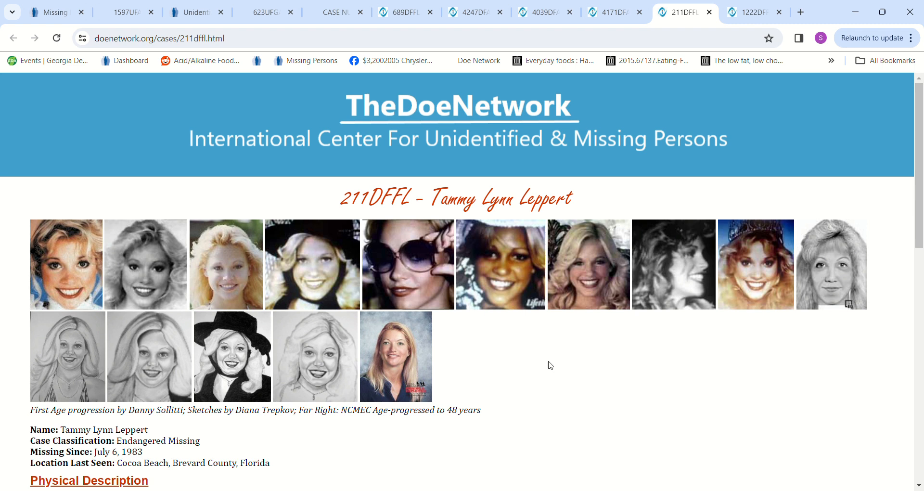
pyautogui.moveTo(570, 366)
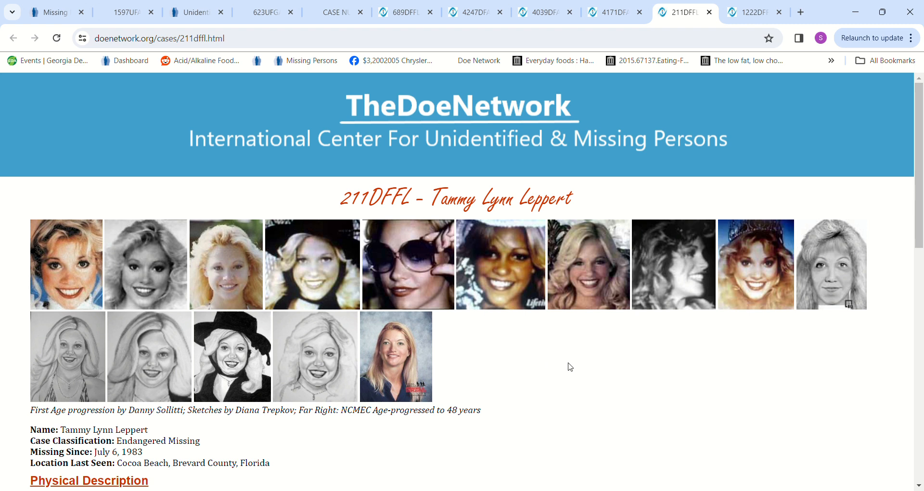
pyautogui.moveTo(528, 366)
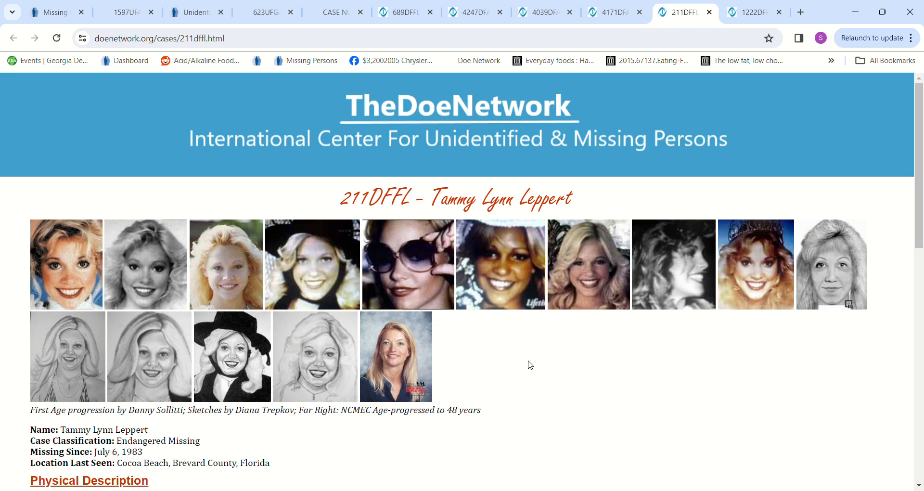
pyautogui.scroll(-3)
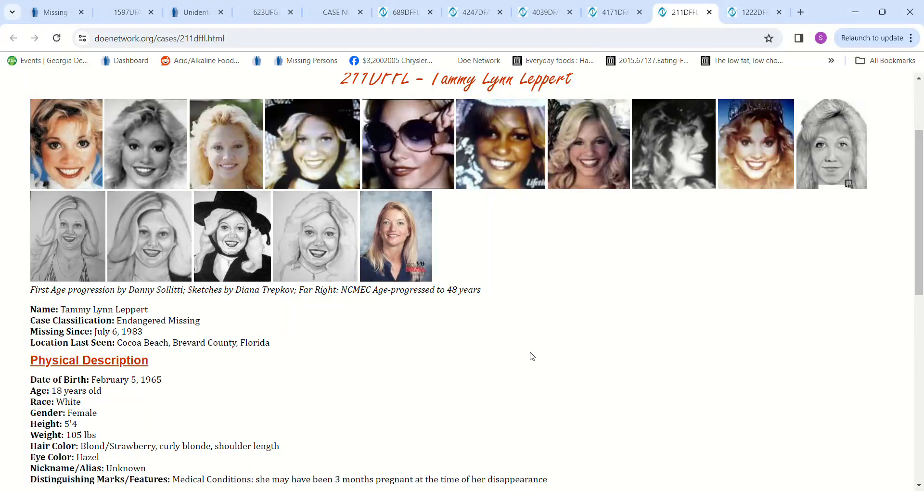
pyautogui.scroll(-3)
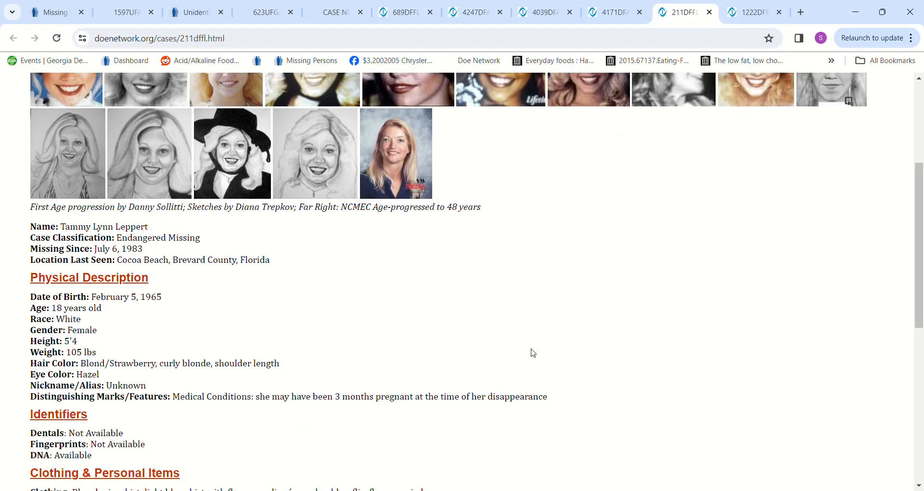
pyautogui.scroll(-3)
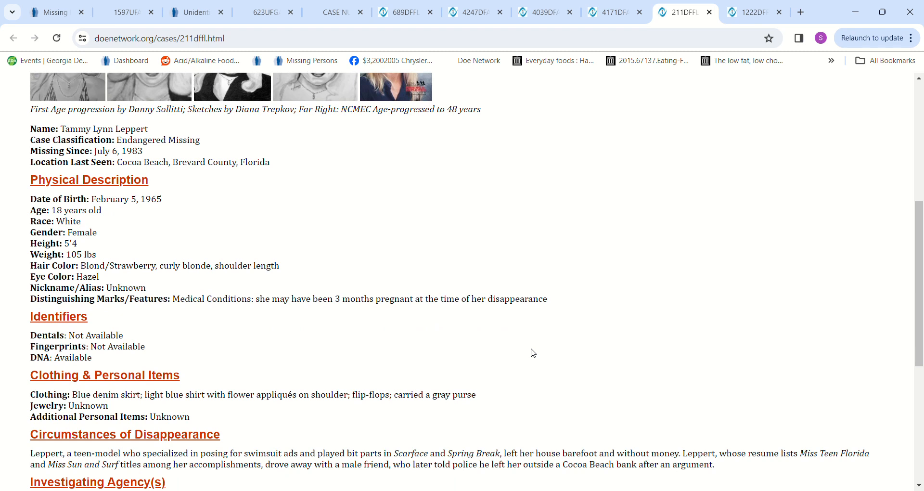
pyautogui.moveTo(290, 407)
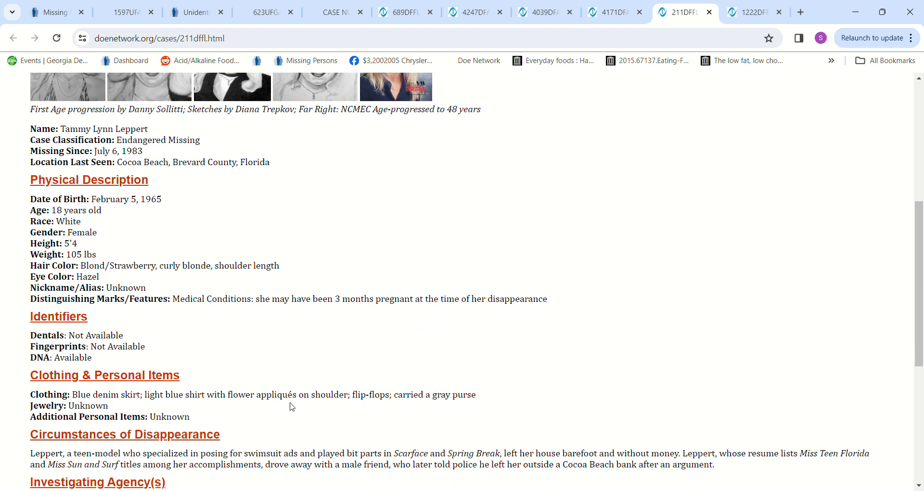
pyautogui.moveTo(315, 412)
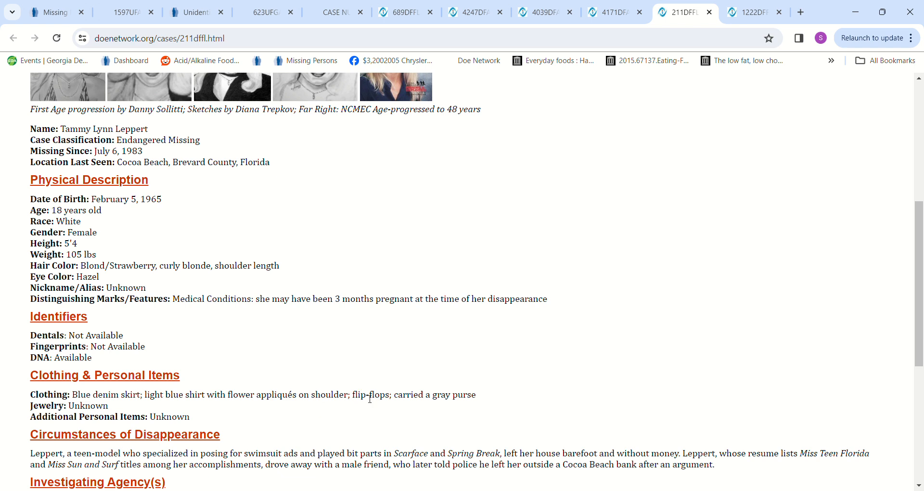
pyautogui.moveTo(380, 387)
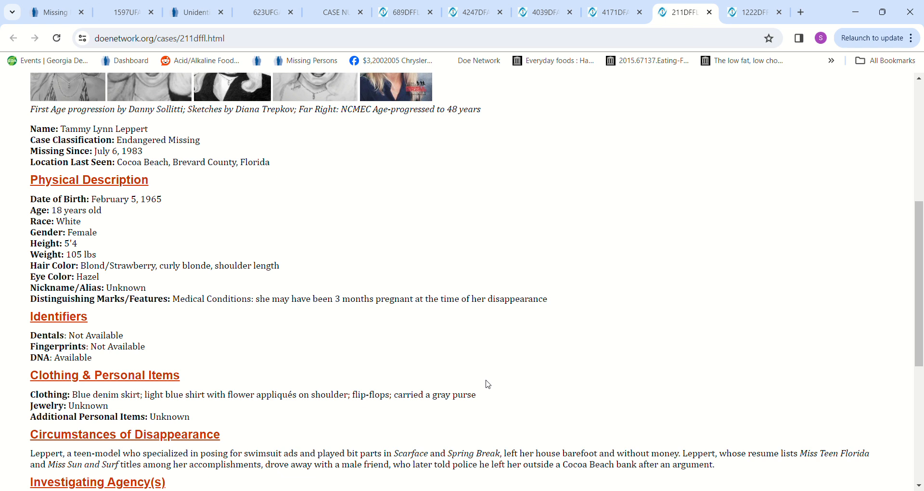
pyautogui.moveTo(502, 368)
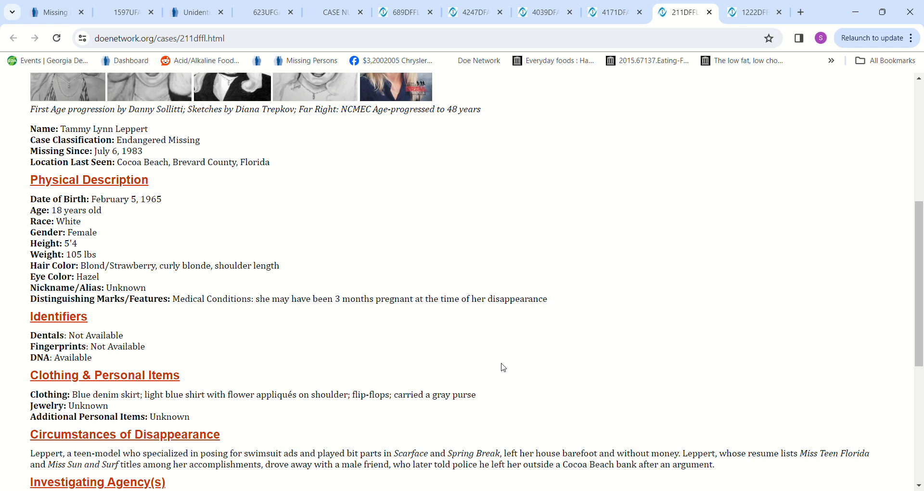
pyautogui.scroll(-3)
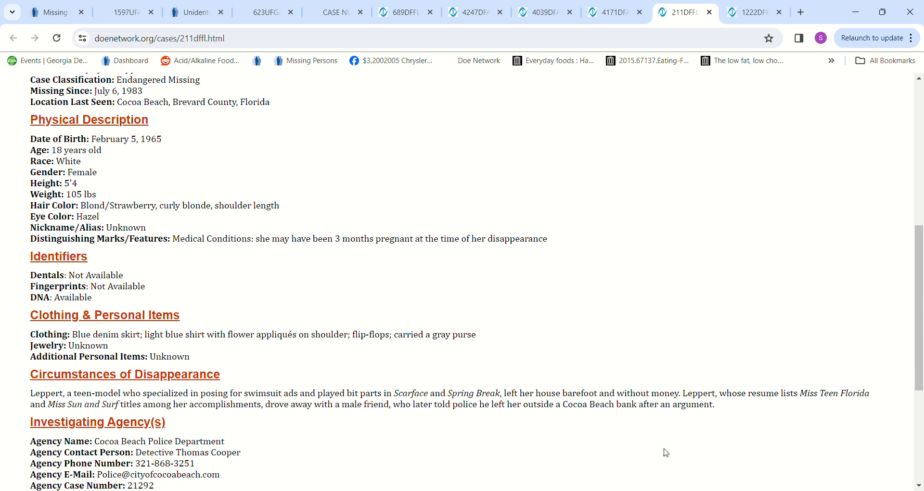
pyautogui.moveTo(290, 441)
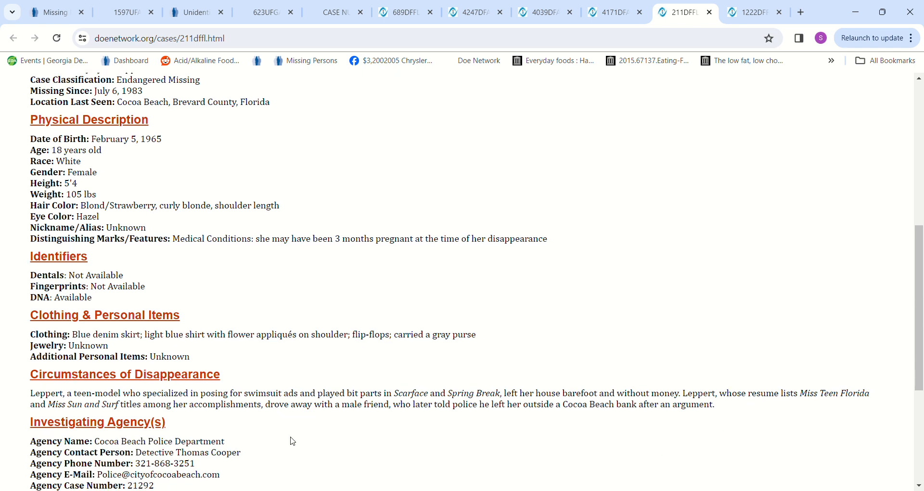
pyautogui.moveTo(313, 448)
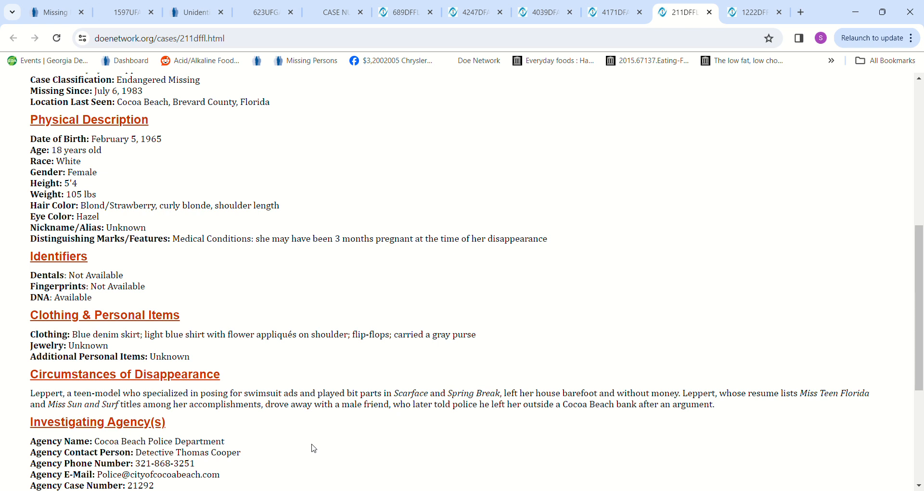
pyautogui.moveTo(317, 436)
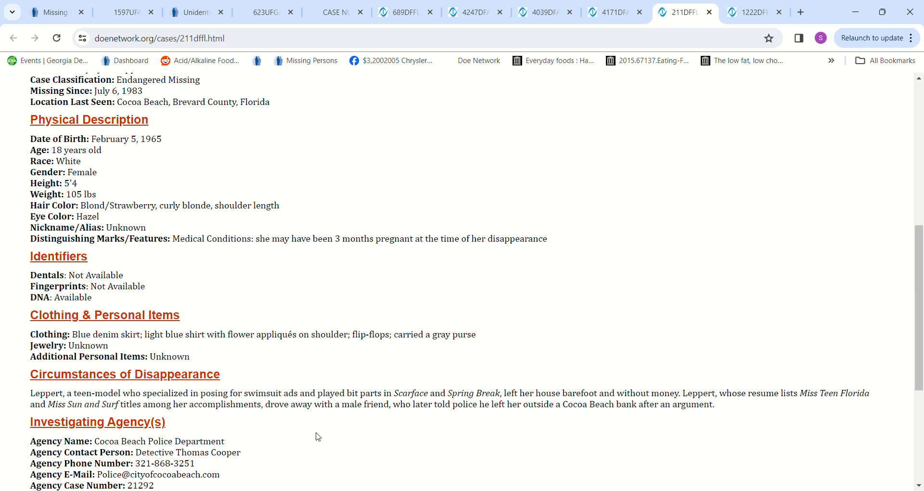
pyautogui.moveTo(328, 418)
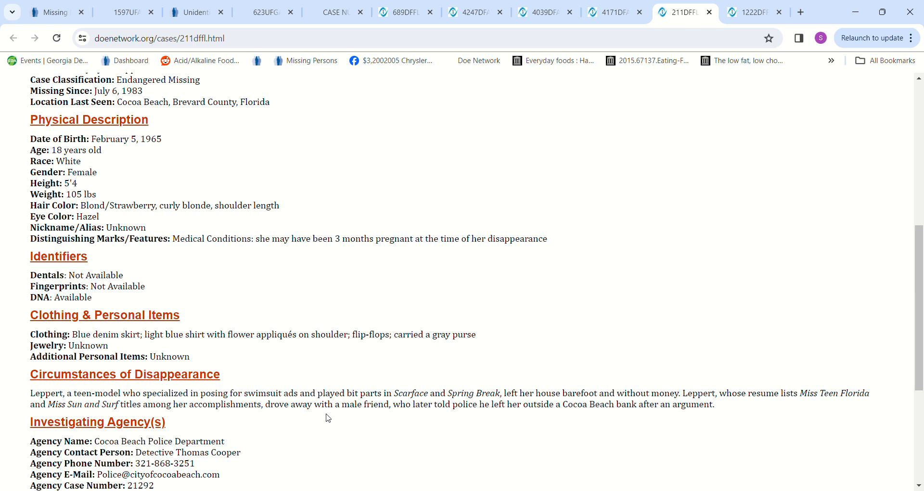
pyautogui.moveTo(554, 433)
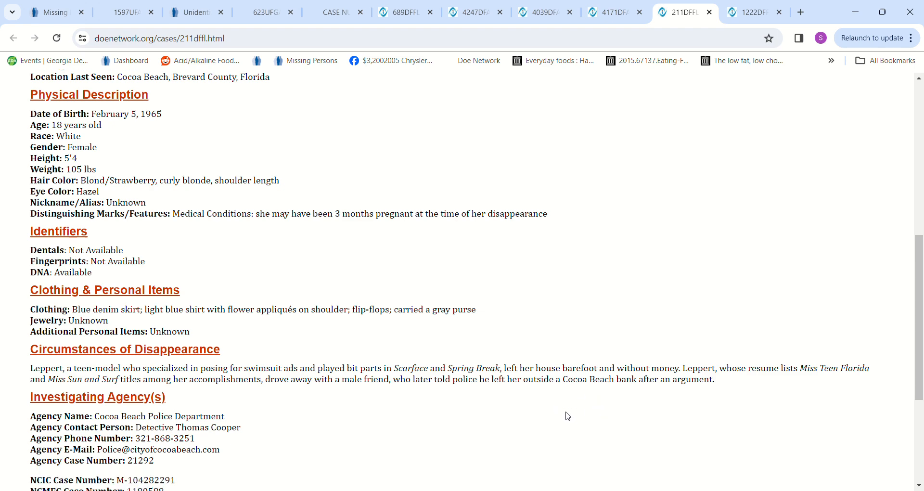
pyautogui.scroll(3)
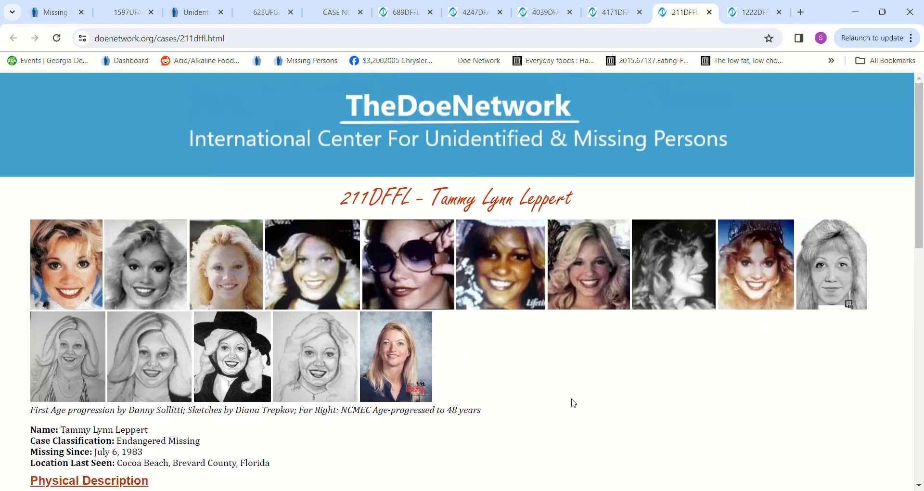
pyautogui.moveTo(576, 397)
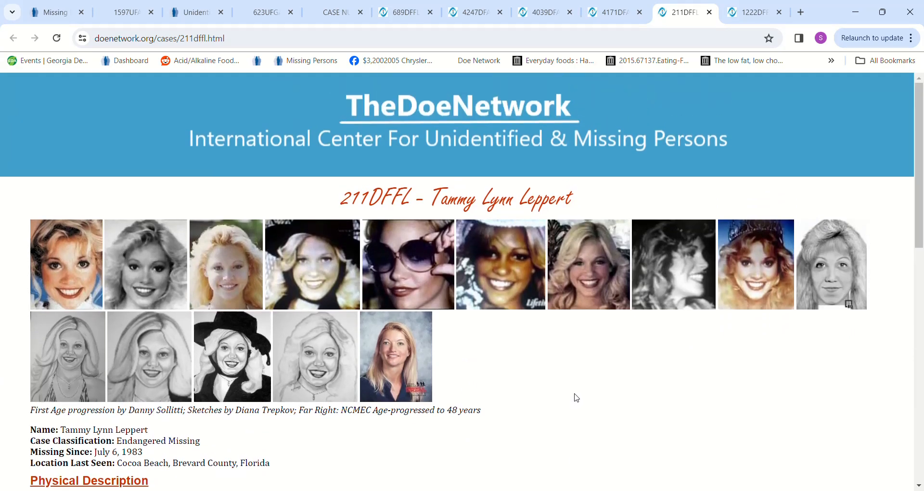
pyautogui.moveTo(510, 412)
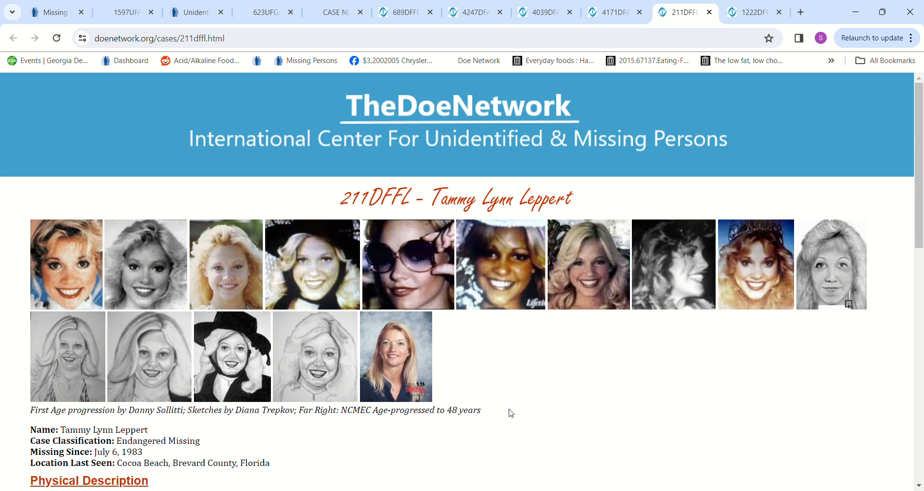
pyautogui.moveTo(519, 405)
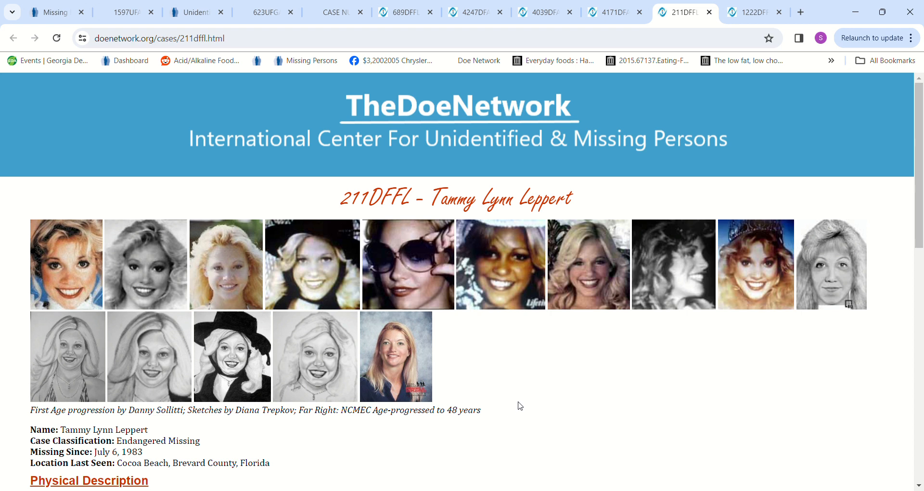
pyautogui.moveTo(557, 400)
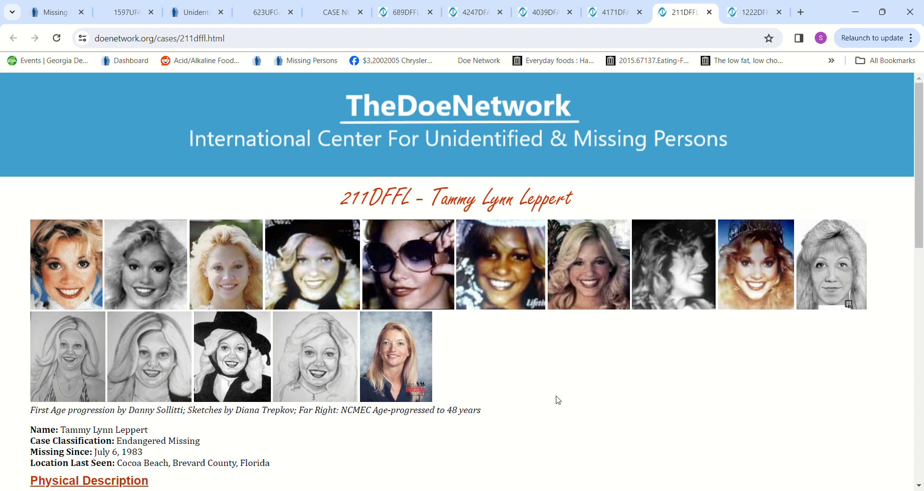
pyautogui.click(749, 12)
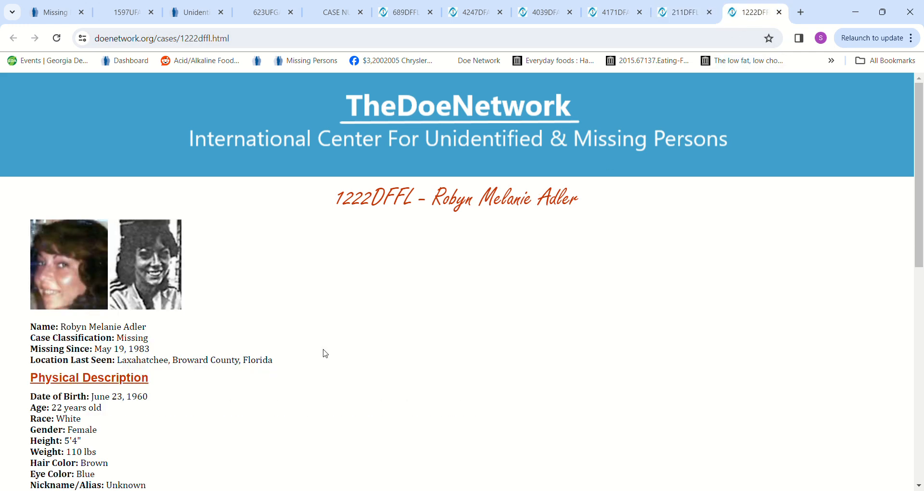
pyautogui.moveTo(248, 426)
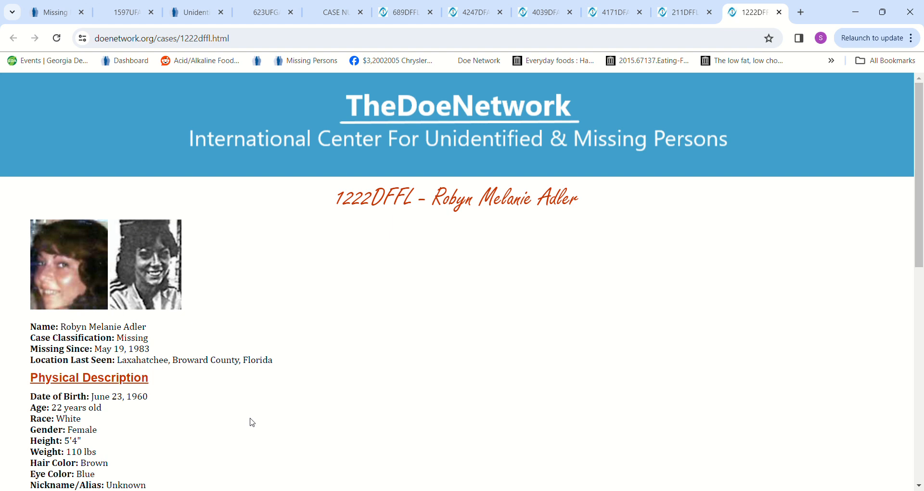
pyautogui.scroll(-3)
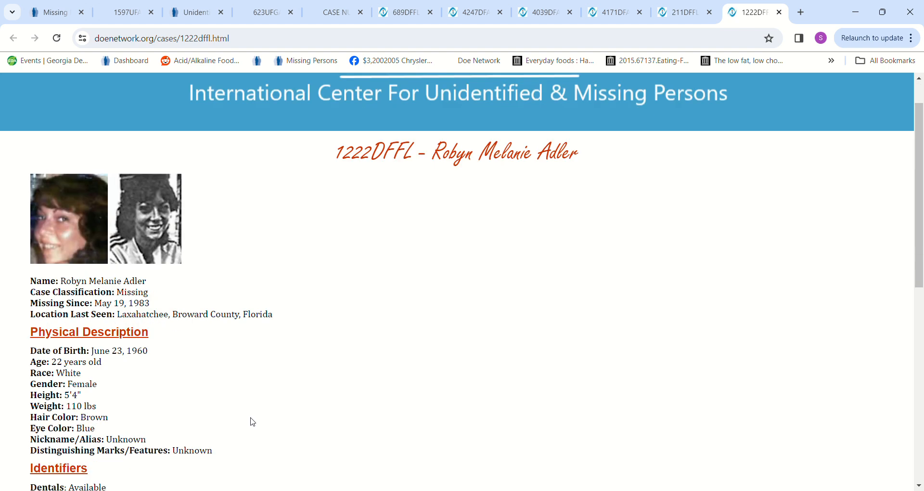
pyautogui.scroll(-3)
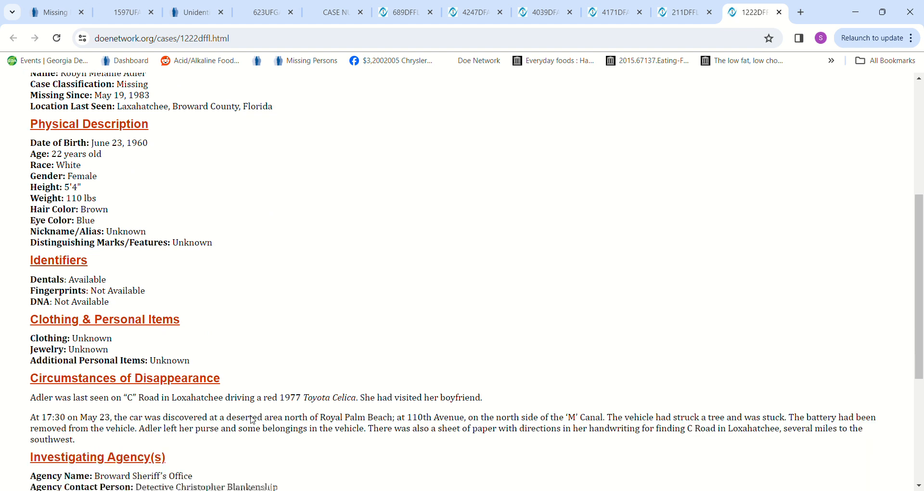
pyautogui.scroll(-3)
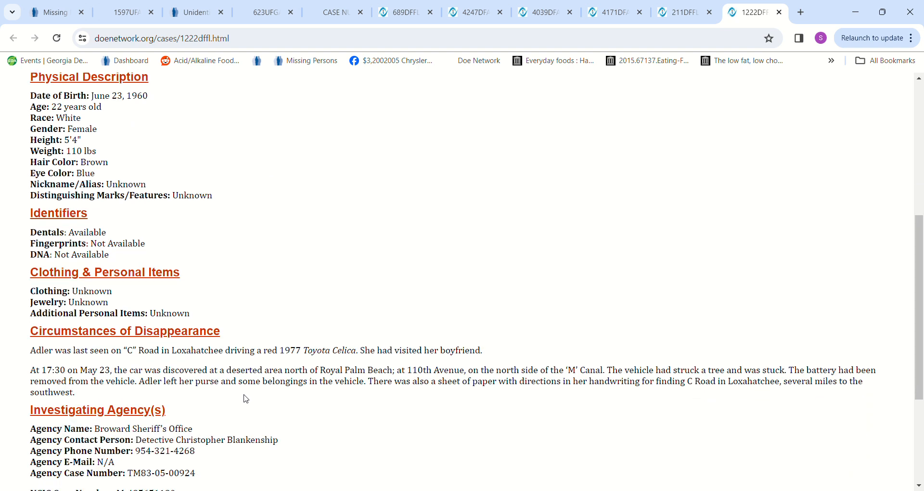
pyautogui.moveTo(328, 360)
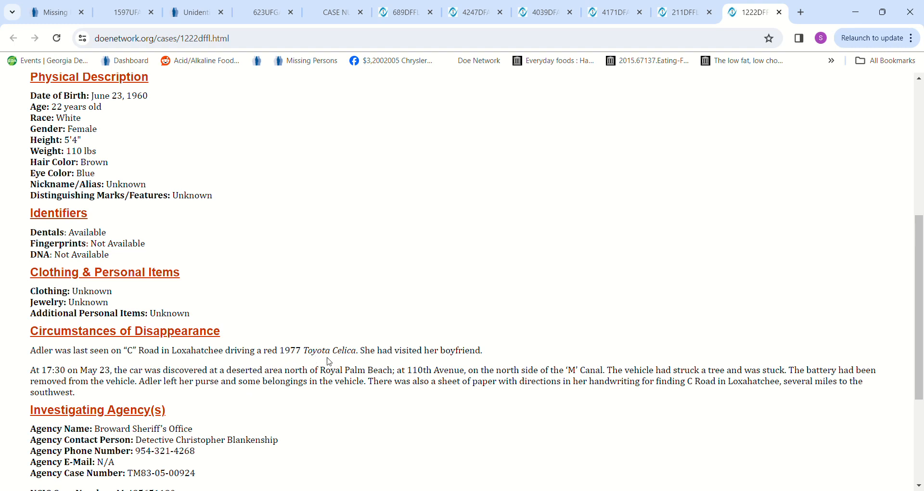
pyautogui.moveTo(436, 384)
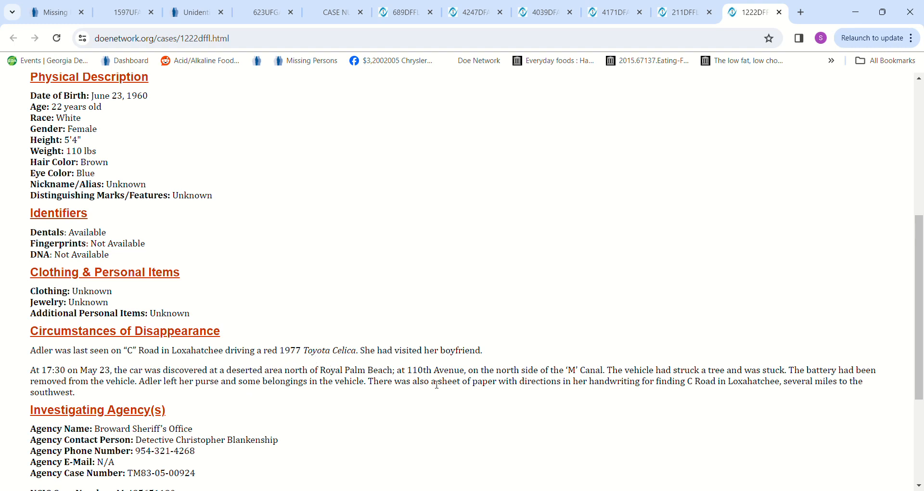
pyautogui.moveTo(20, 376)
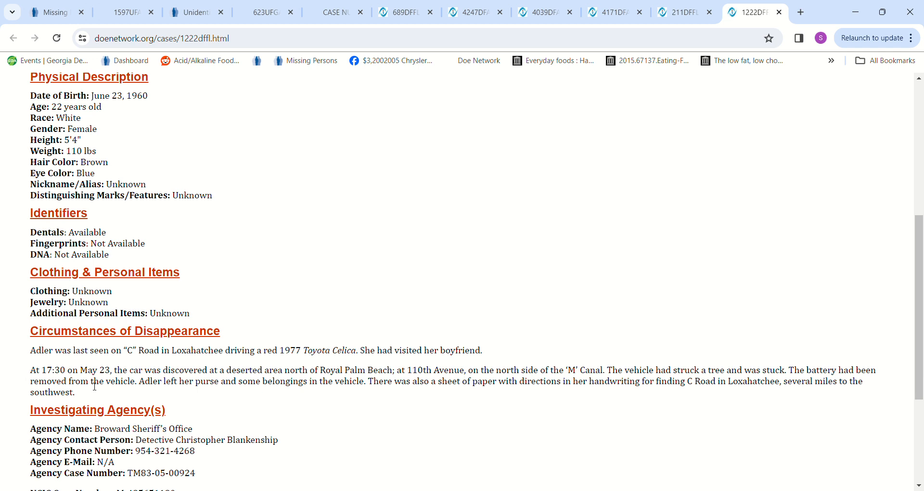
pyautogui.moveTo(235, 390)
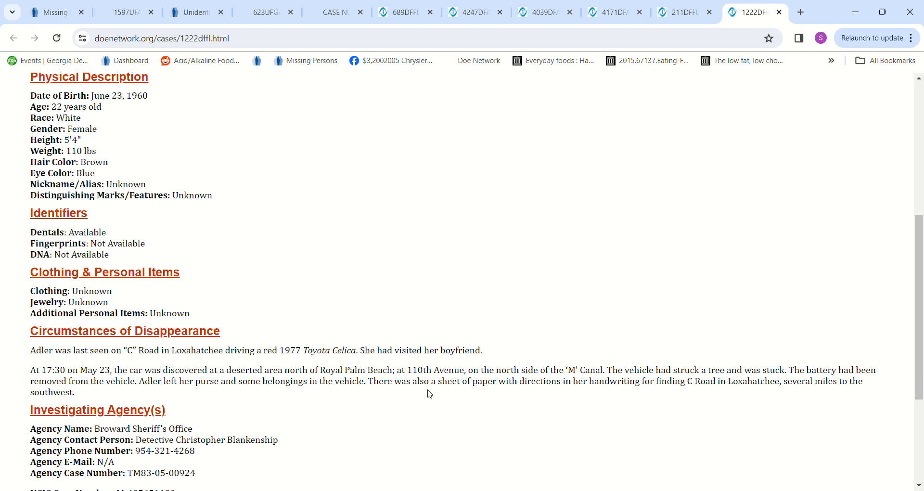
pyautogui.moveTo(577, 385)
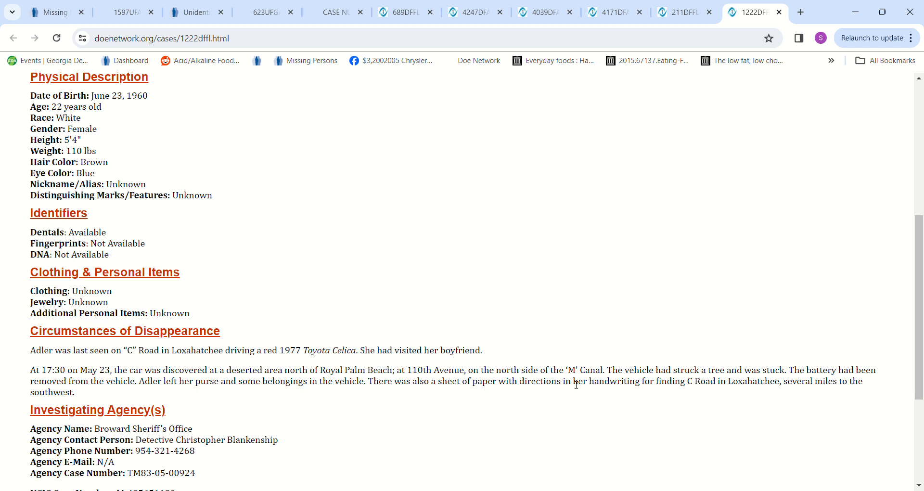
pyautogui.moveTo(656, 387)
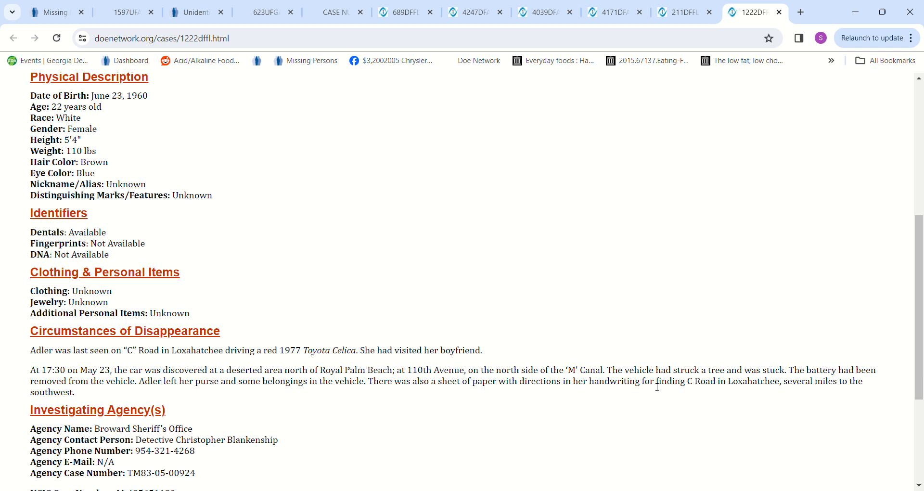
pyautogui.moveTo(766, 401)
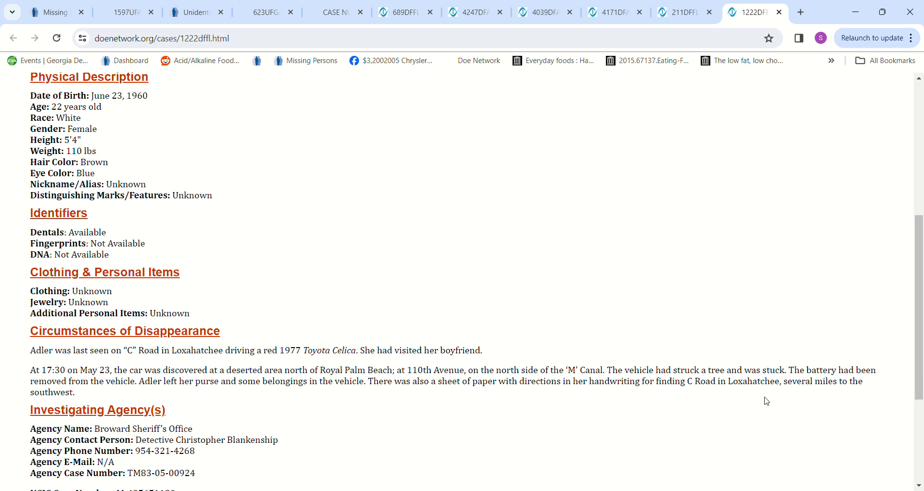
pyautogui.moveTo(202, 397)
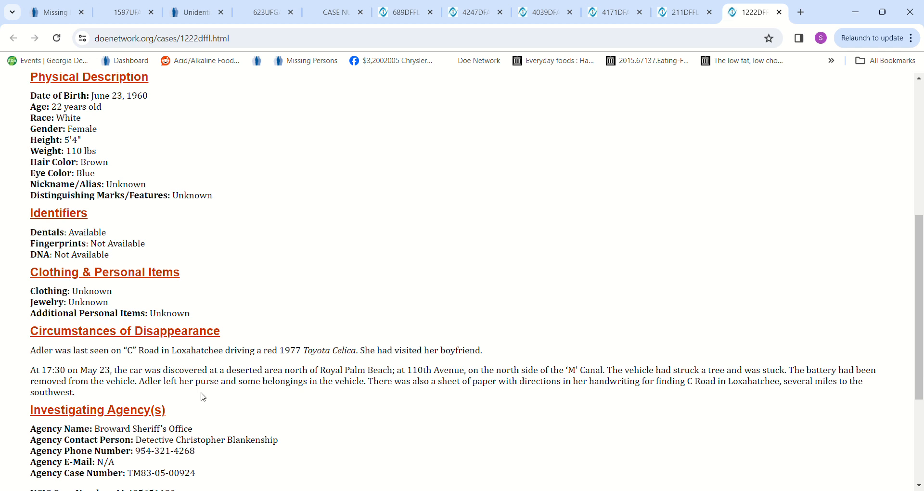
pyautogui.moveTo(235, 395)
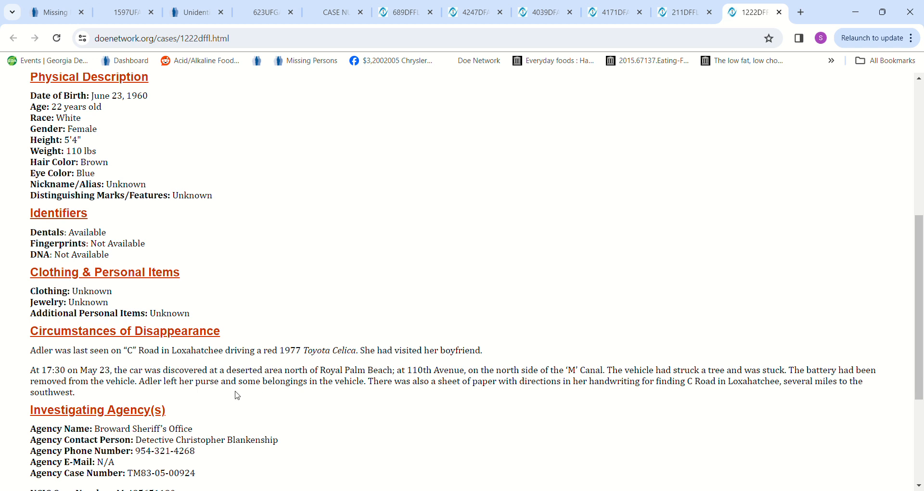
pyautogui.moveTo(354, 400)
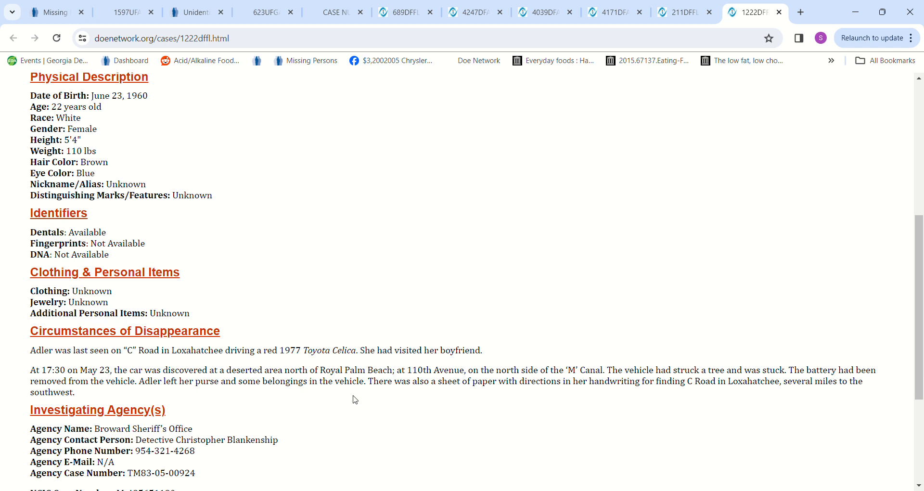
pyautogui.moveTo(546, 410)
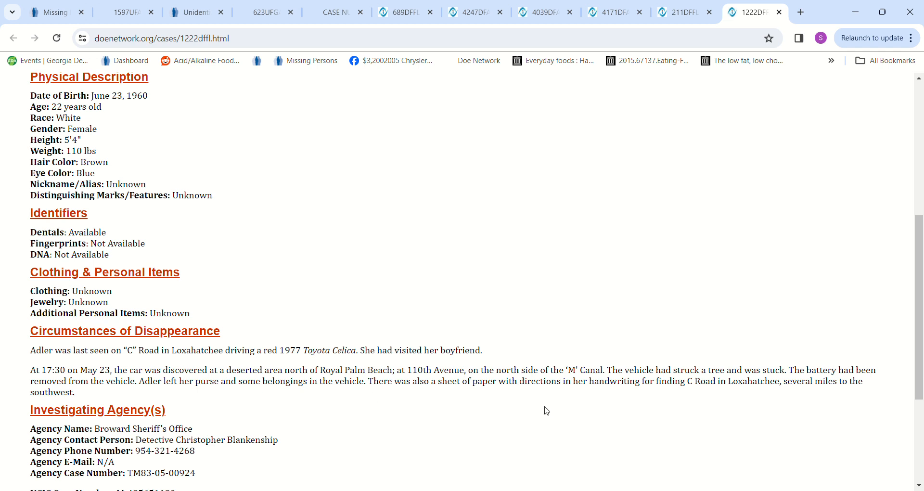
pyautogui.moveTo(696, 408)
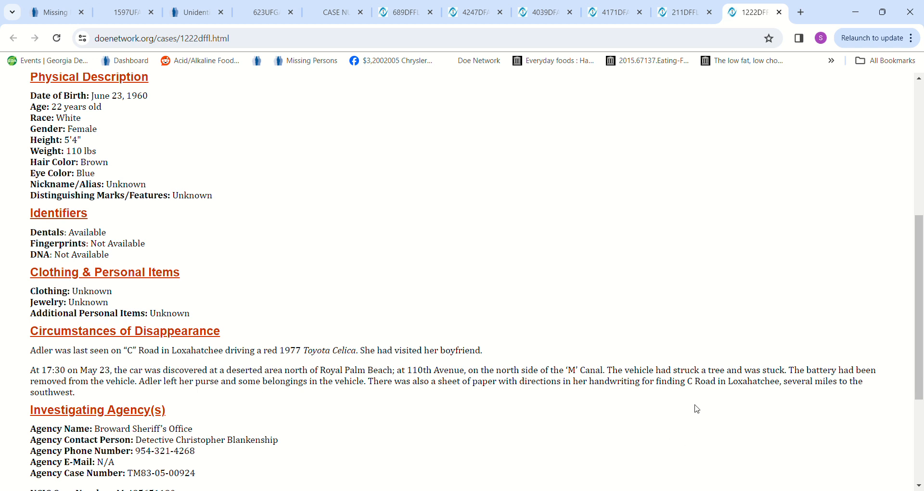
pyautogui.moveTo(675, 402)
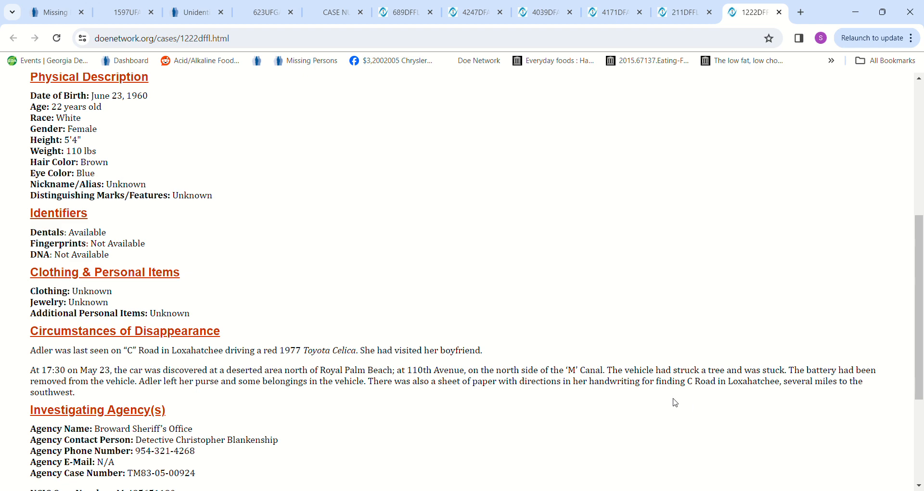
pyautogui.scroll(3)
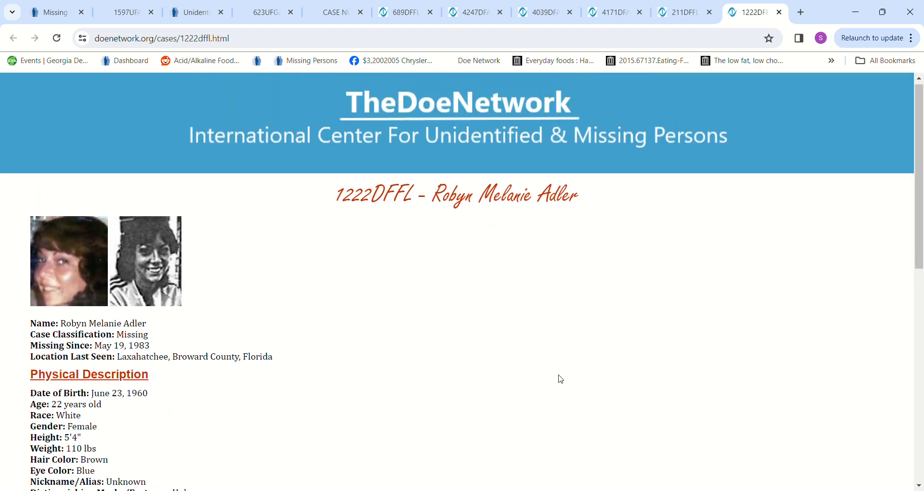
pyautogui.scroll(-3)
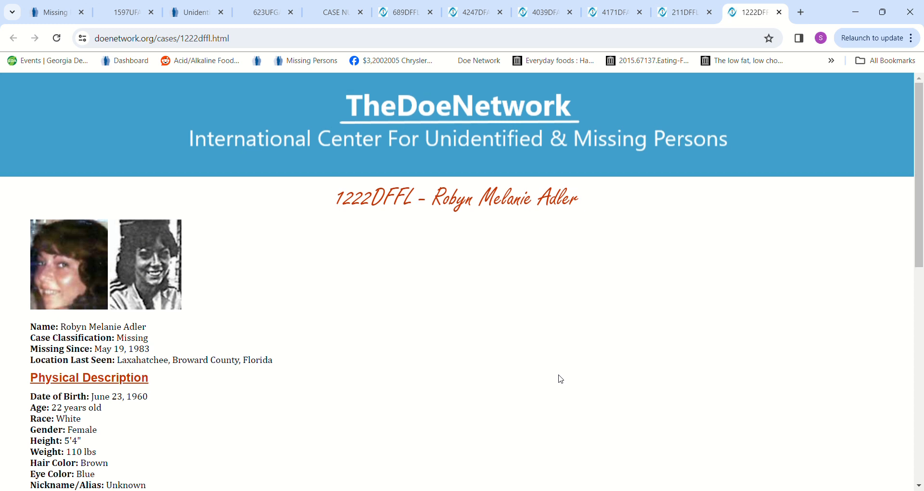
pyautogui.moveTo(487, 174)
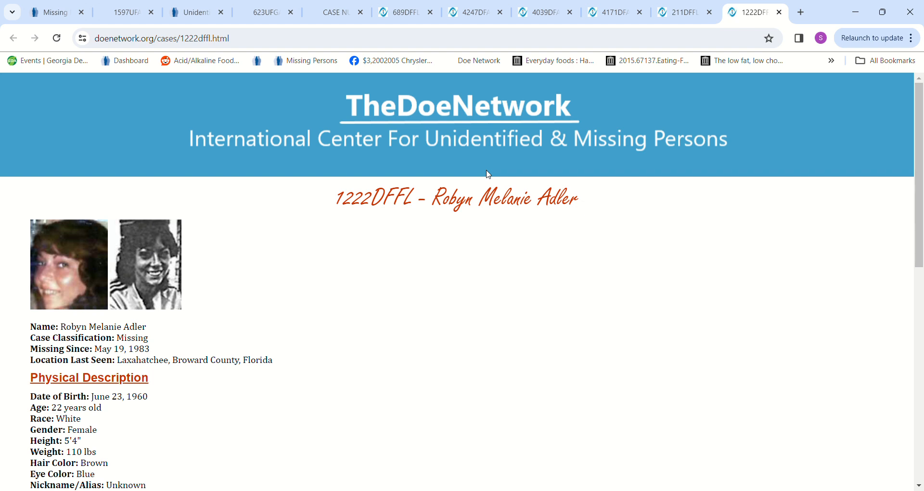
pyautogui.moveTo(439, 171)
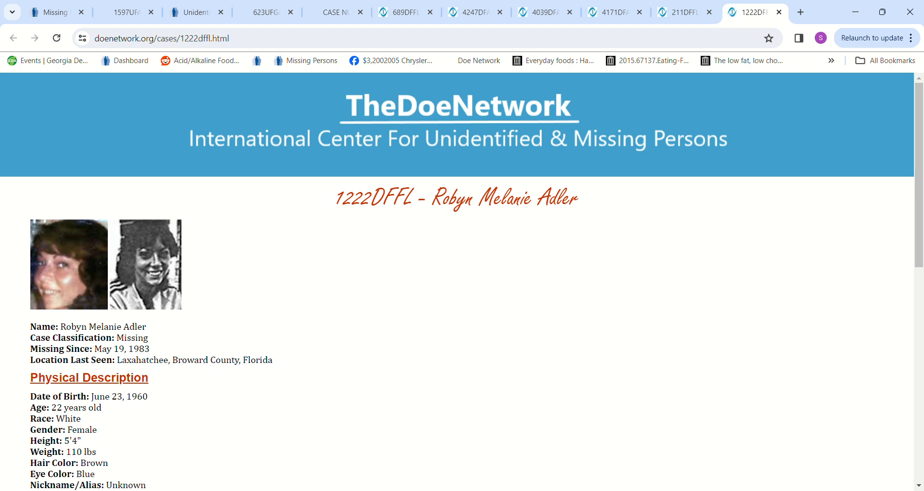
pyautogui.moveTo(20, 483)
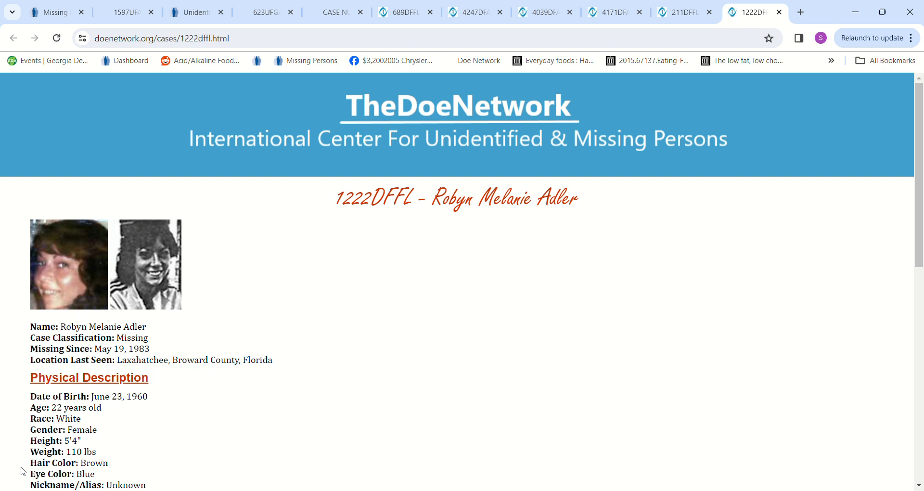
pyautogui.moveTo(49, 407)
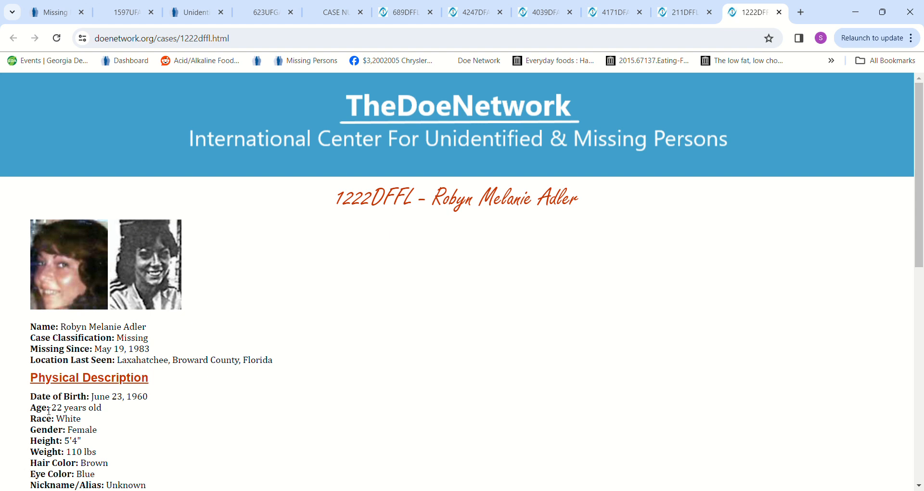
pyautogui.click(50, 11)
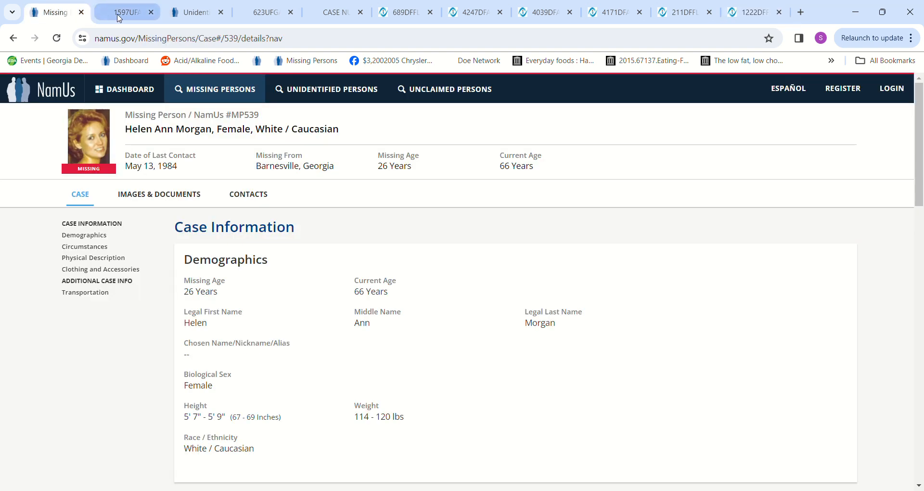
pyautogui.click(194, 11)
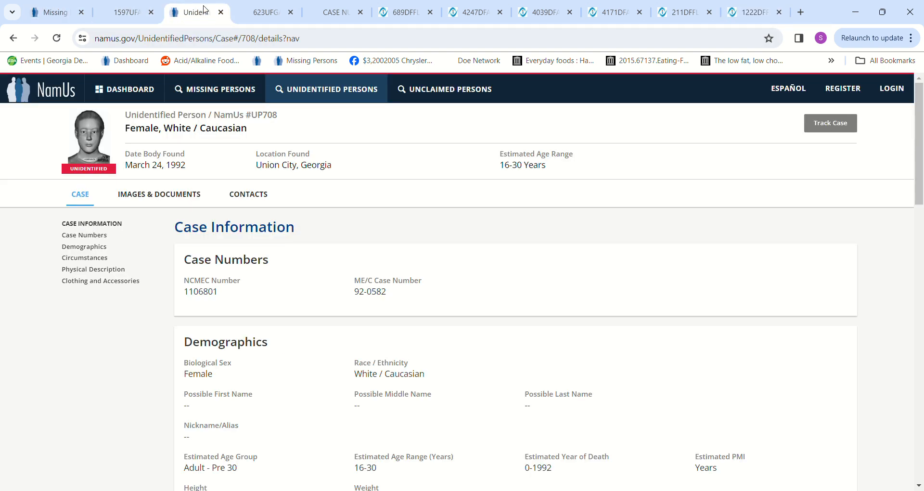
pyautogui.click(264, 12)
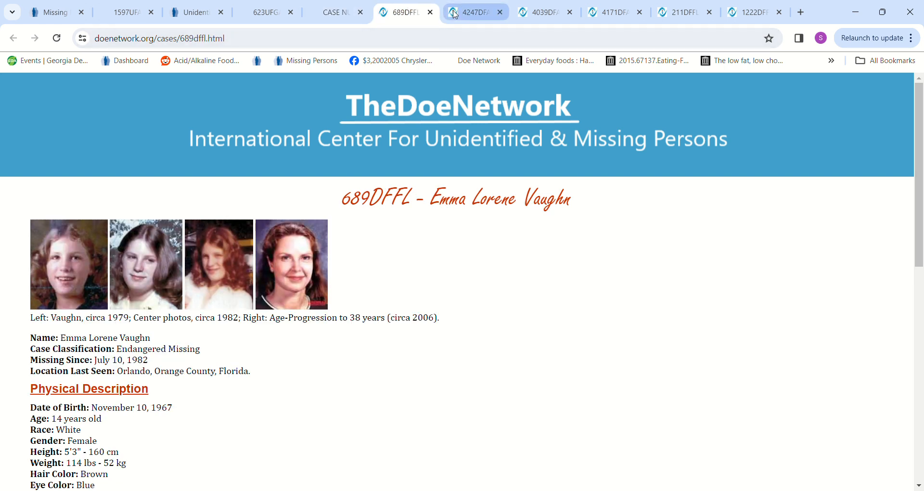
pyautogui.click(475, 11)
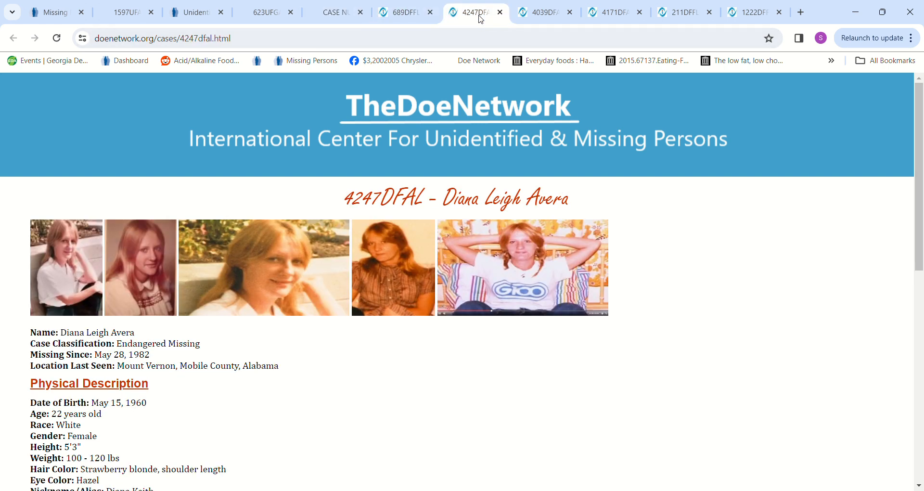